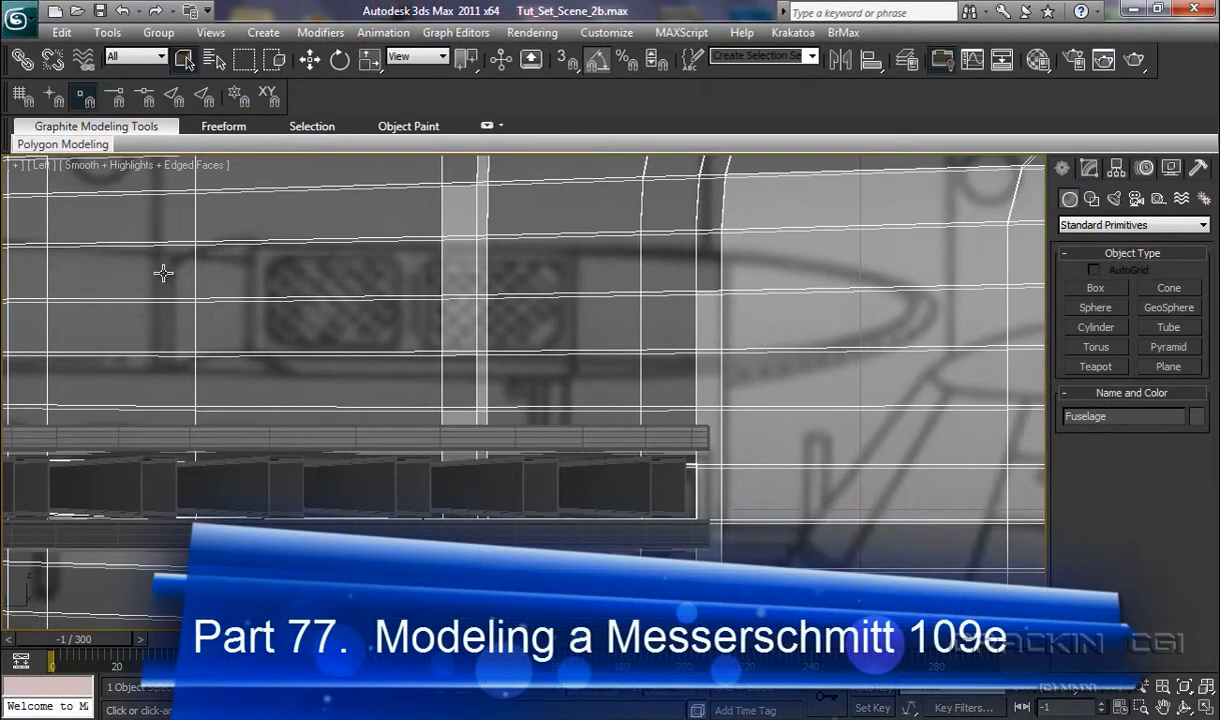
{"action": "mouse_move", "coordinate": [264, 228]}
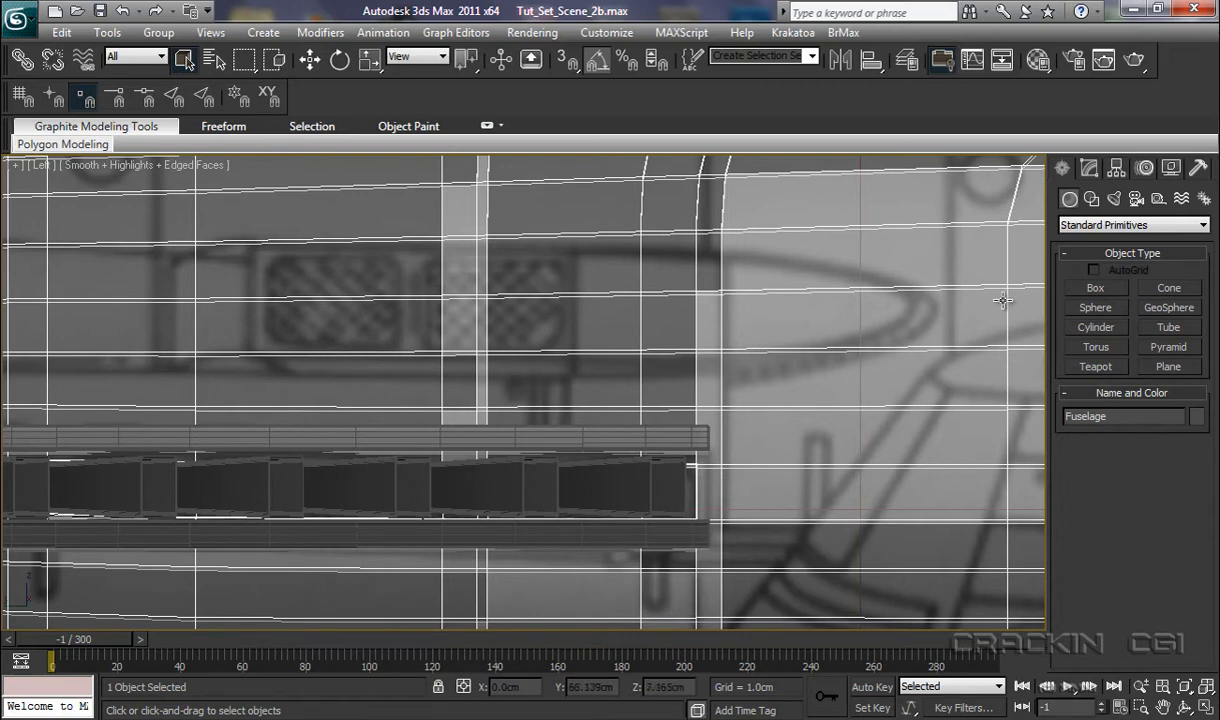
- Drag out Box001 across the intake outline in the Left viewport and pull up its height
{"action": "left_click", "coordinate": [1096, 288]}
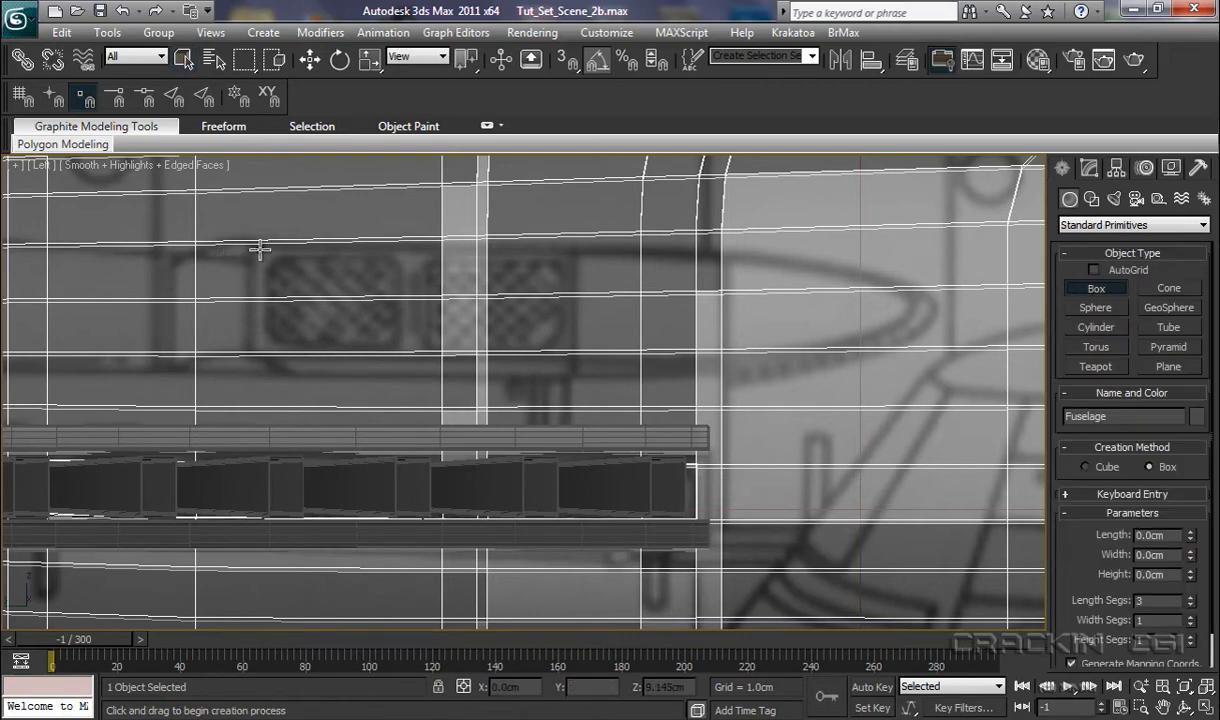
{"action": "left_click_drag", "start_coordinate": [252, 240], "coordinate": [256, 356]}
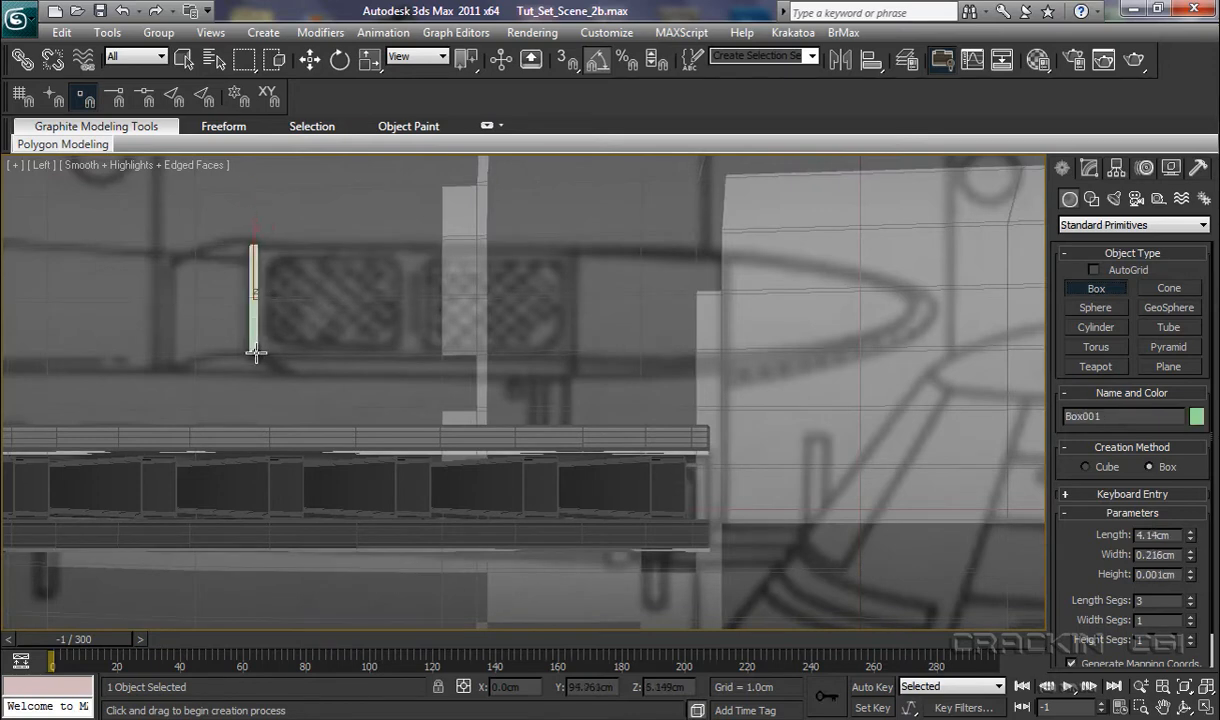
{"action": "left_click_drag", "start_coordinate": [256, 356], "coordinate": [908, 352]}
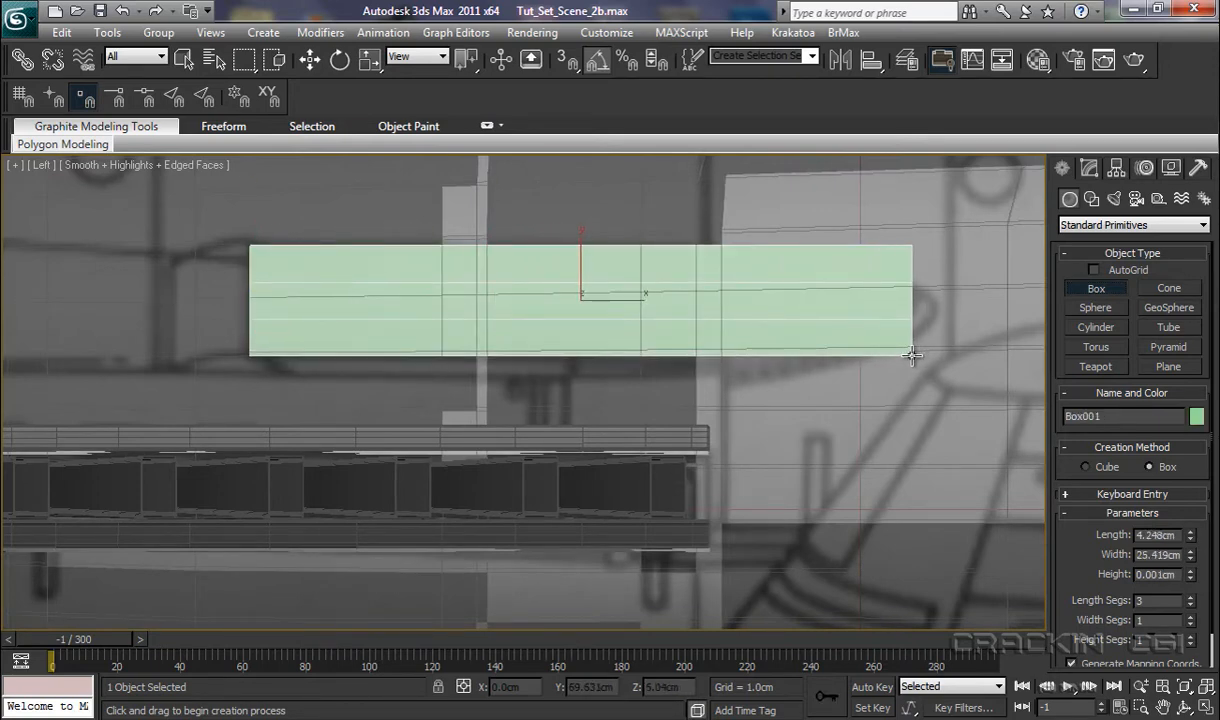
{"action": "left_click_drag", "start_coordinate": [912, 356], "coordinate": [848, 256]}
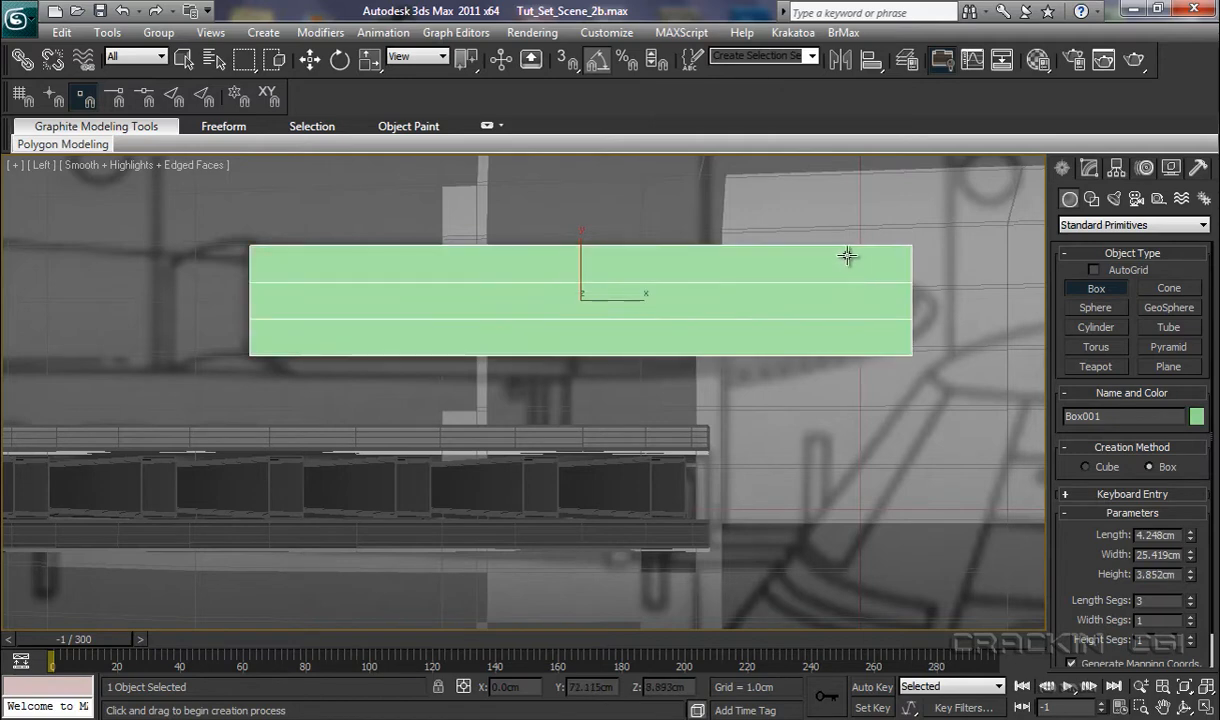
{"action": "mouse_move", "coordinate": [752, 424]}
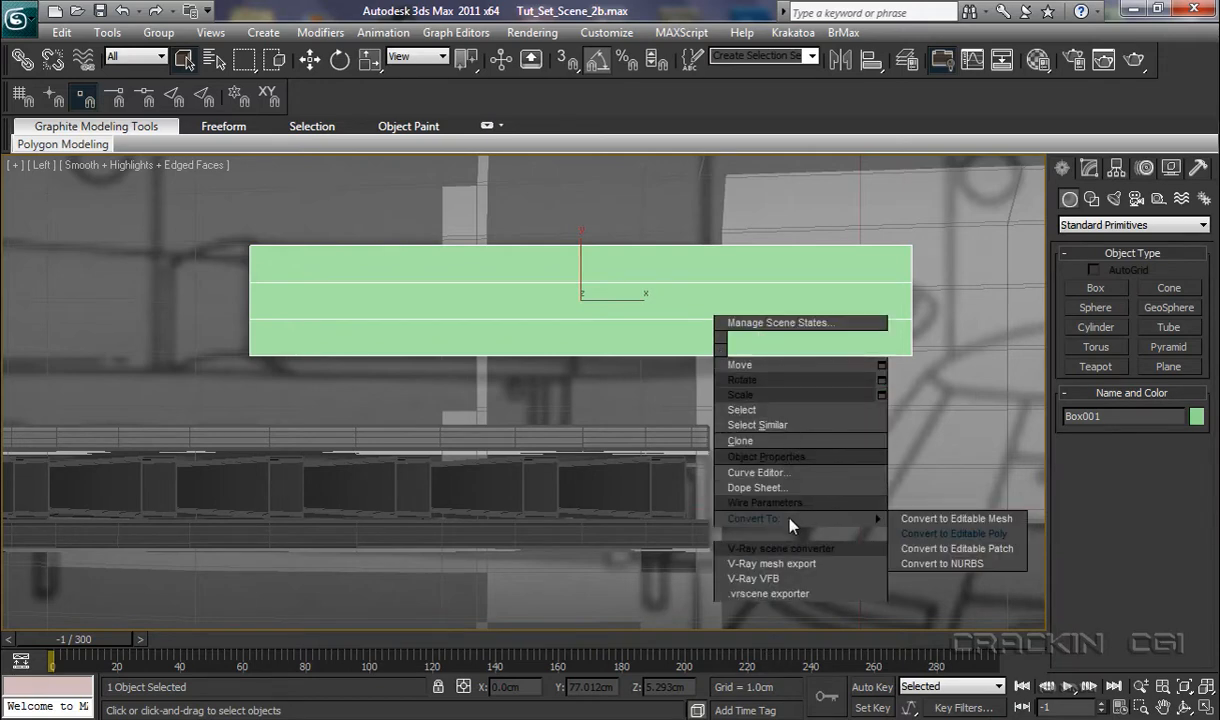
- Set Box001 to See-Through, show its parameters in Modify, and dismiss the Object Color dialog
{"action": "left_click", "coordinate": [952, 532]}
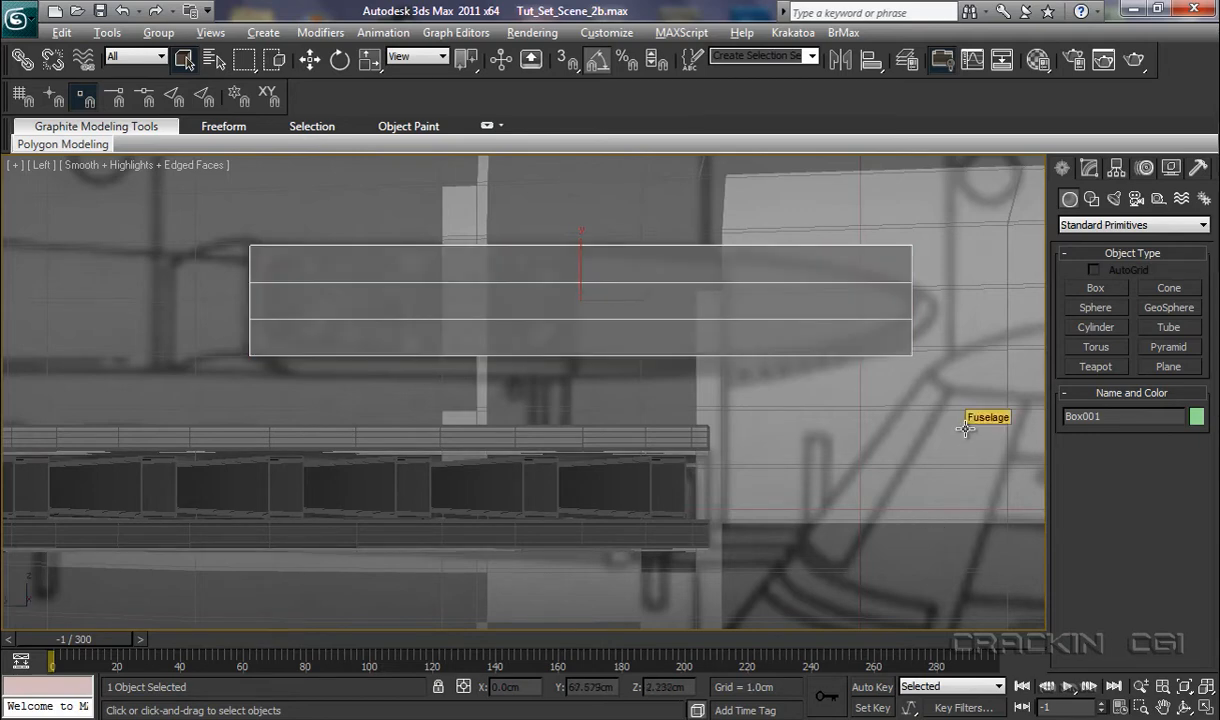
{"action": "left_click", "coordinate": [1088, 168]}
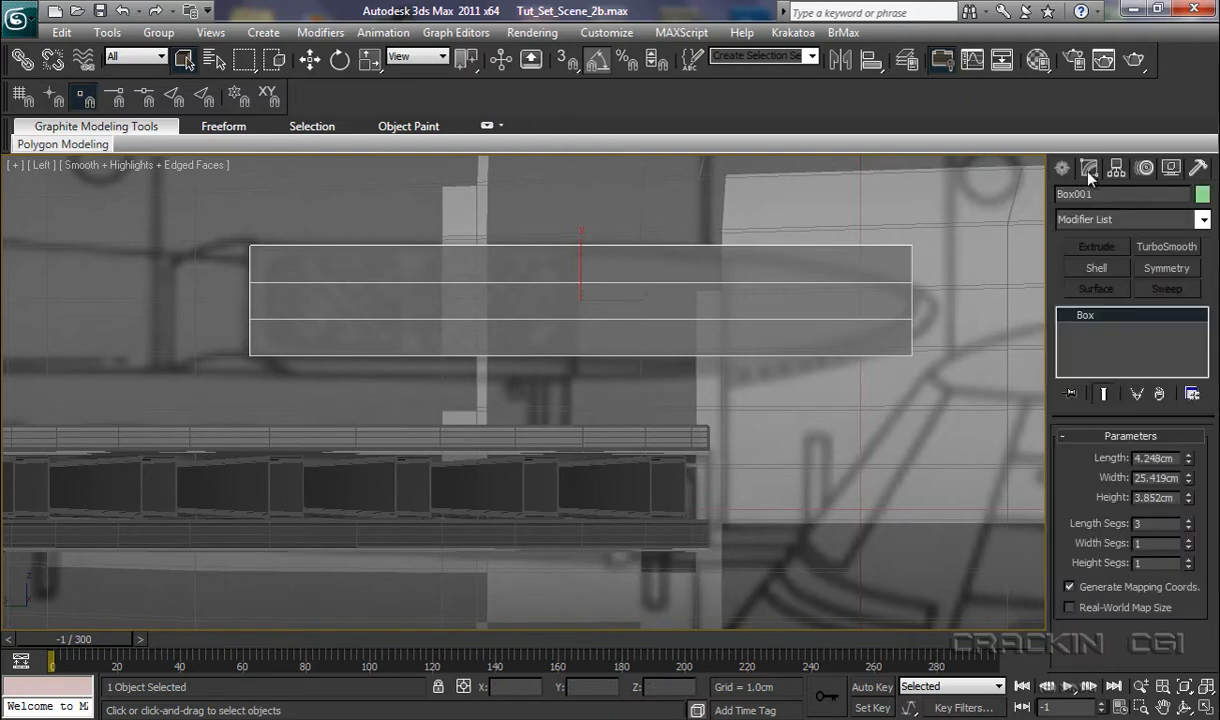
{"action": "left_click", "coordinate": [1204, 194]}
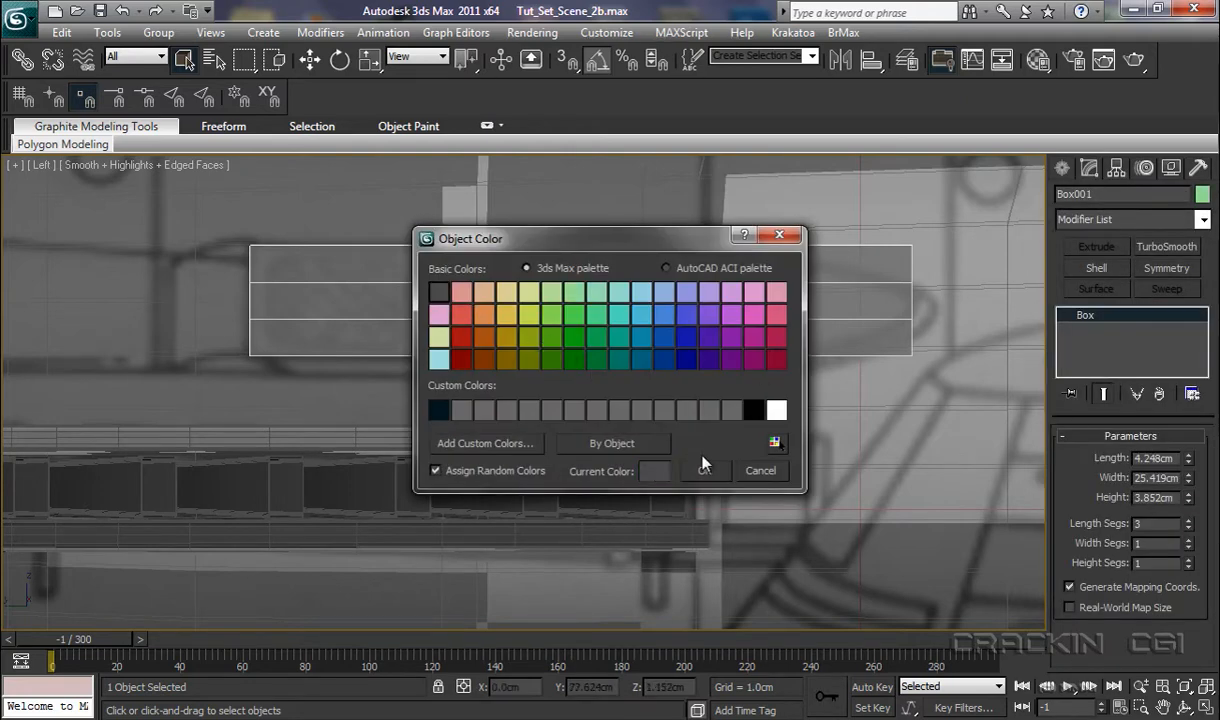
{"action": "left_click", "coordinate": [704, 470]}
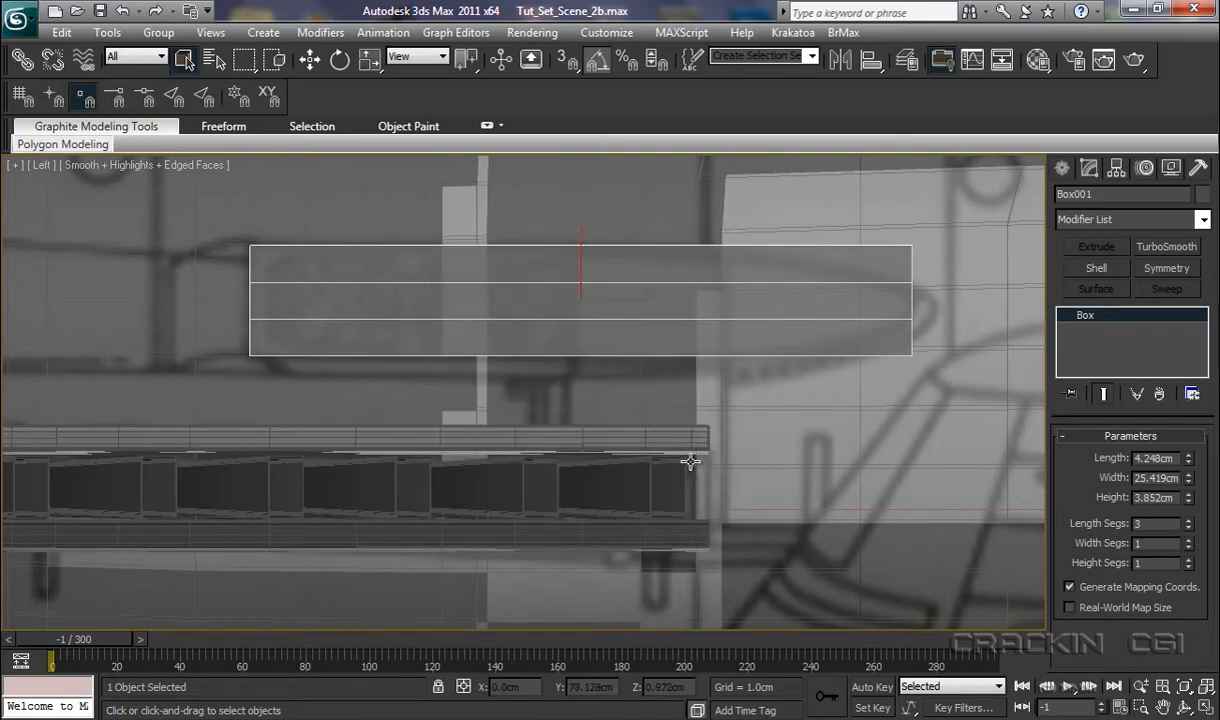
{"action": "mouse_move", "coordinate": [920, 300]}
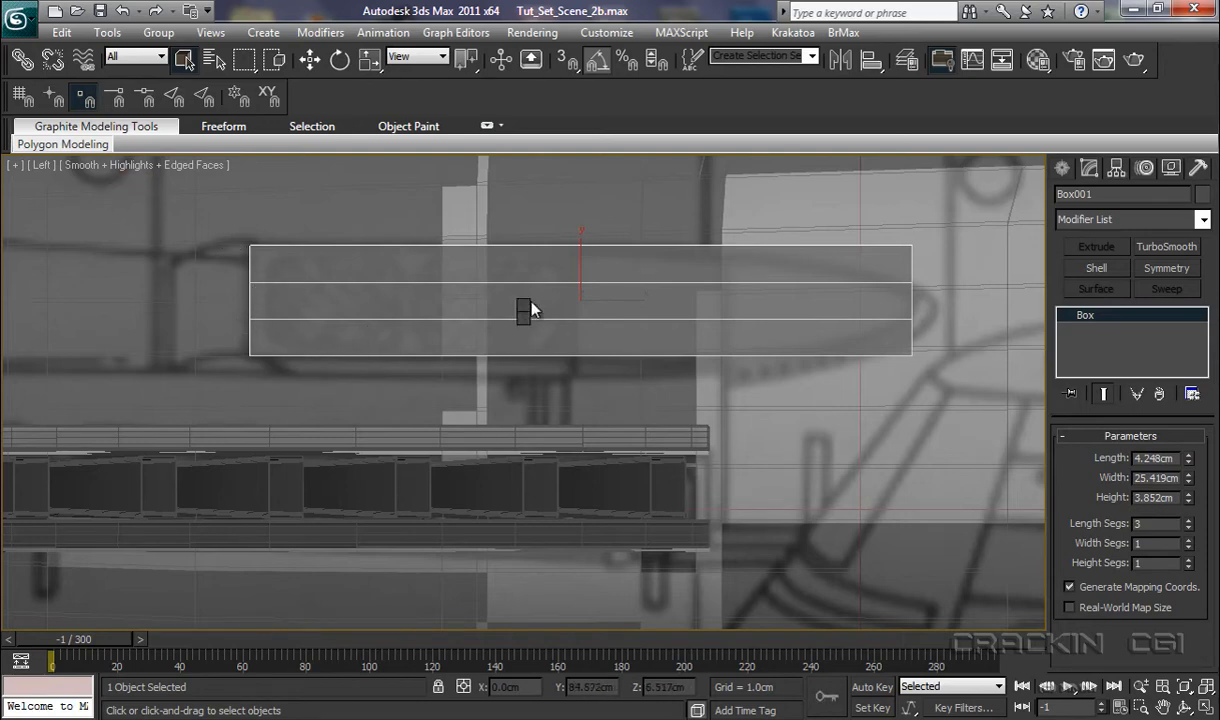
- Convert Box001 to an editable poly and cut a vertical Swift Loop across it
{"action": "right_click", "coordinate": [524, 310]}
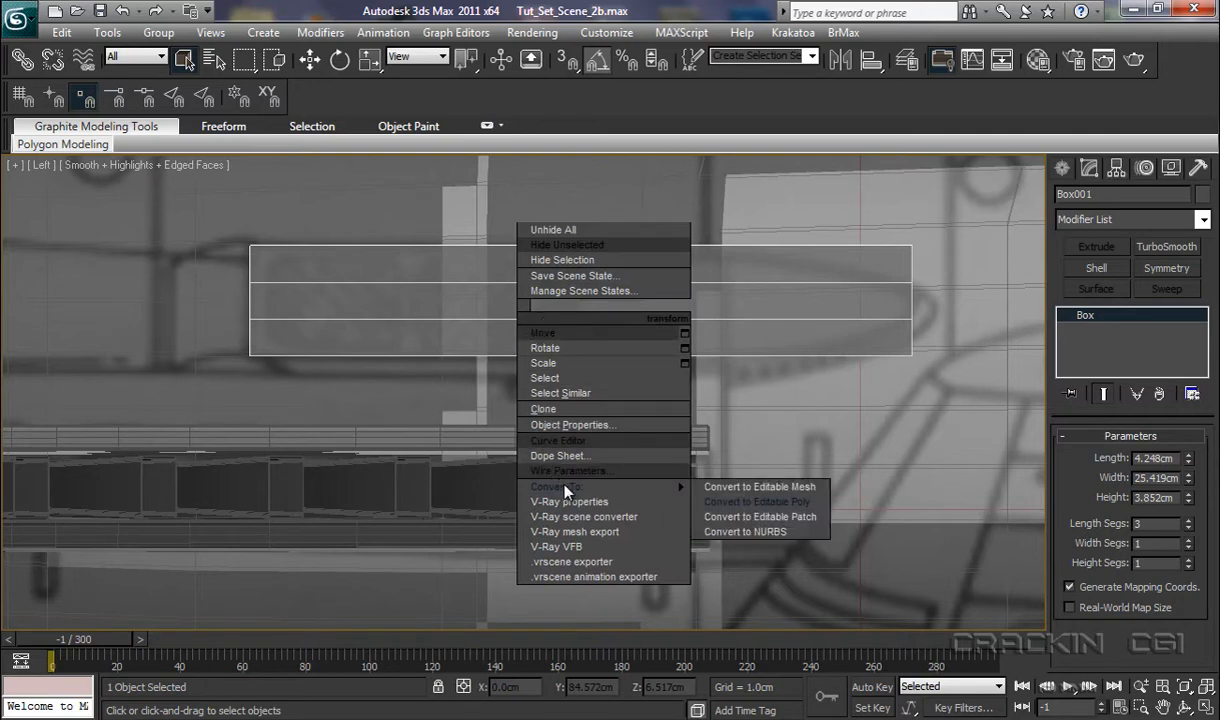
{"action": "left_click", "coordinate": [756, 500]}
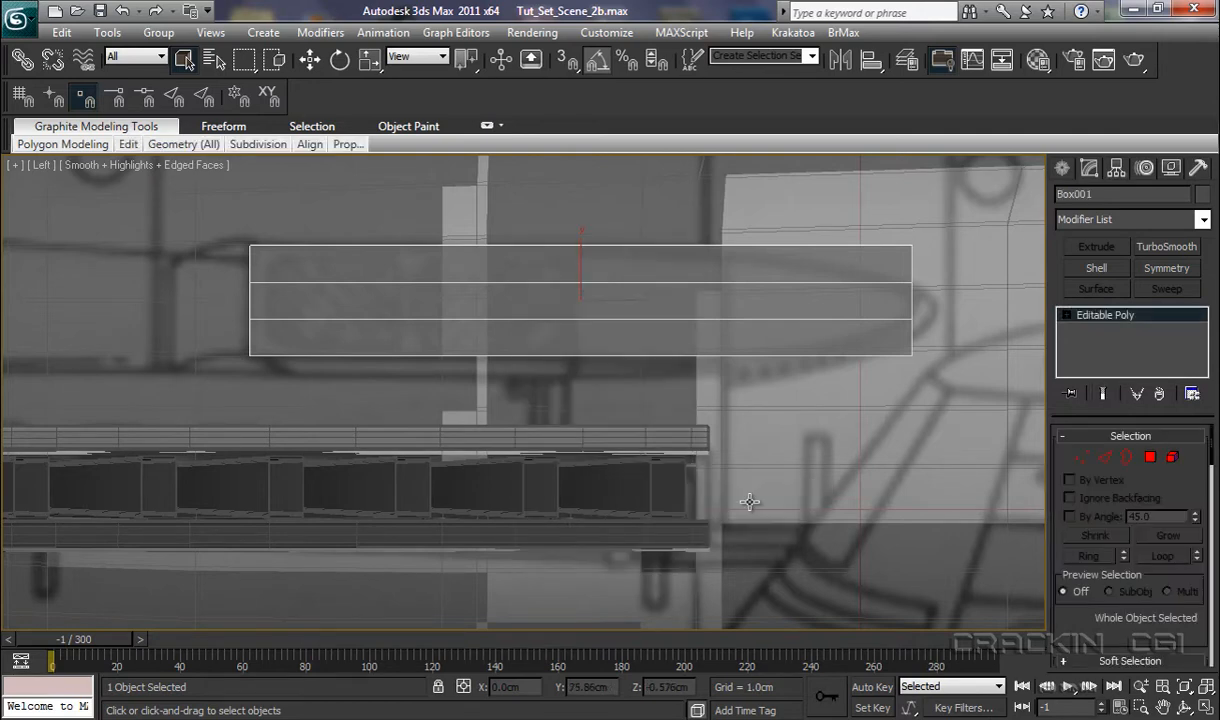
{"action": "left_click", "coordinate": [128, 144]}
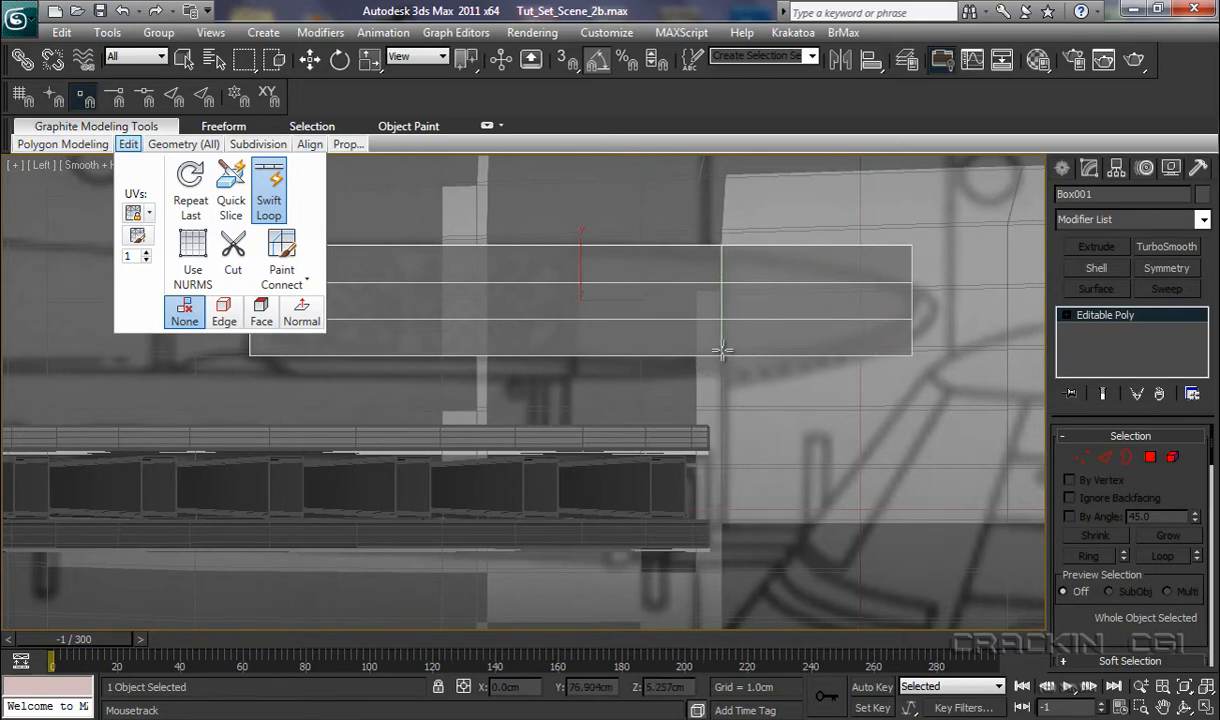
{"action": "mouse_move", "coordinate": [724, 292]}
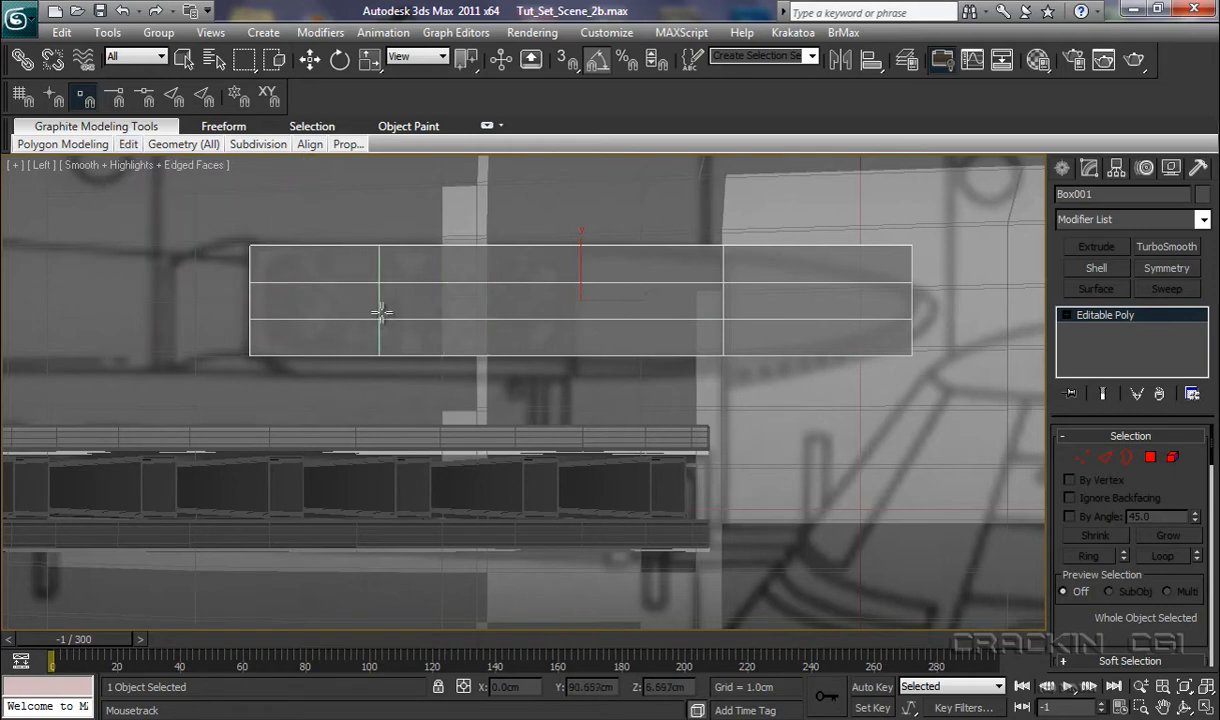
{"action": "left_click_drag", "start_coordinate": [380, 312], "coordinate": [340, 324]}
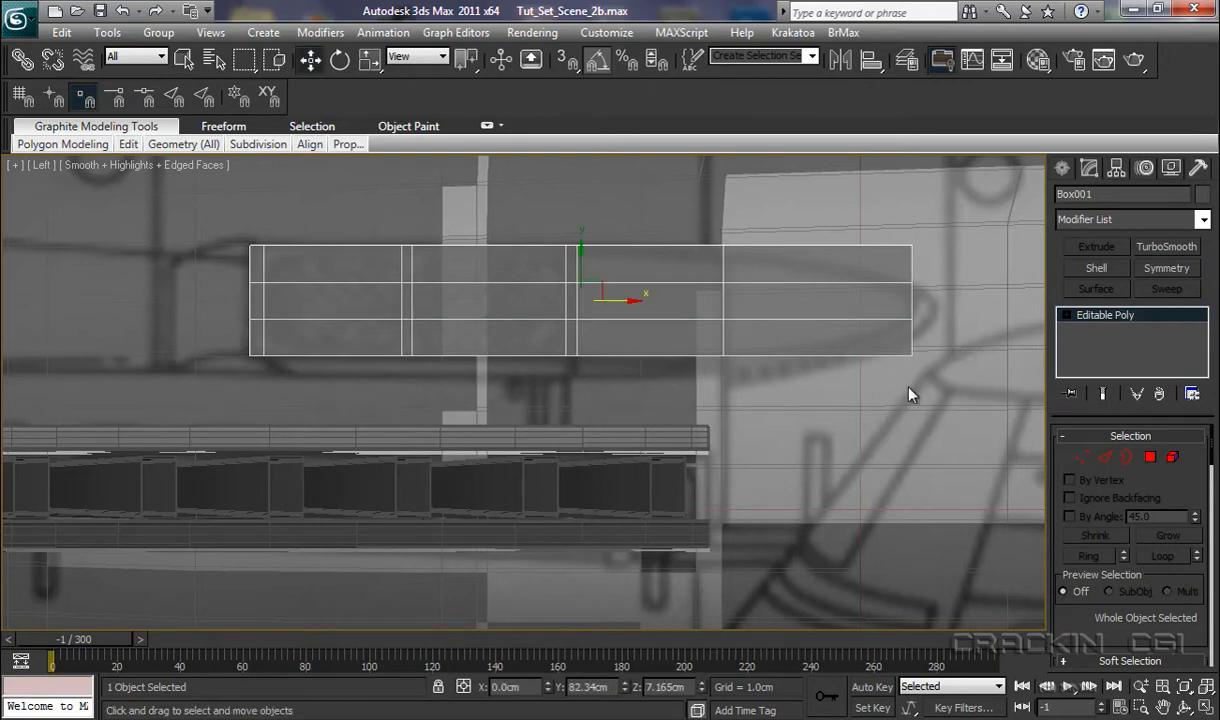
{"action": "mouse_move", "coordinate": [158, 176]}
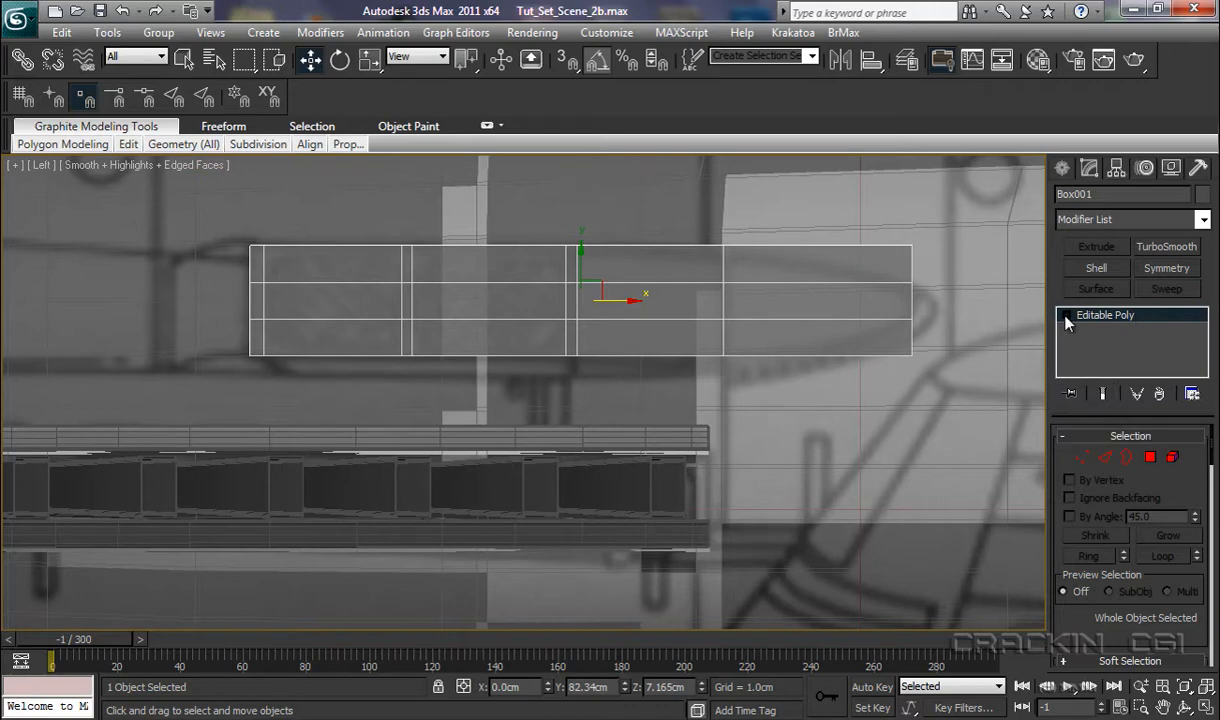
- Enter Vertex sub-object level on Box001's Editable Poly
{"action": "left_click", "coordinate": [1068, 314]}
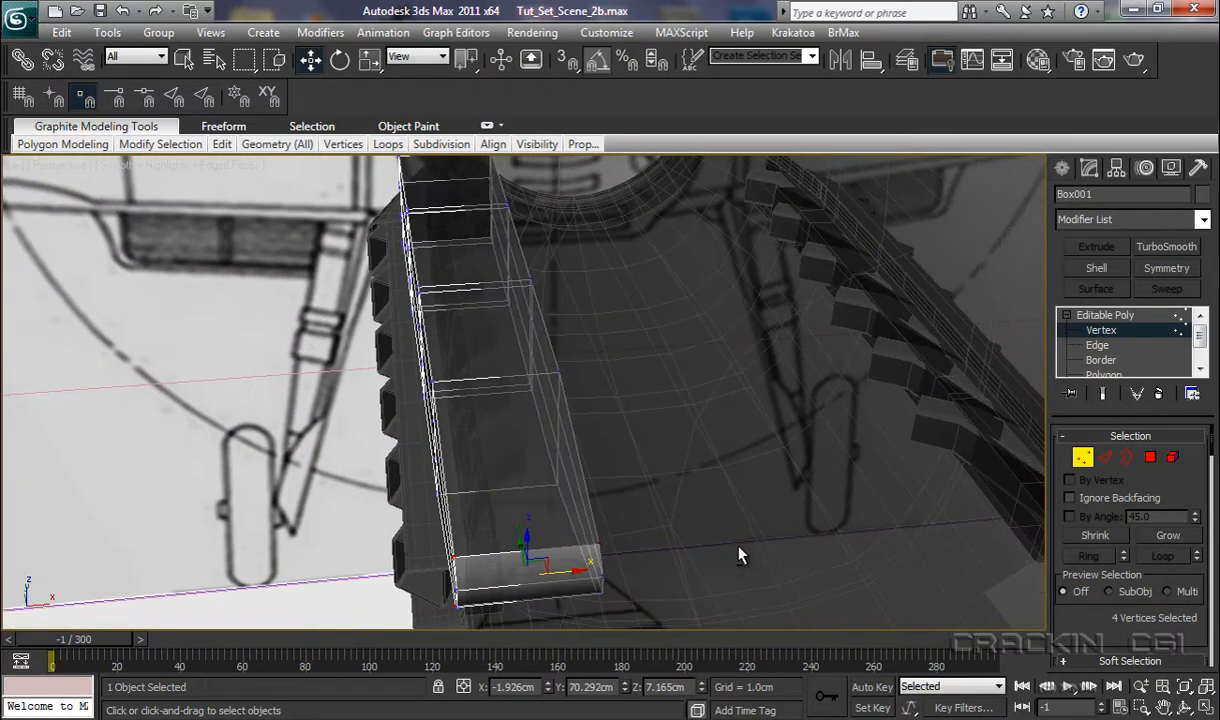
{"action": "mouse_move", "coordinate": [476, 452]}
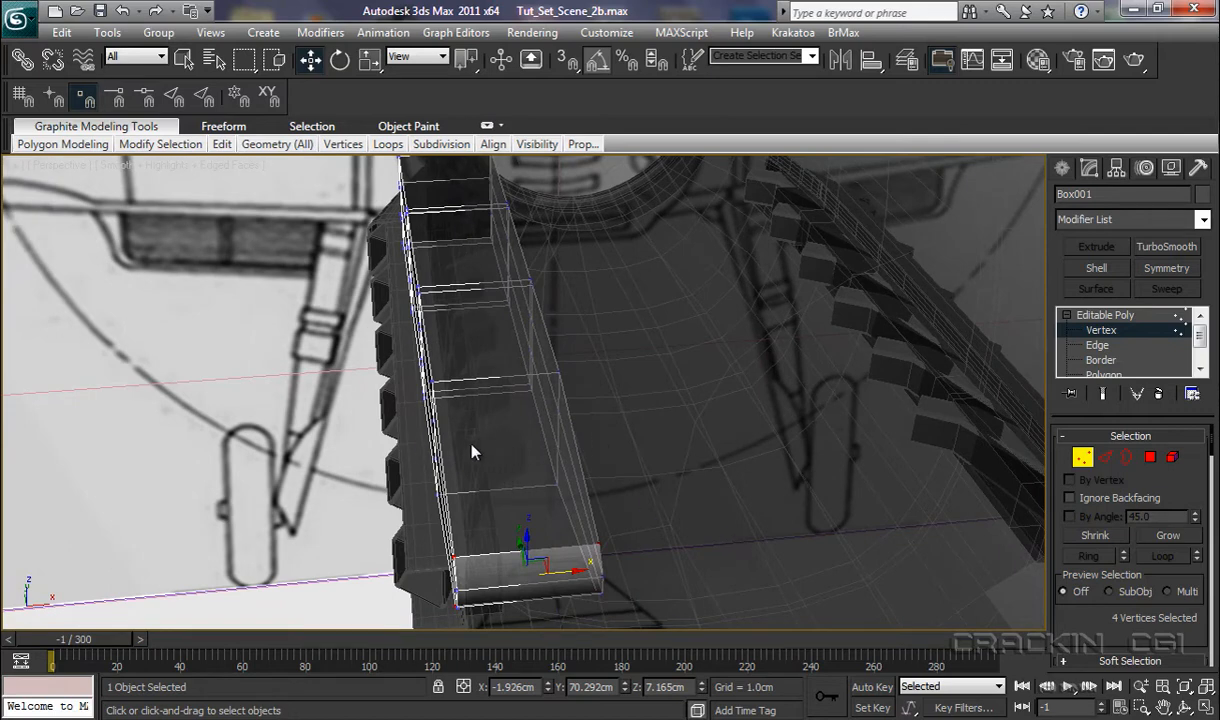
{"action": "mouse_move", "coordinate": [568, 446]}
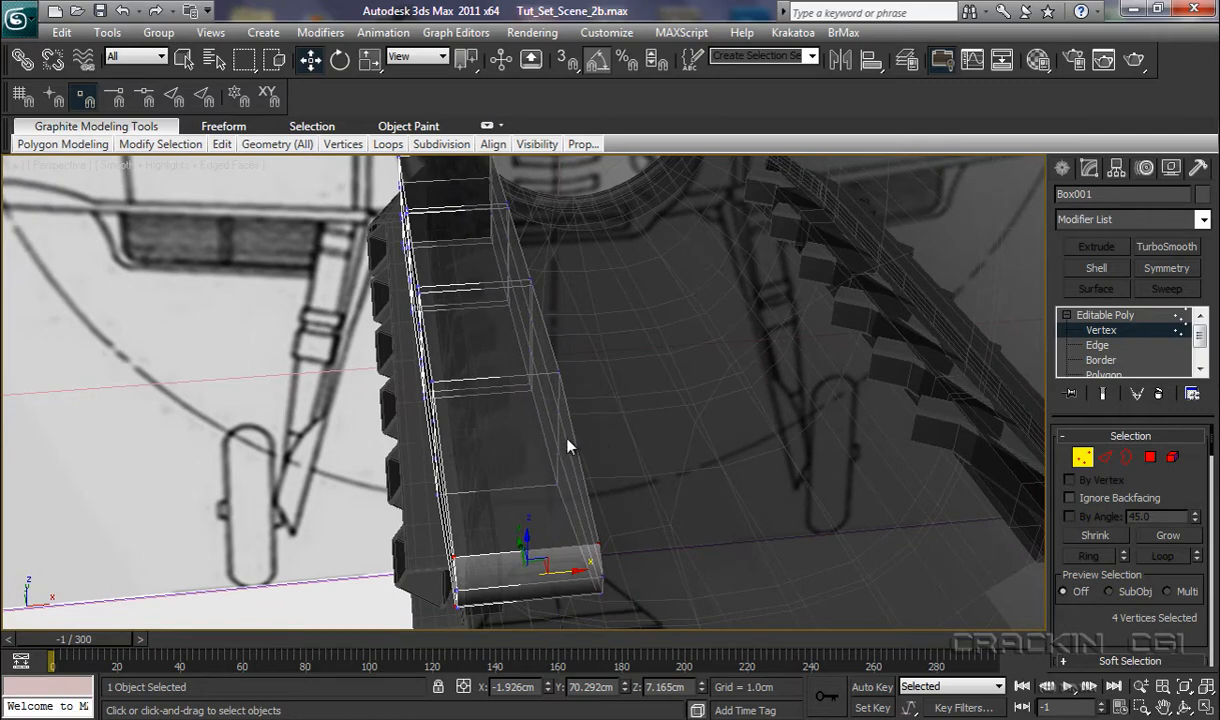
{"action": "mouse_move", "coordinate": [1100, 330]}
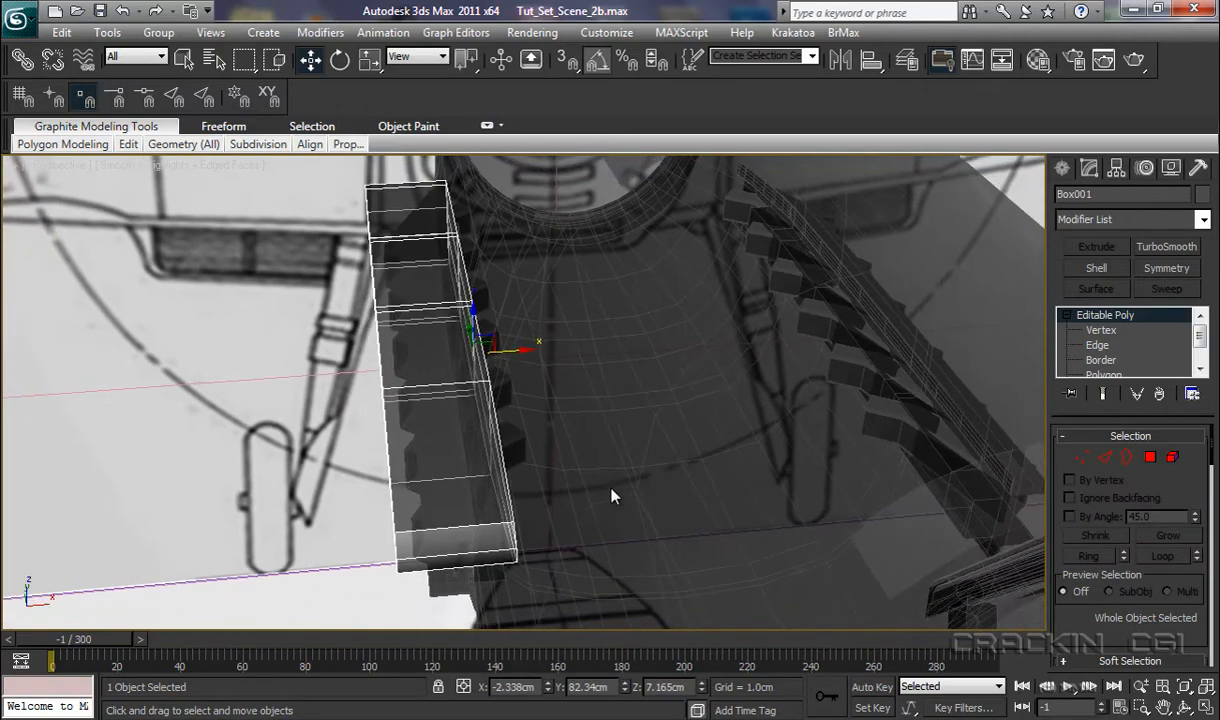
- Select the side and front-tip vertex rows and pull the tip vertices into a pointed nose
{"action": "left_click", "coordinate": [1100, 330]}
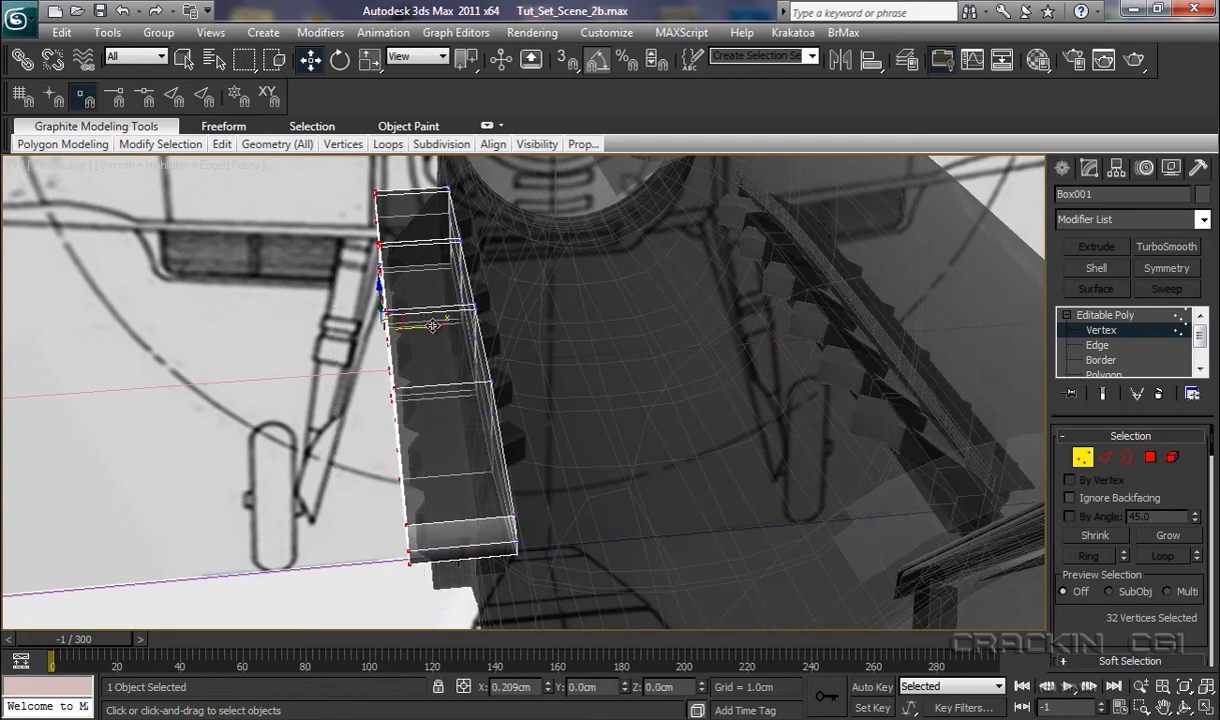
{"action": "left_click_drag", "start_coordinate": [430, 324], "coordinate": [450, 328]}
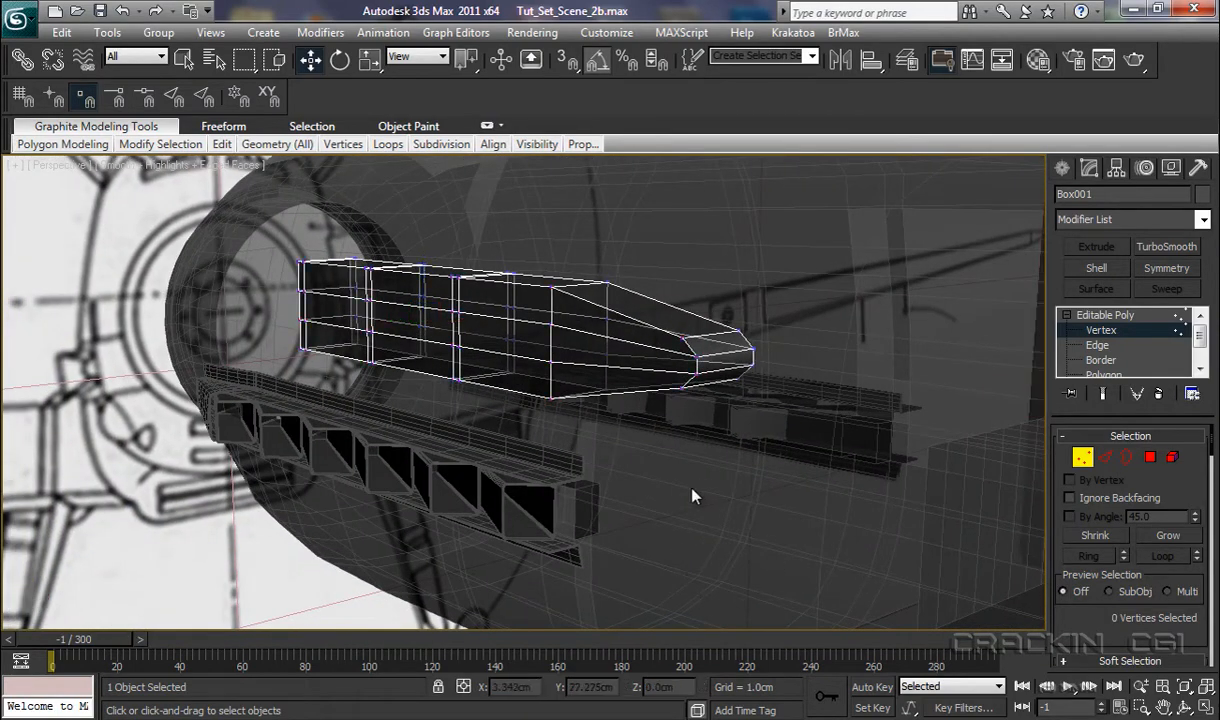
{"action": "left_click_drag", "start_coordinate": [670, 324], "coordinate": [708, 412]}
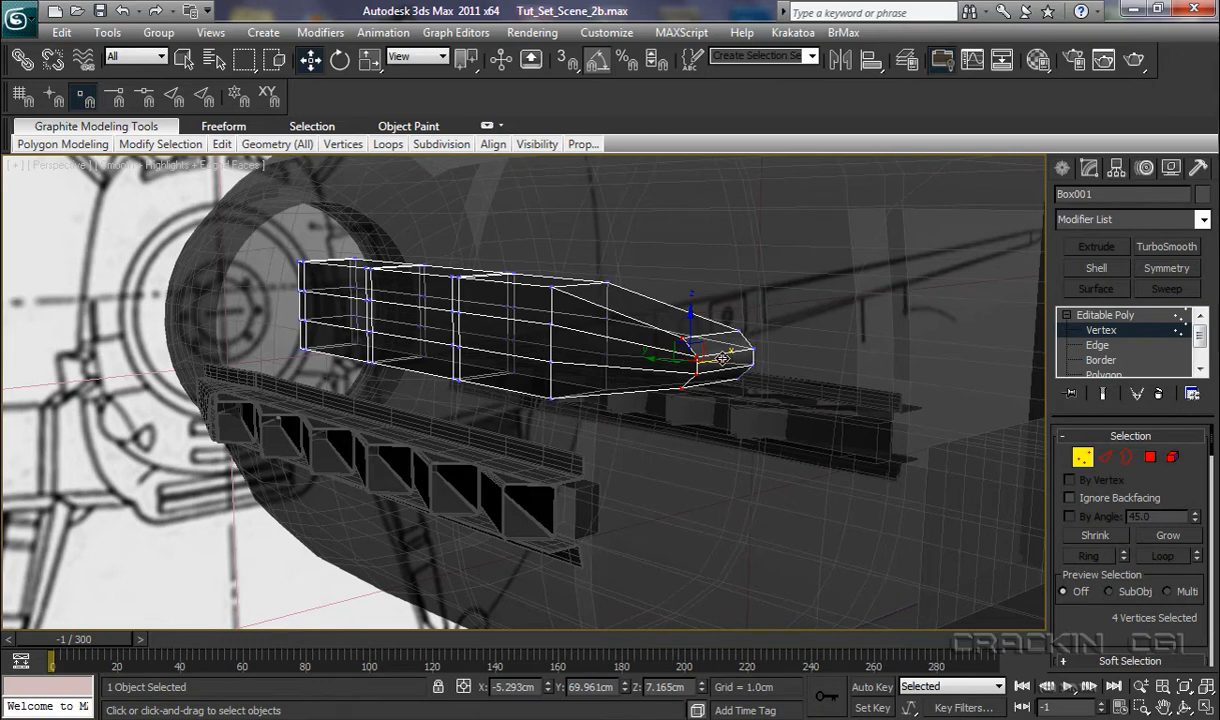
{"action": "left_click_drag", "start_coordinate": [700, 358], "coordinate": [750, 350]}
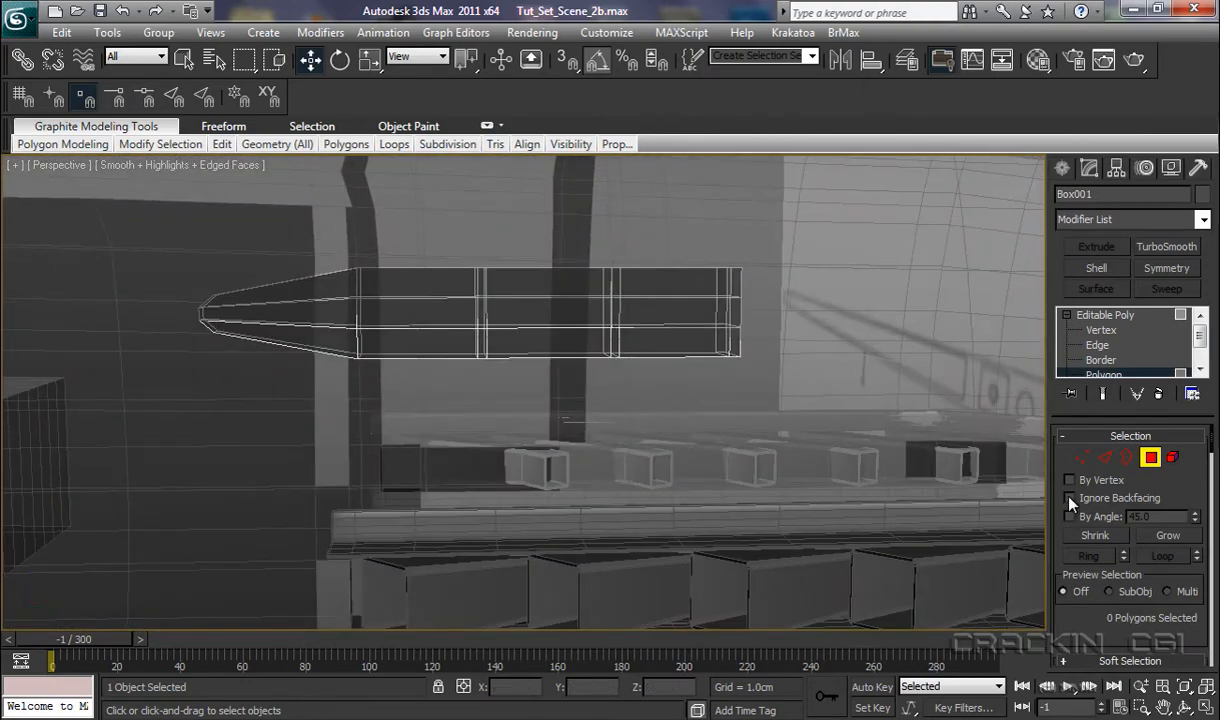
- Enable Ignore Backfacing at Polygon level, select the intake's faces, then clear the selection
{"action": "left_click", "coordinate": [1068, 498]}
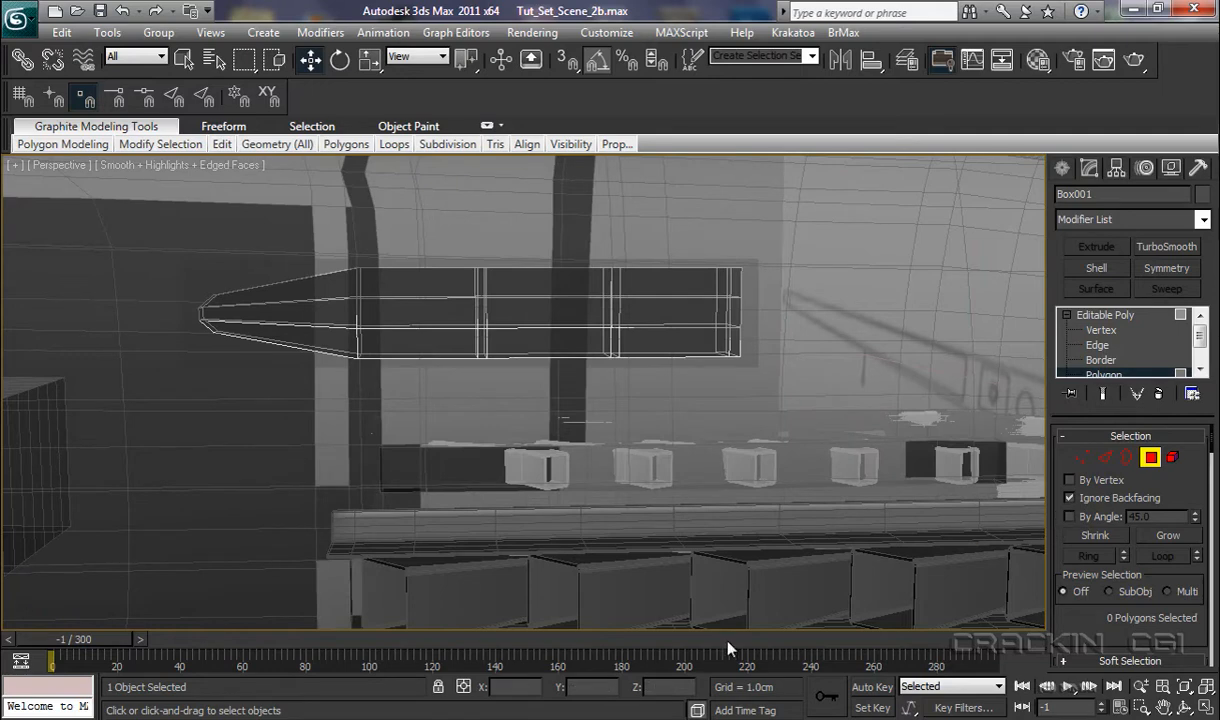
{"action": "mouse_move", "coordinate": [184, 60]}
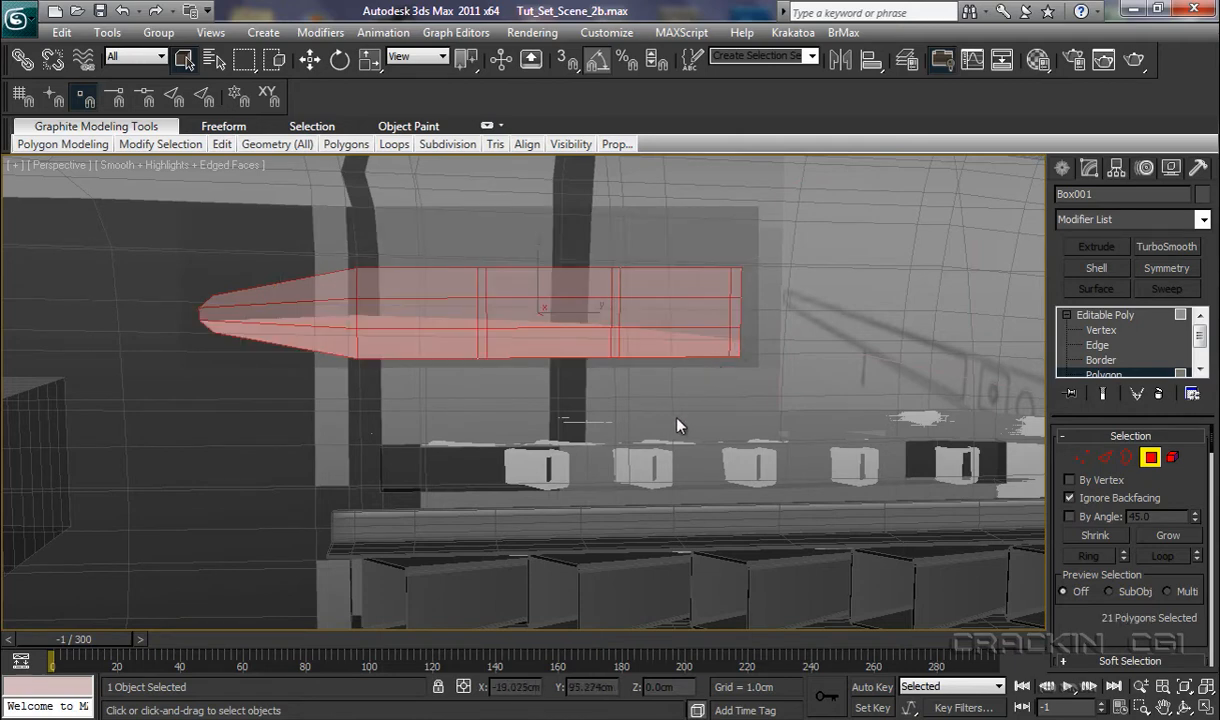
{"action": "left_click_drag", "start_coordinate": [680, 424], "coordinate": [716, 450]}
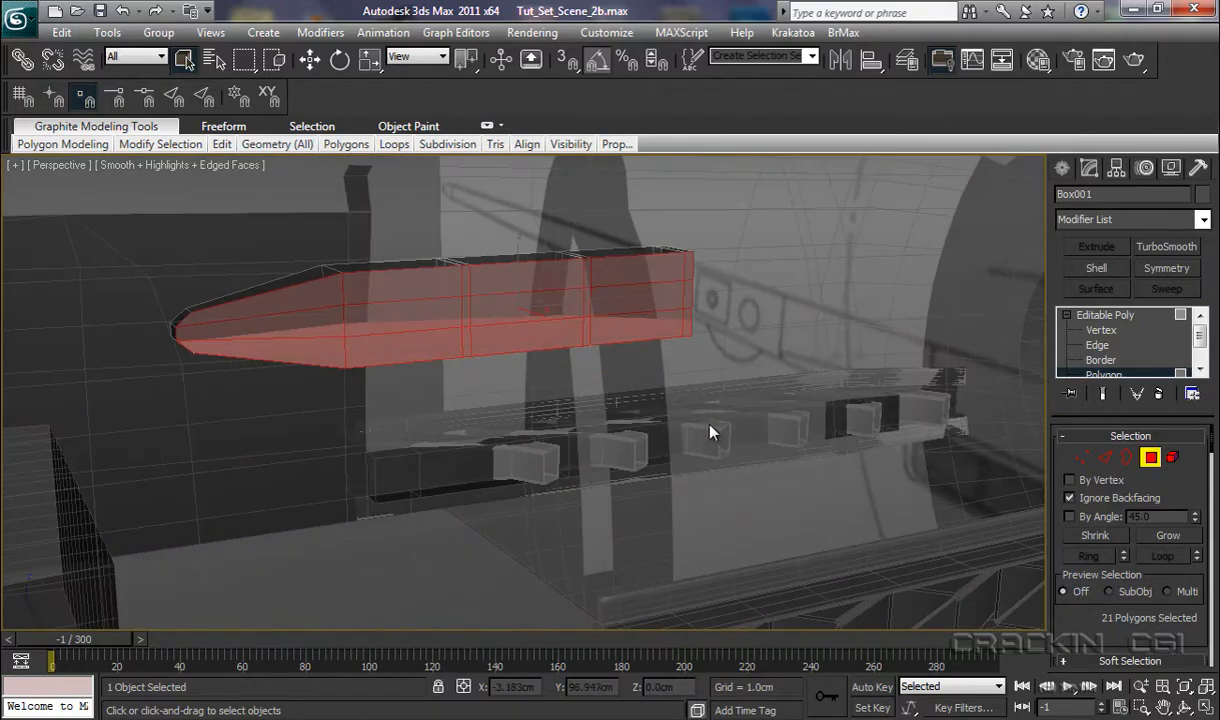
{"action": "left_click", "coordinate": [484, 538]}
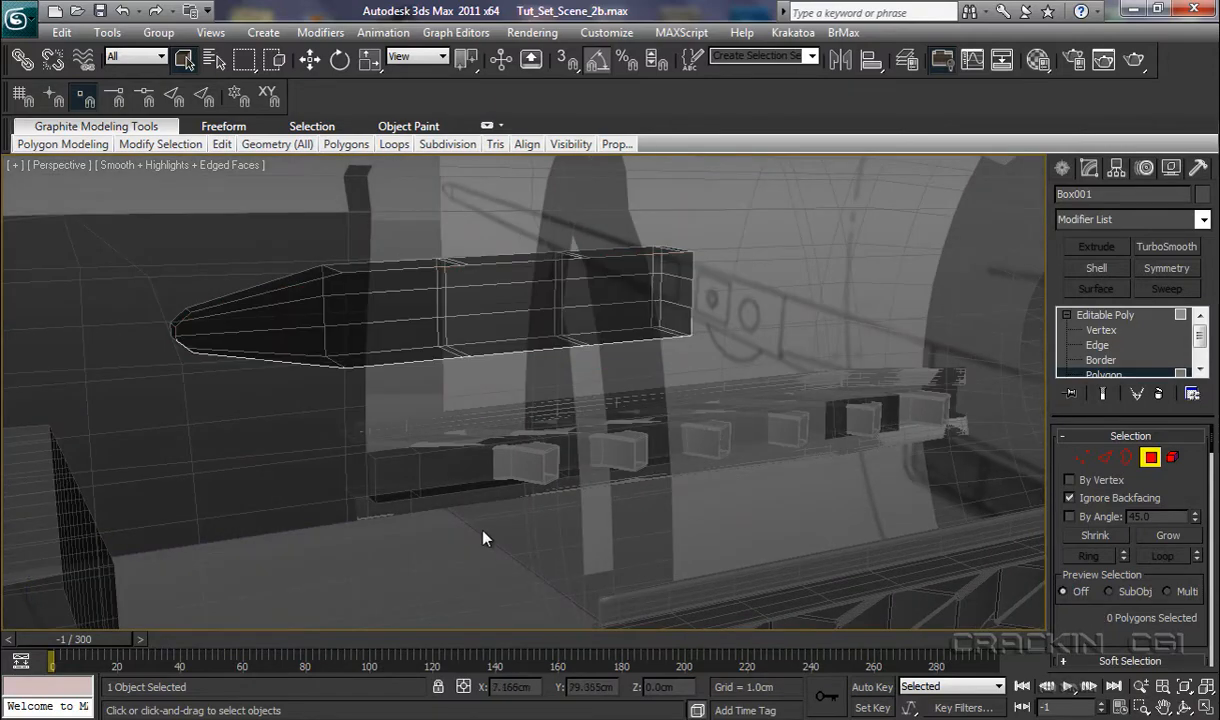
{"action": "left_click_drag", "start_coordinate": [484, 538], "coordinate": [732, 540]}
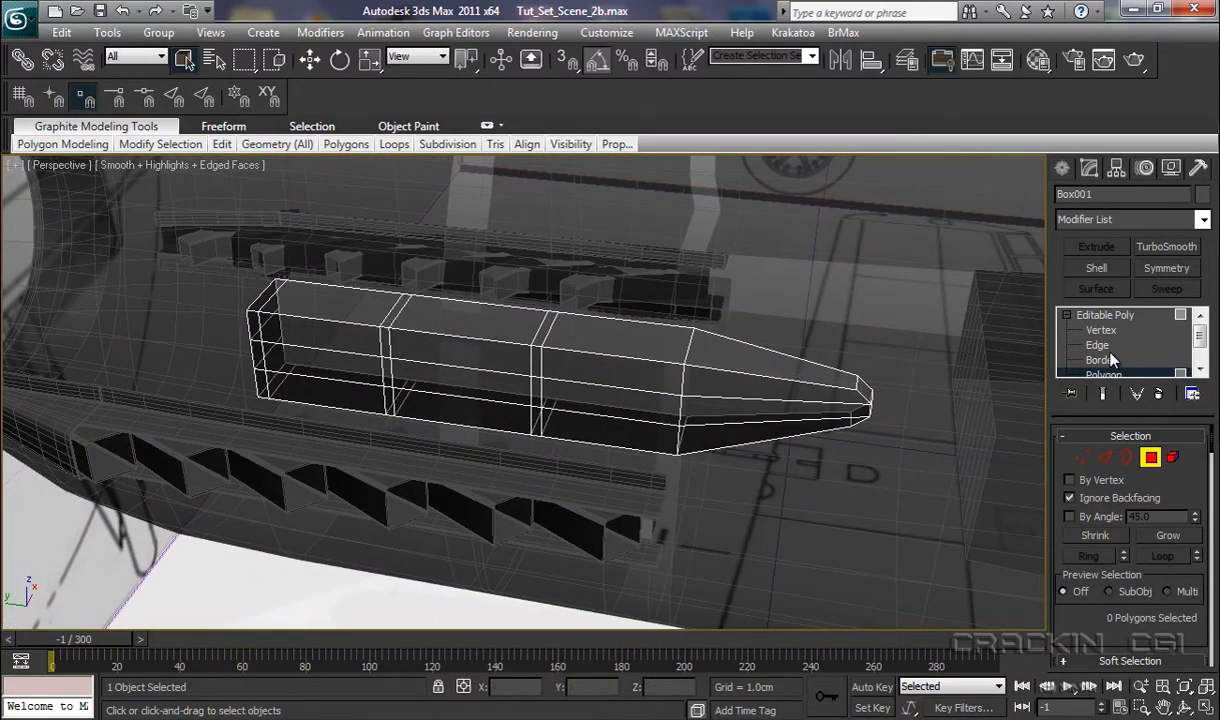
- Enter Edge sub-object level and orbit to view the intake's other side
{"action": "left_click", "coordinate": [1096, 344]}
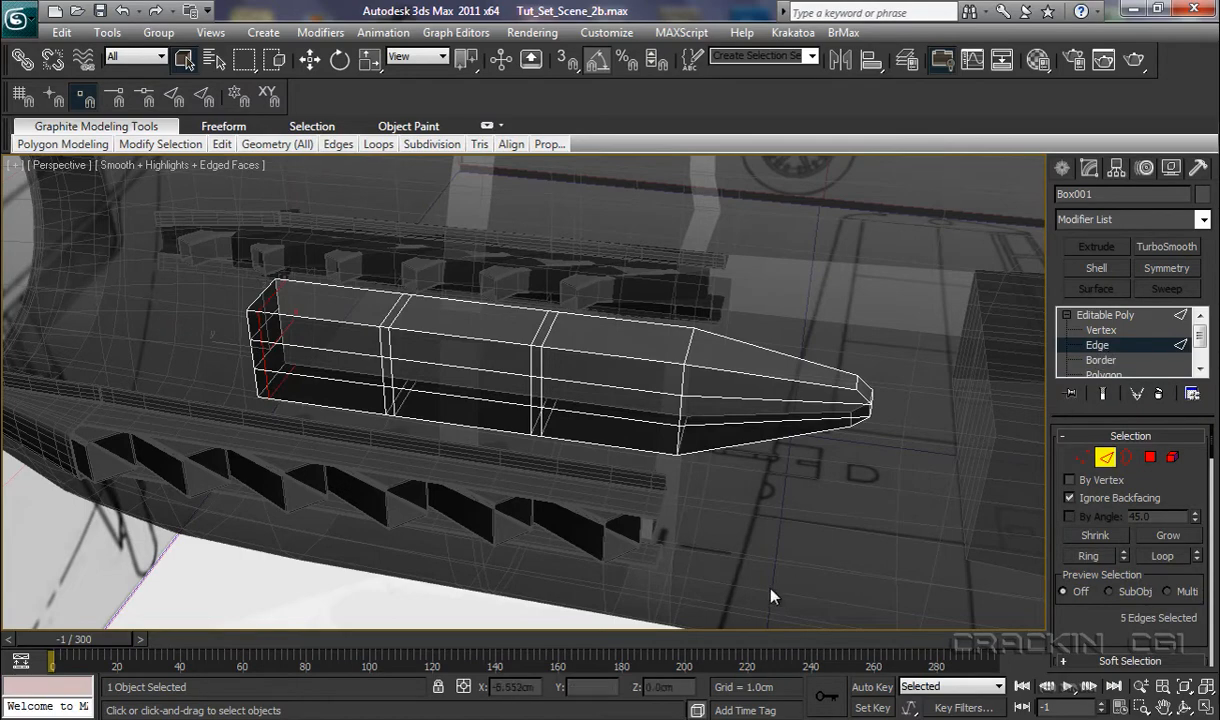
{"action": "mouse_move", "coordinate": [648, 524]}
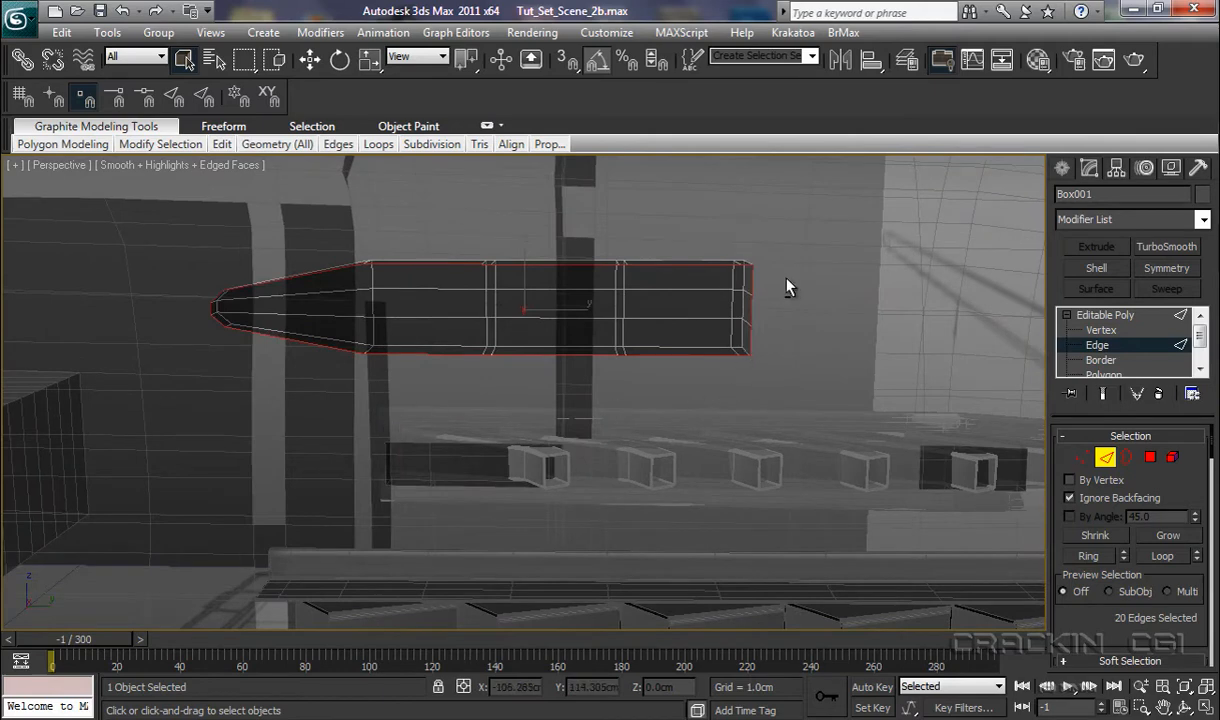
{"action": "left_click_drag", "start_coordinate": [790, 288], "coordinate": [744, 348]}
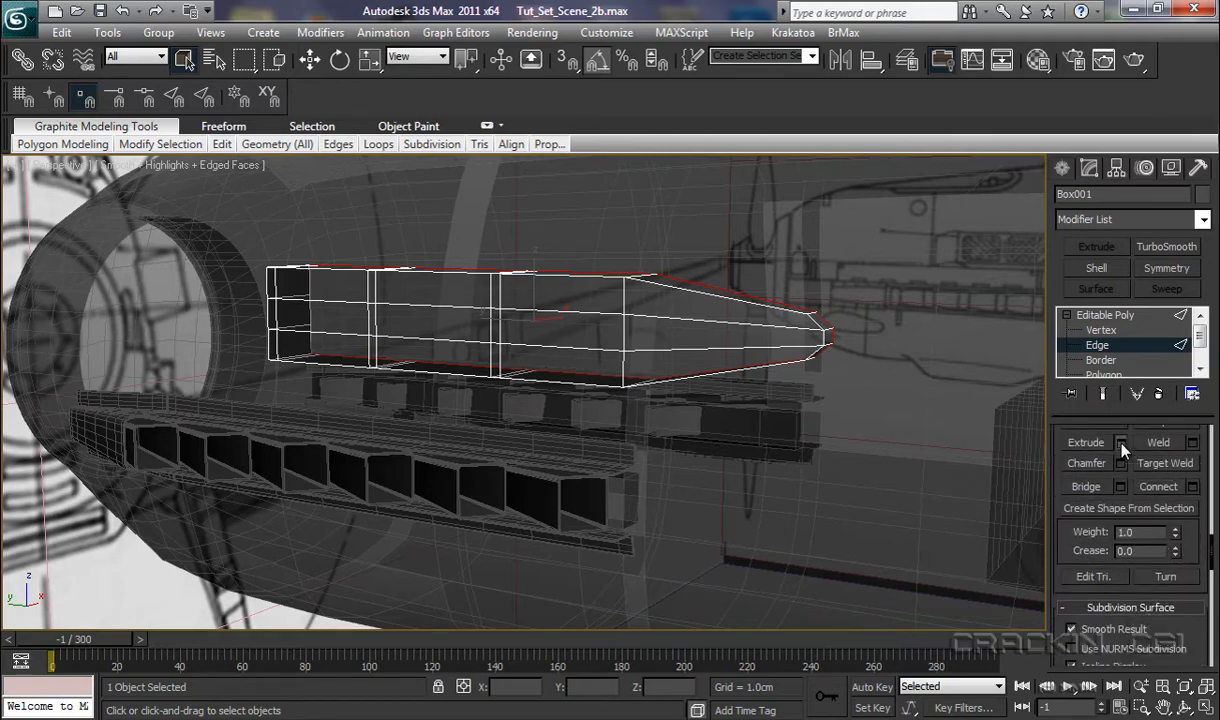
{"action": "left_click", "coordinate": [1116, 442]}
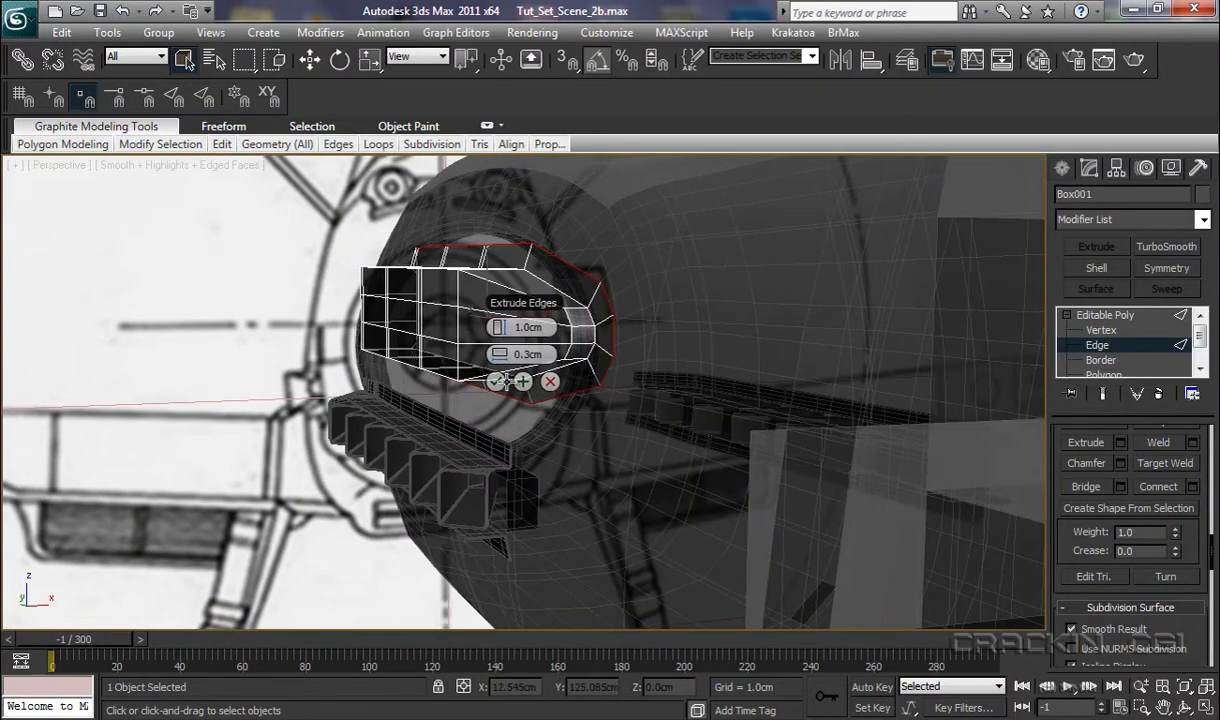
{"action": "left_click", "coordinate": [496, 380]}
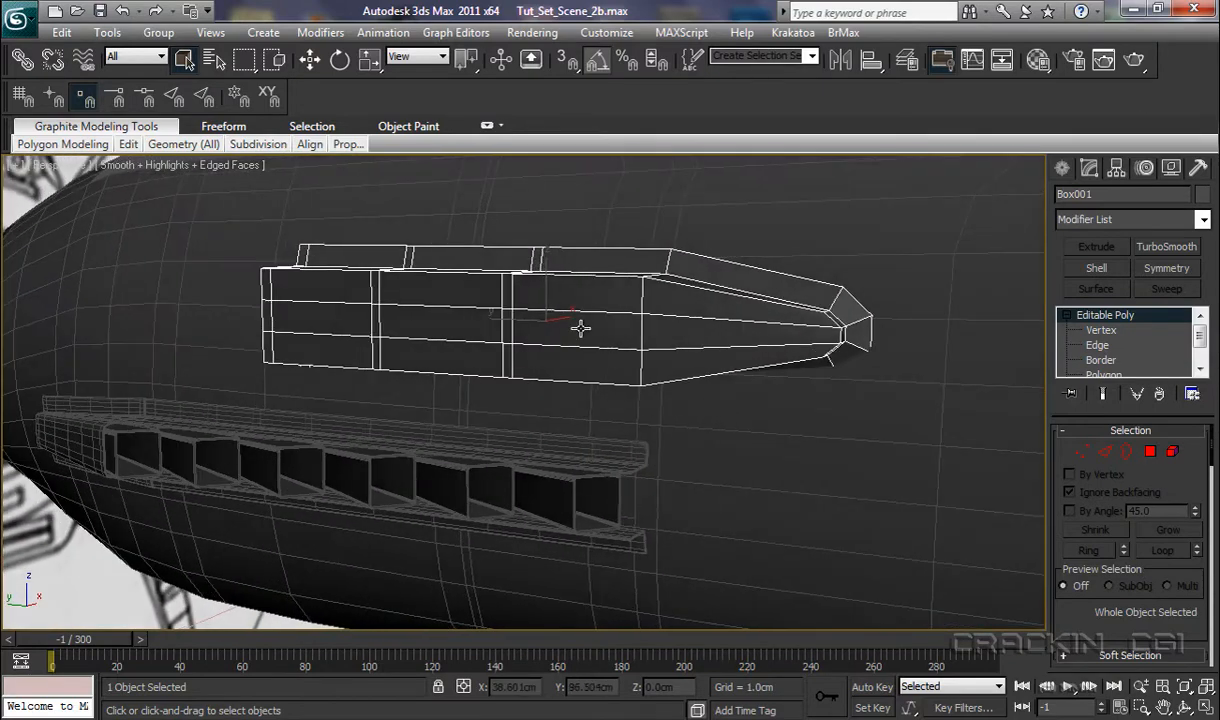
- Rotate the intake with Select and Rotate, then move it against the fuselage side
{"action": "left_click", "coordinate": [340, 60]}
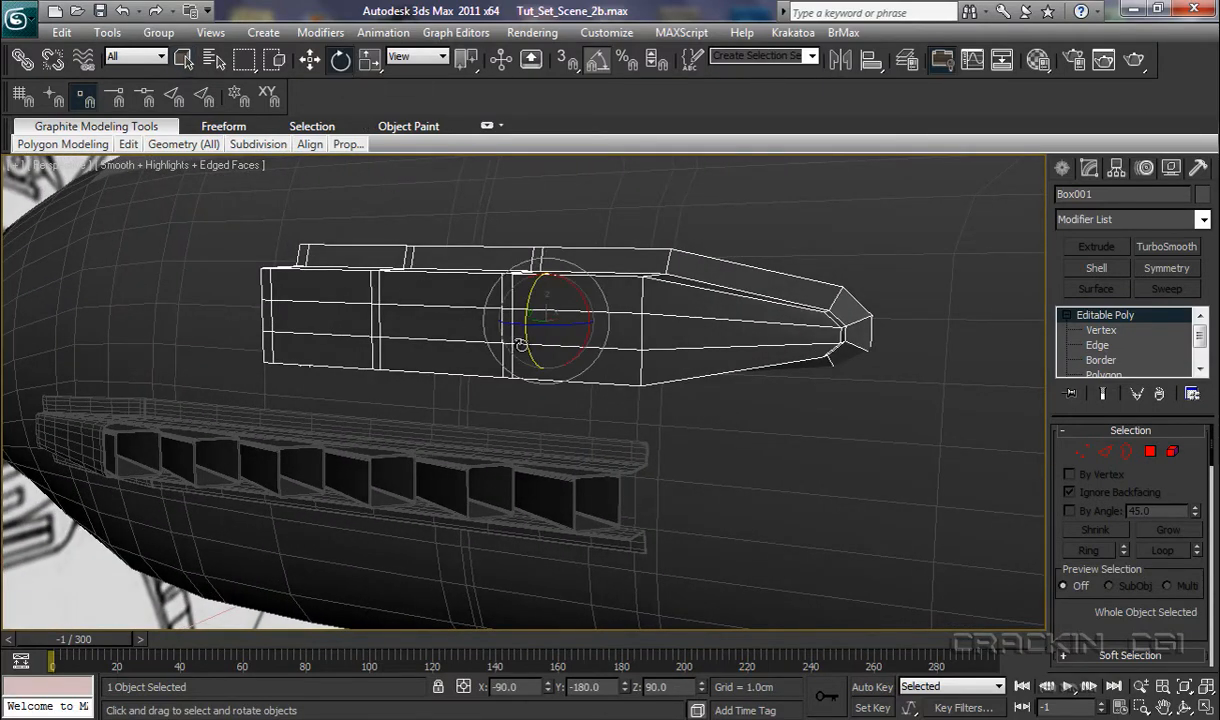
{"action": "mouse_move", "coordinate": [596, 62]}
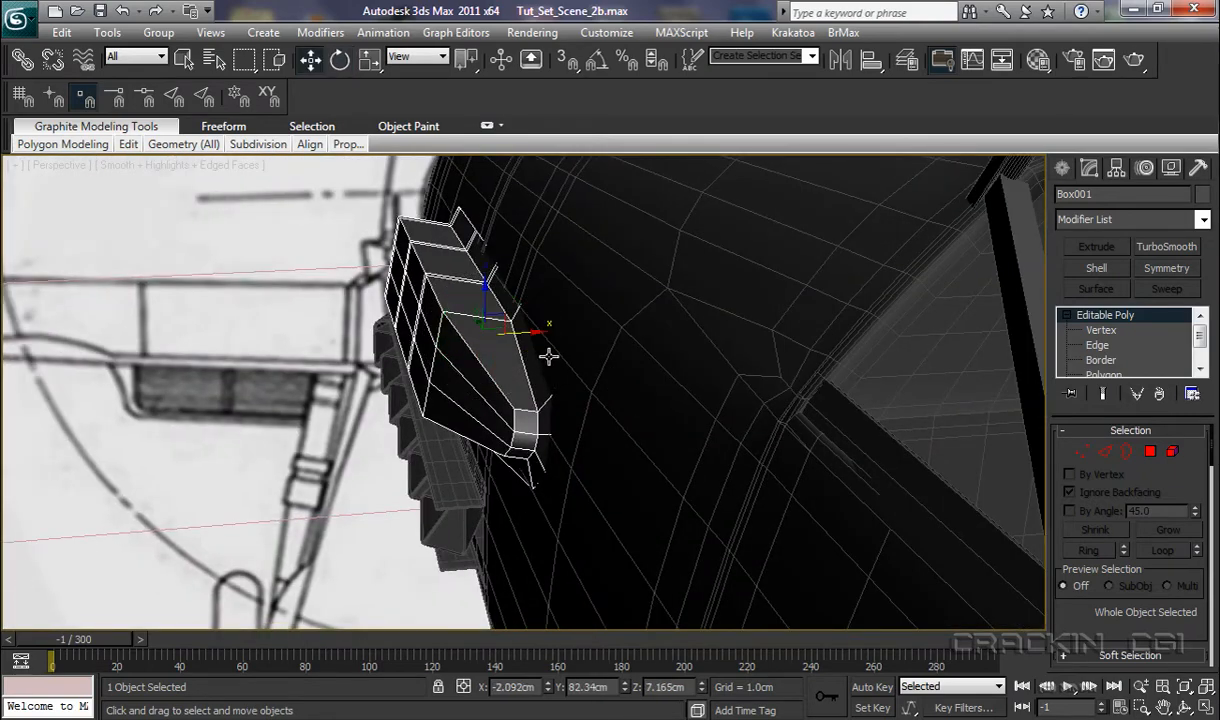
{"action": "left_click_drag", "start_coordinate": [548, 328], "coordinate": [536, 334]}
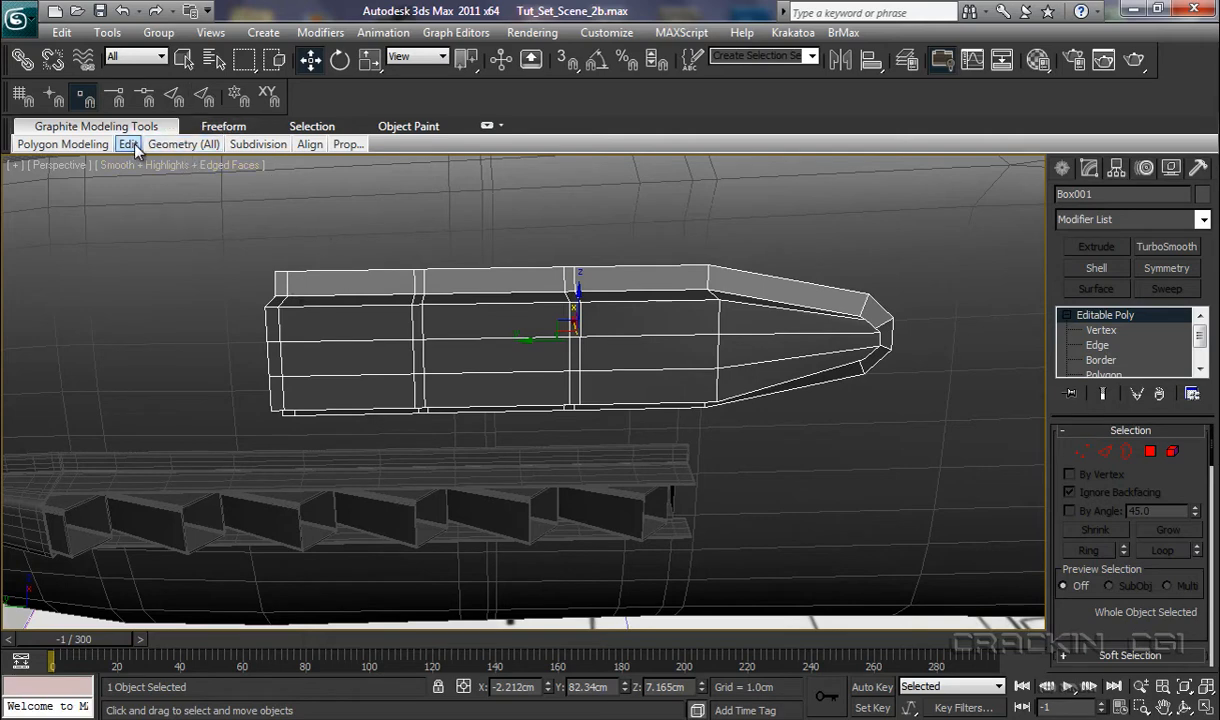
- Insert Swift Loop support loops close to Box001's borders
{"action": "left_click", "coordinate": [128, 144]}
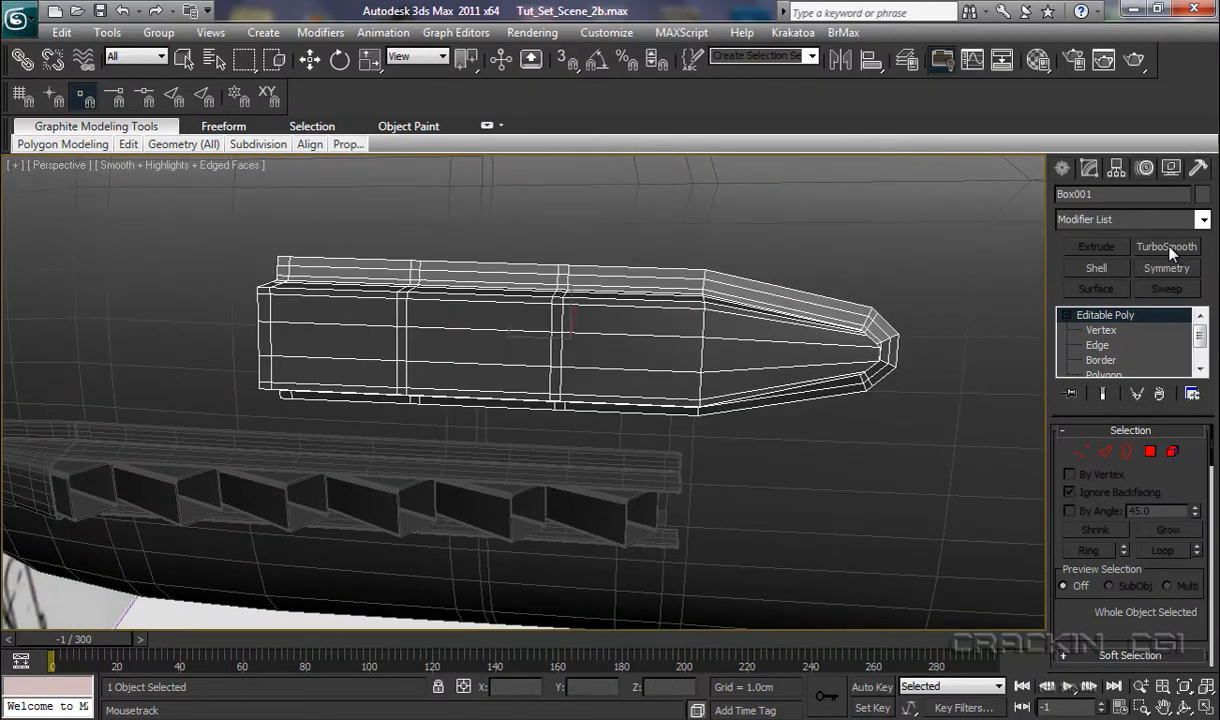
{"action": "left_click", "coordinate": [1166, 246]}
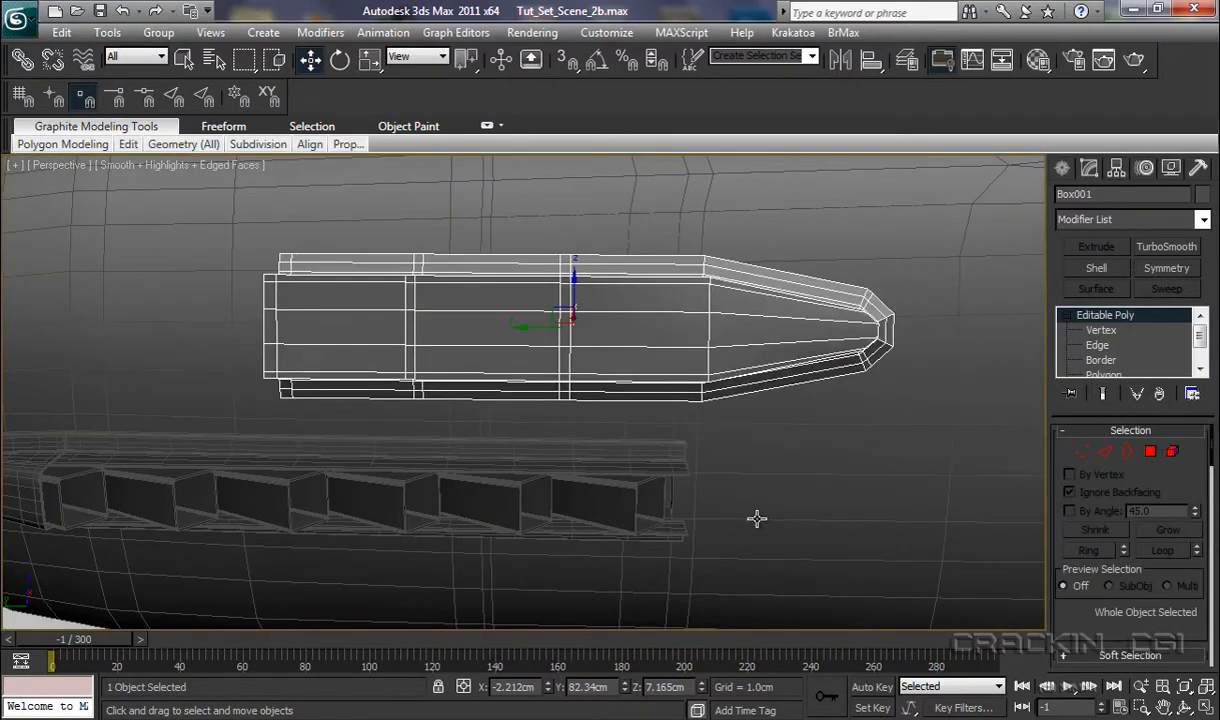
{"action": "mouse_move", "coordinate": [1176, 436]}
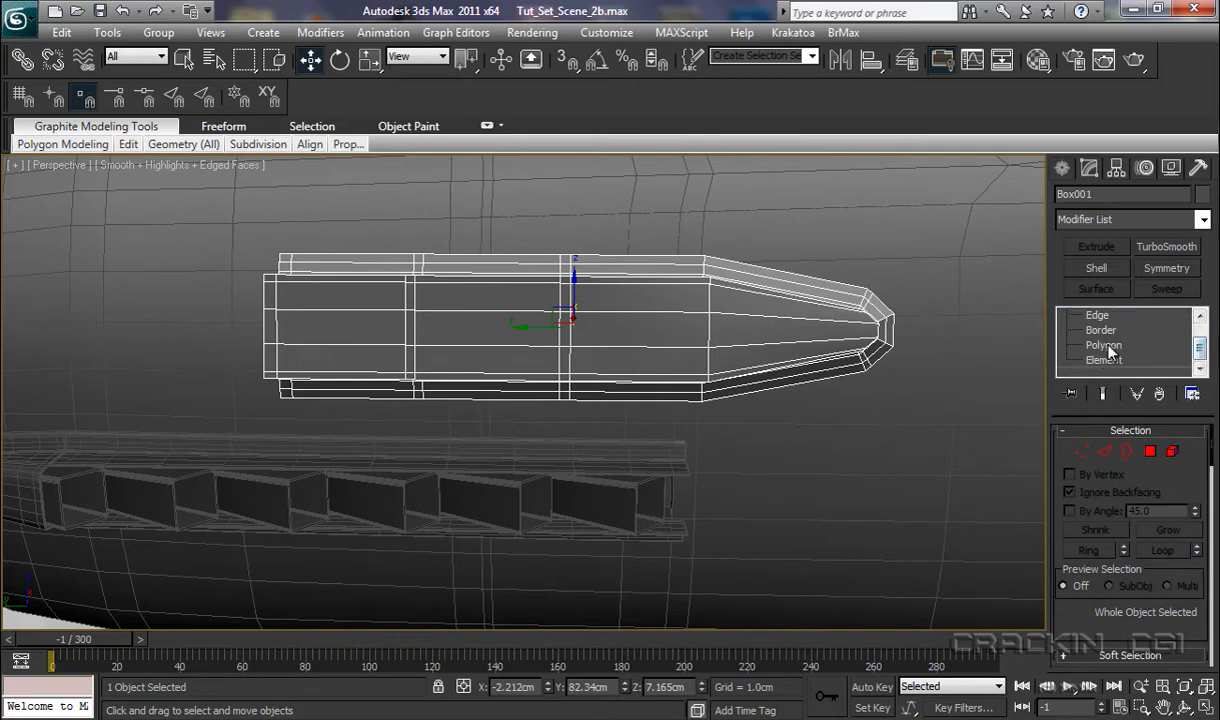
- Extrude the two front side panel polygon groups inward by about -0.373cm
{"action": "left_click", "coordinate": [1104, 344]}
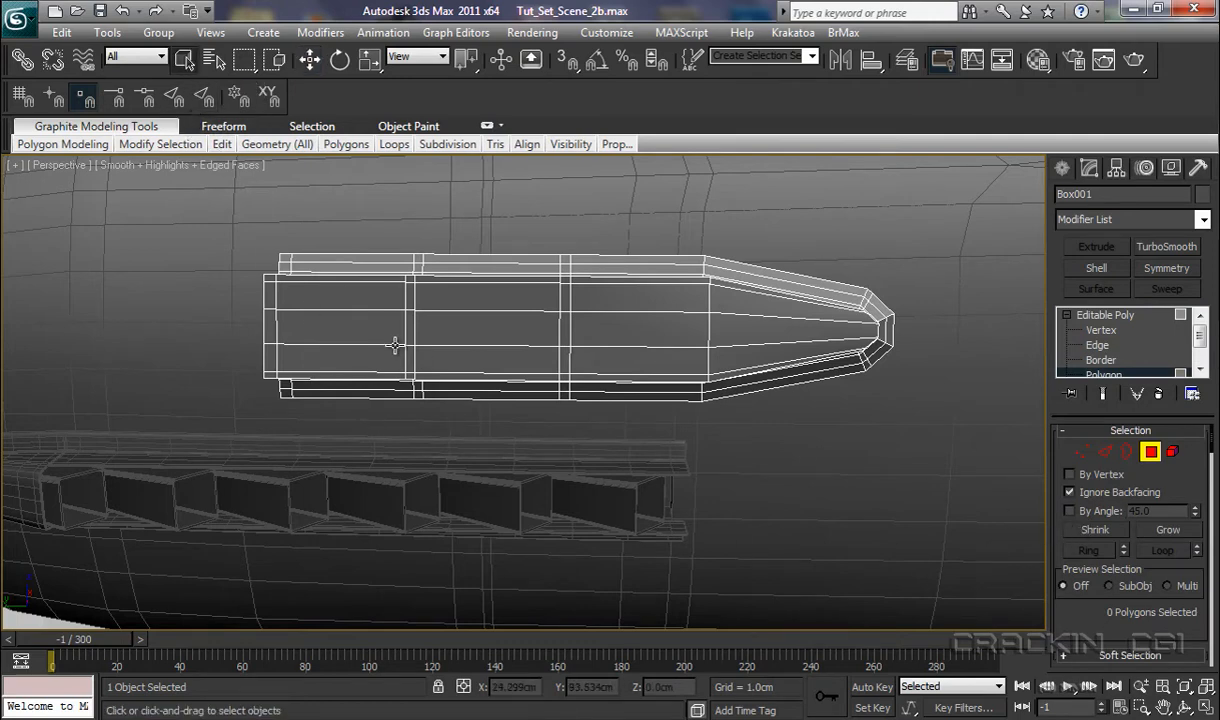
{"action": "left_click", "coordinate": [340, 300]}
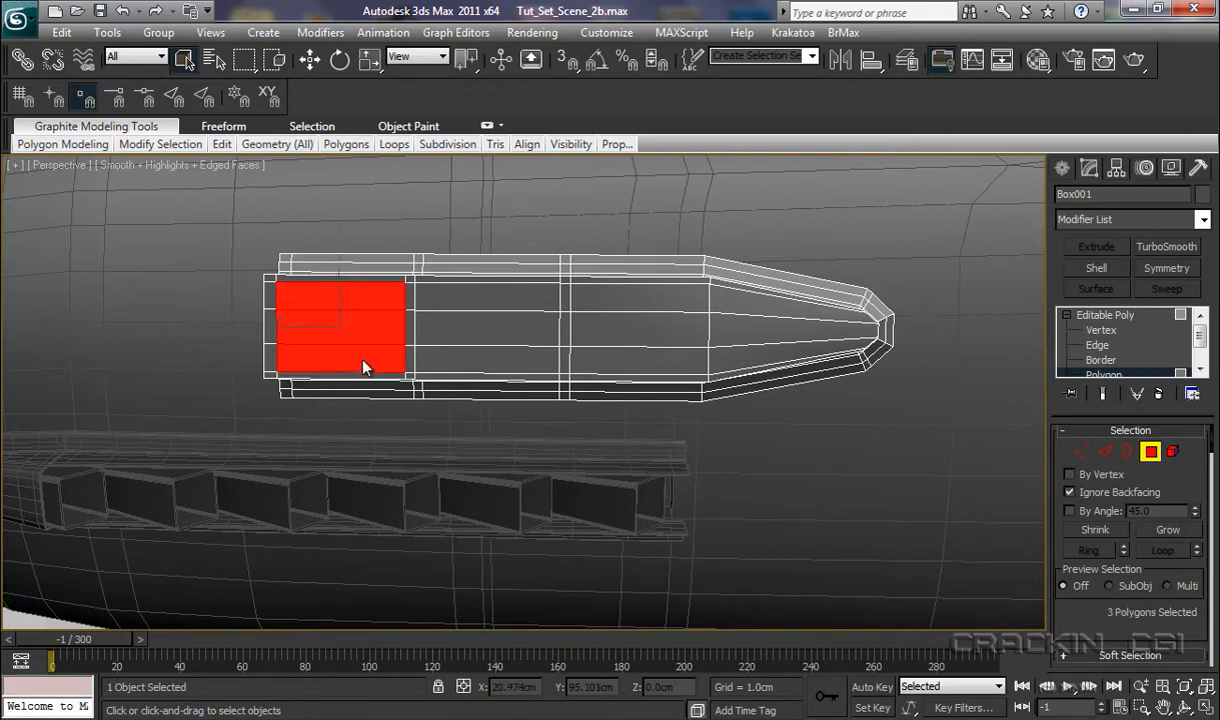
{"action": "left_click", "coordinate": [488, 296]}
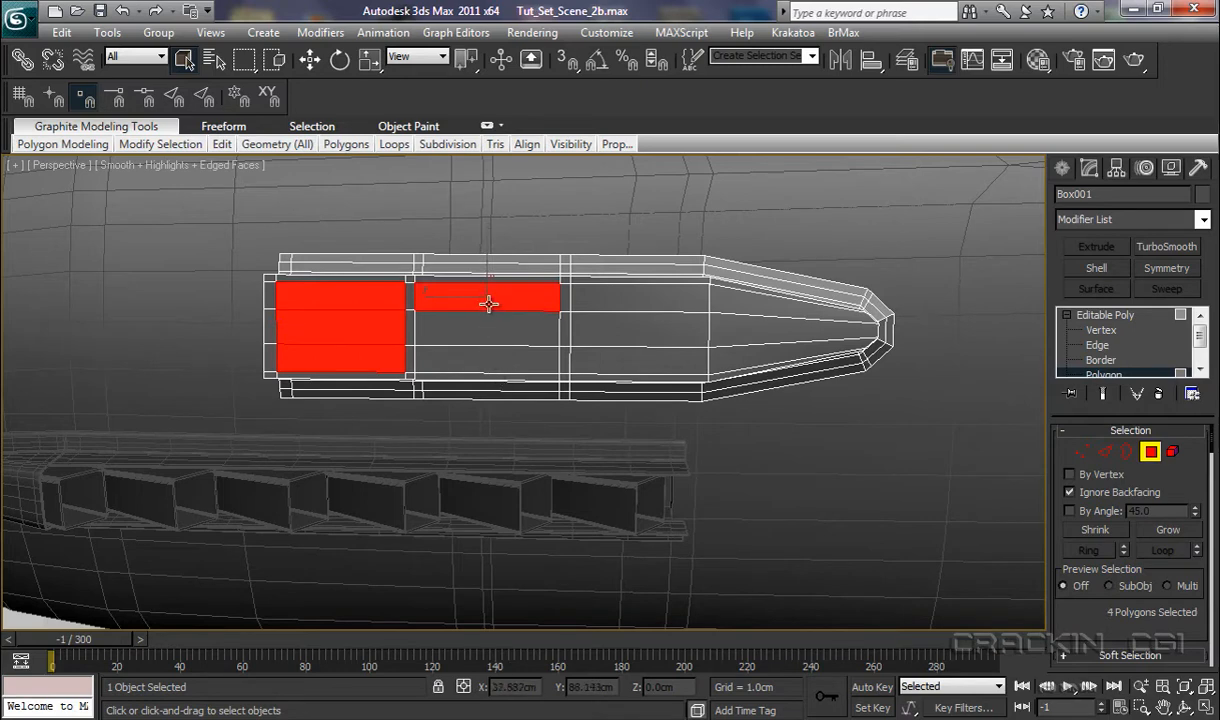
{"action": "left_click", "coordinate": [508, 366]}
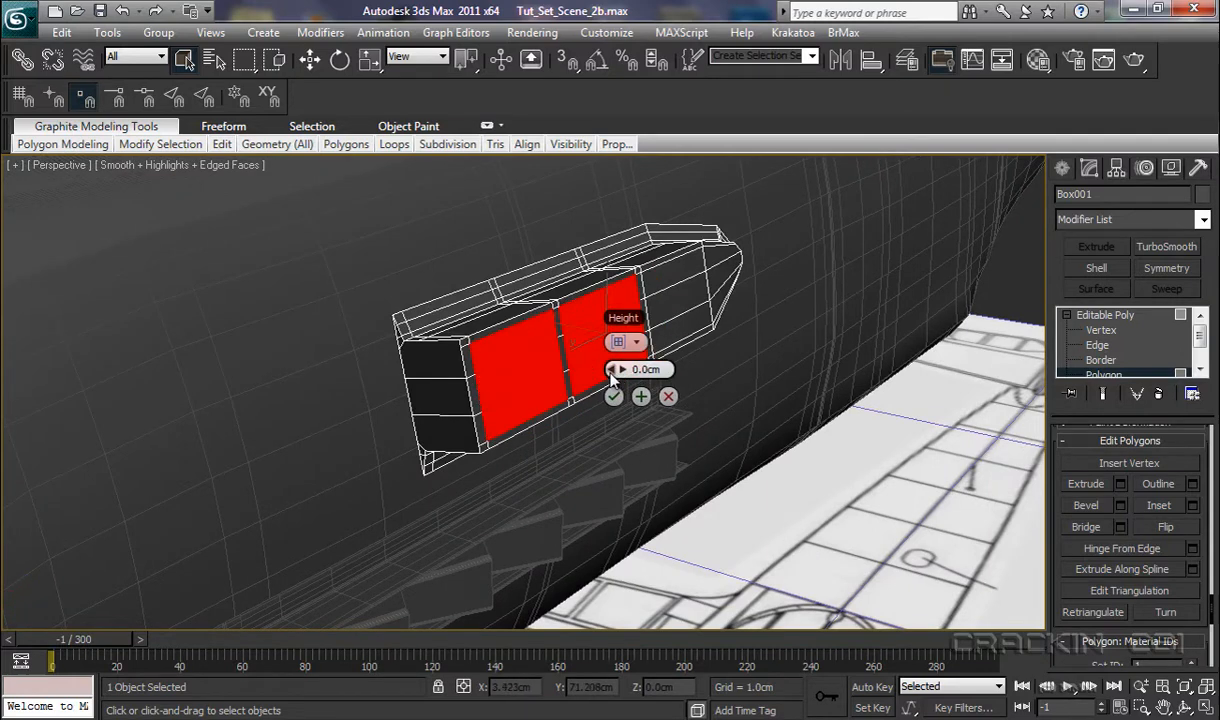
{"action": "left_click_drag", "start_coordinate": [614, 368], "coordinate": [610, 376]}
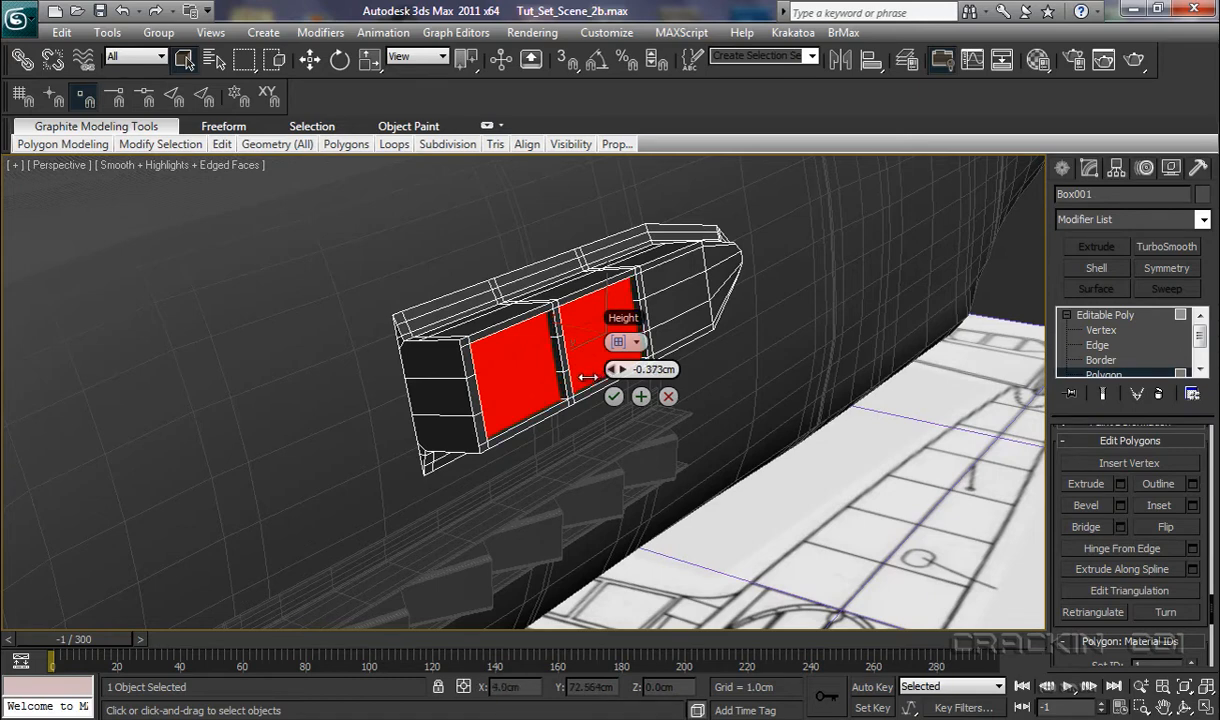
{"action": "left_click", "coordinate": [612, 396]}
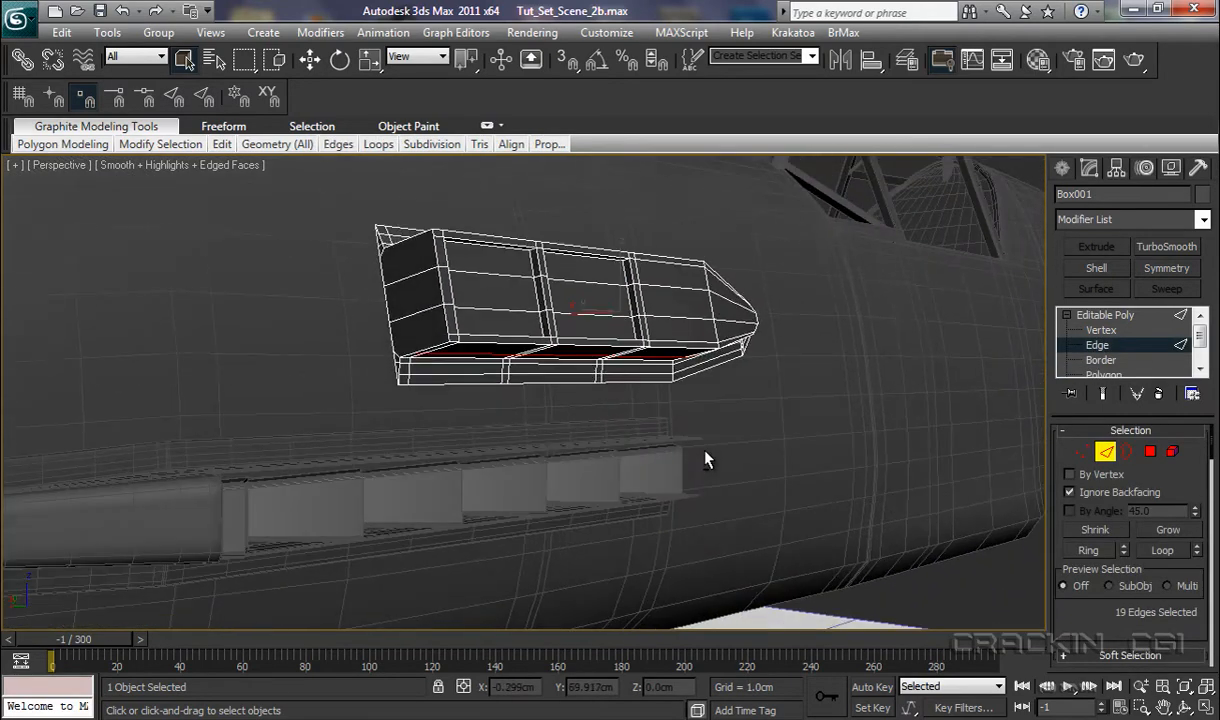
- Select the upper border edges around the recessed side panels after framing them in view
{"action": "left_click_drag", "start_coordinate": [704, 458], "coordinate": [684, 340]}
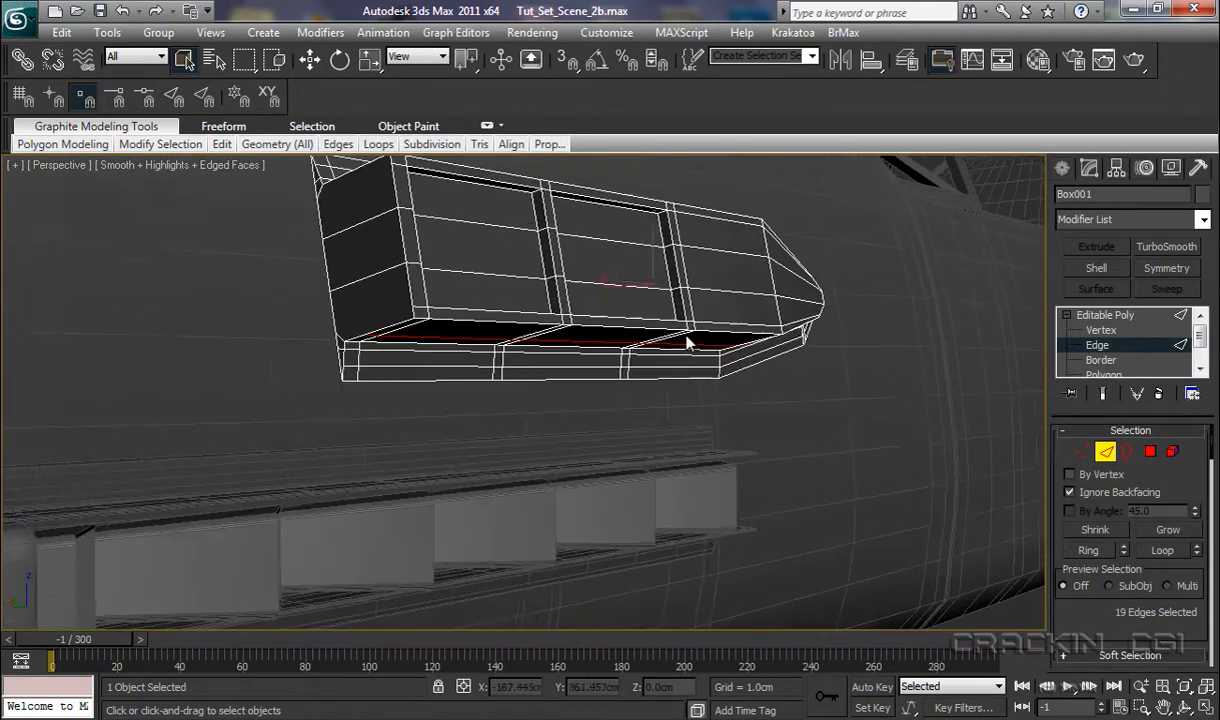
{"action": "left_click_drag", "start_coordinate": [690, 340], "coordinate": [740, 544]}
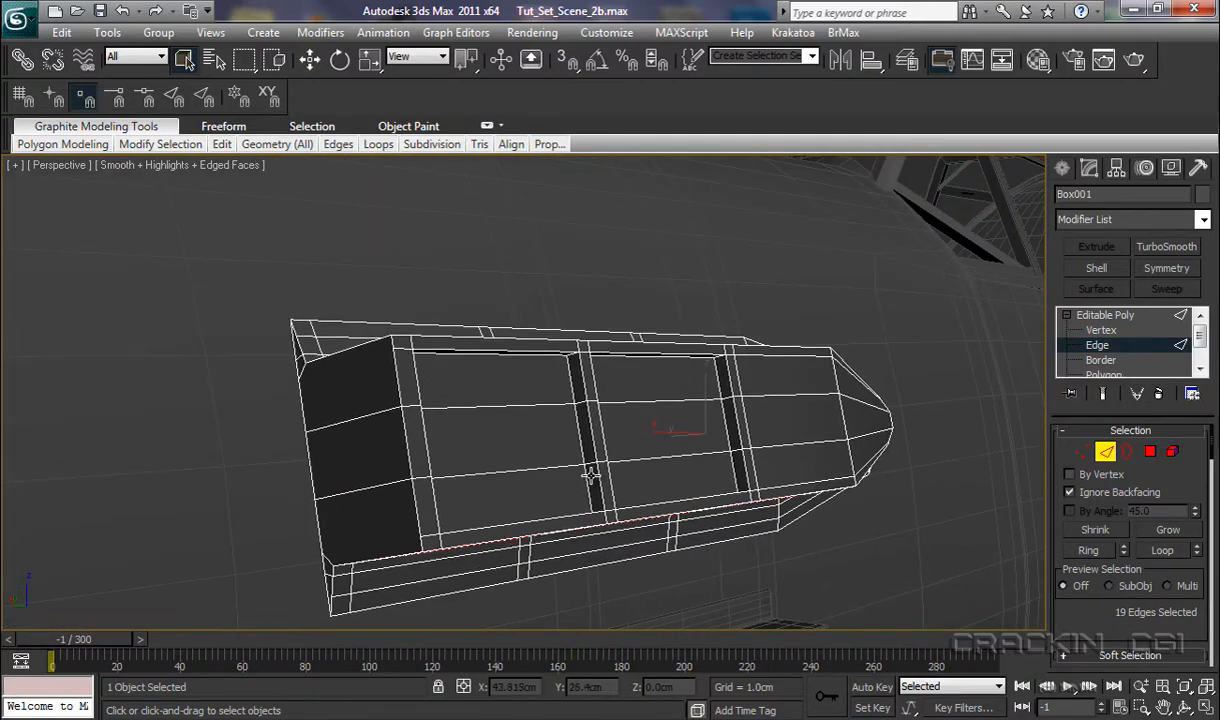
{"action": "left_click_drag", "start_coordinate": [590, 470], "coordinate": [576, 444]}
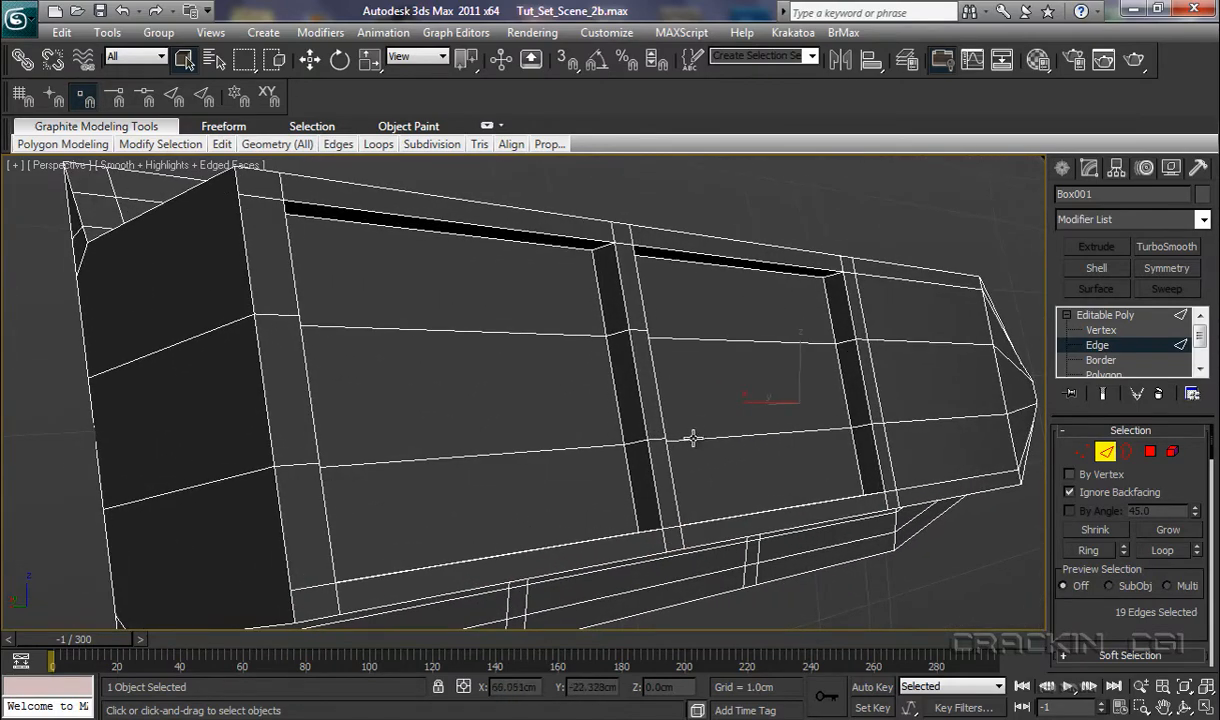
{"action": "mouse_move", "coordinate": [528, 552]}
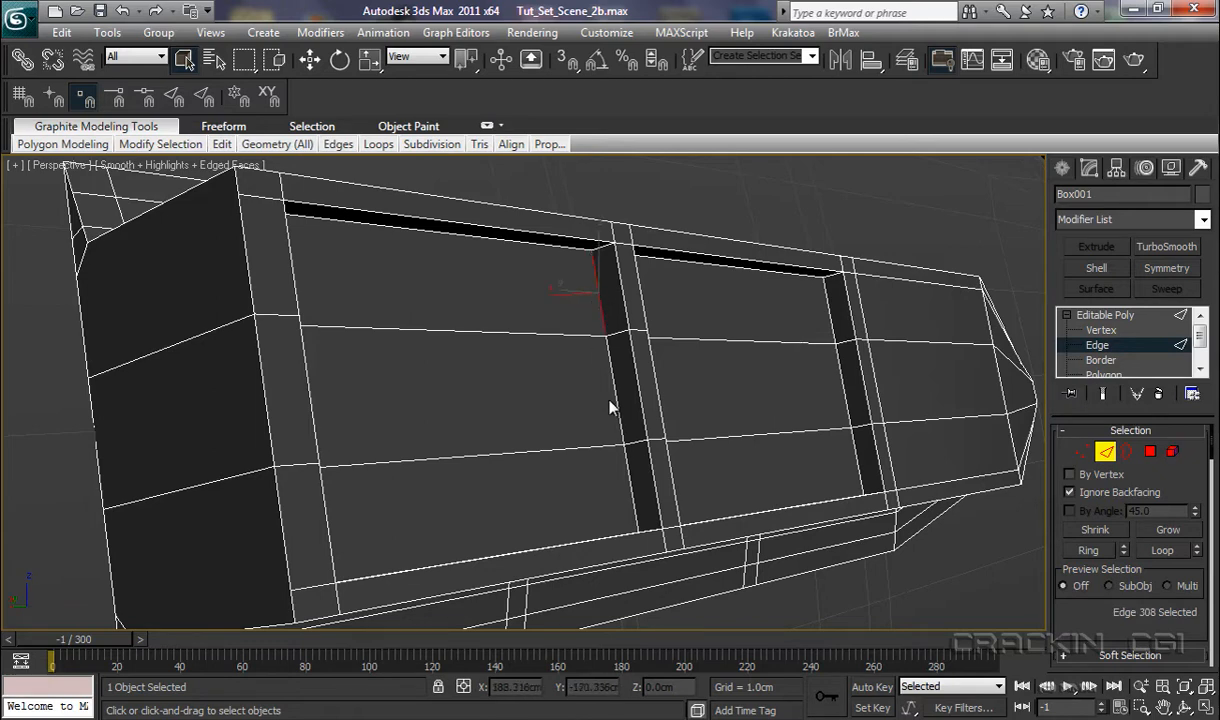
{"action": "left_click", "coordinate": [614, 394]}
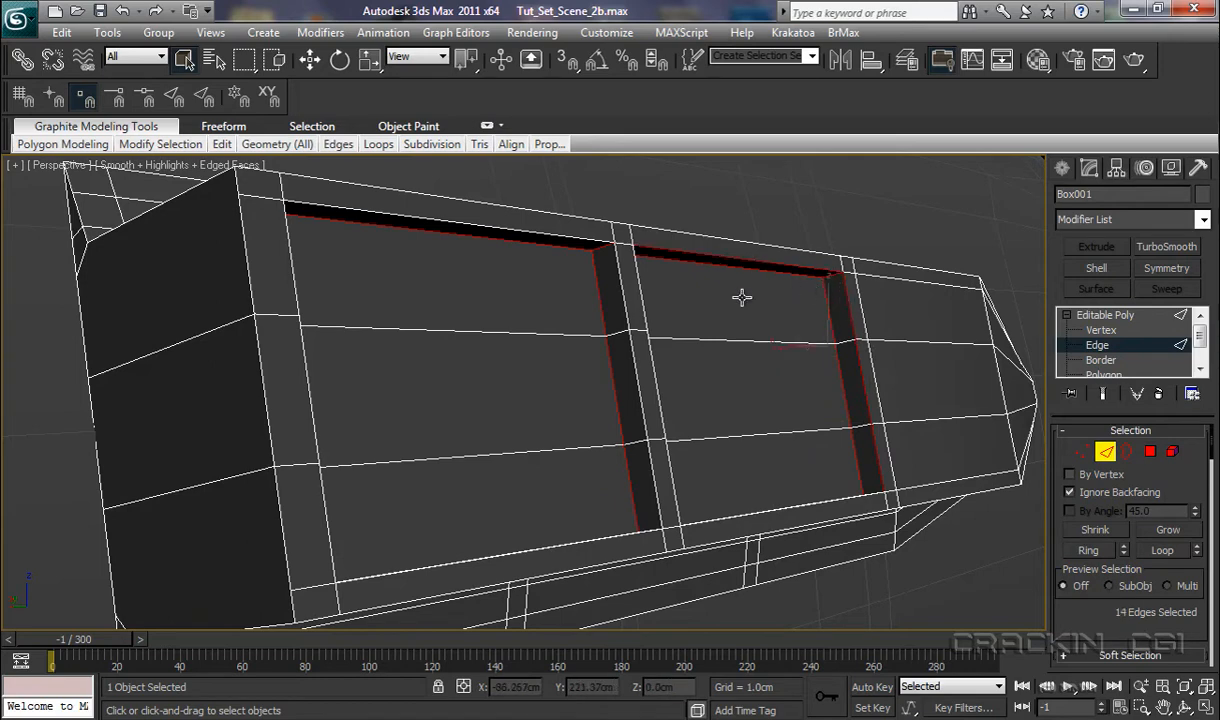
{"action": "left_click", "coordinate": [624, 280]}
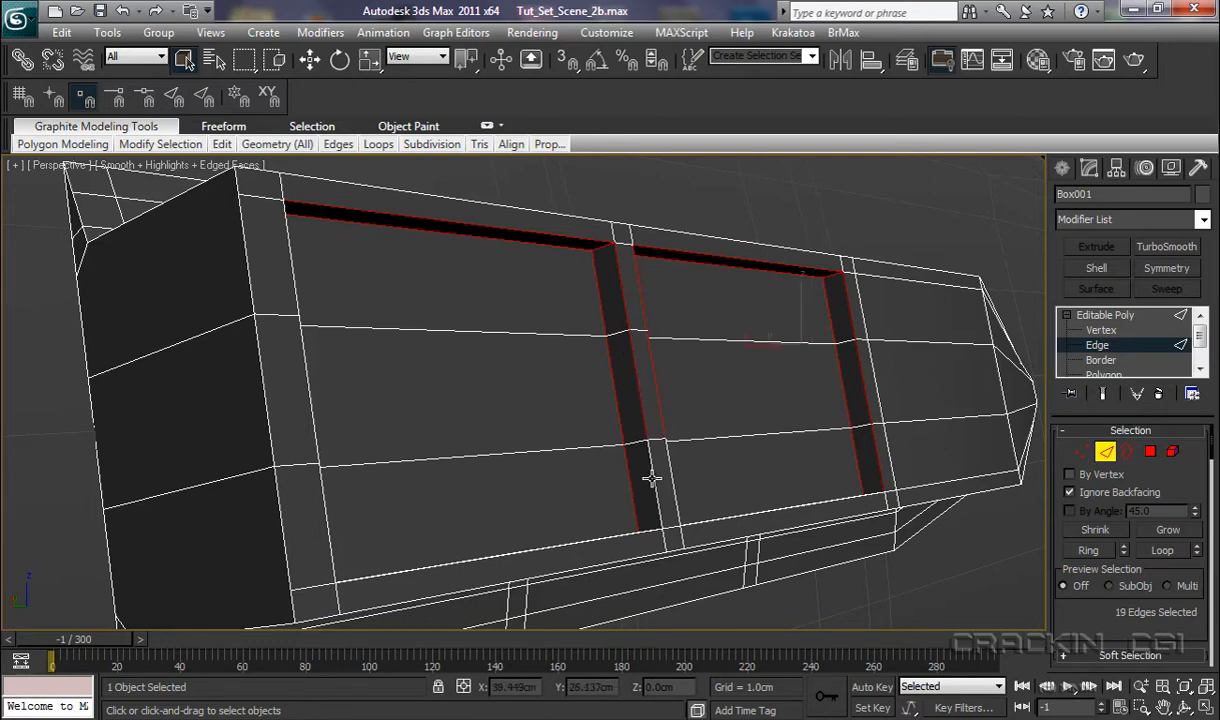
- Add the remaining upper and lower panel border edges to the edge selection
{"action": "left_click", "coordinate": [696, 524]}
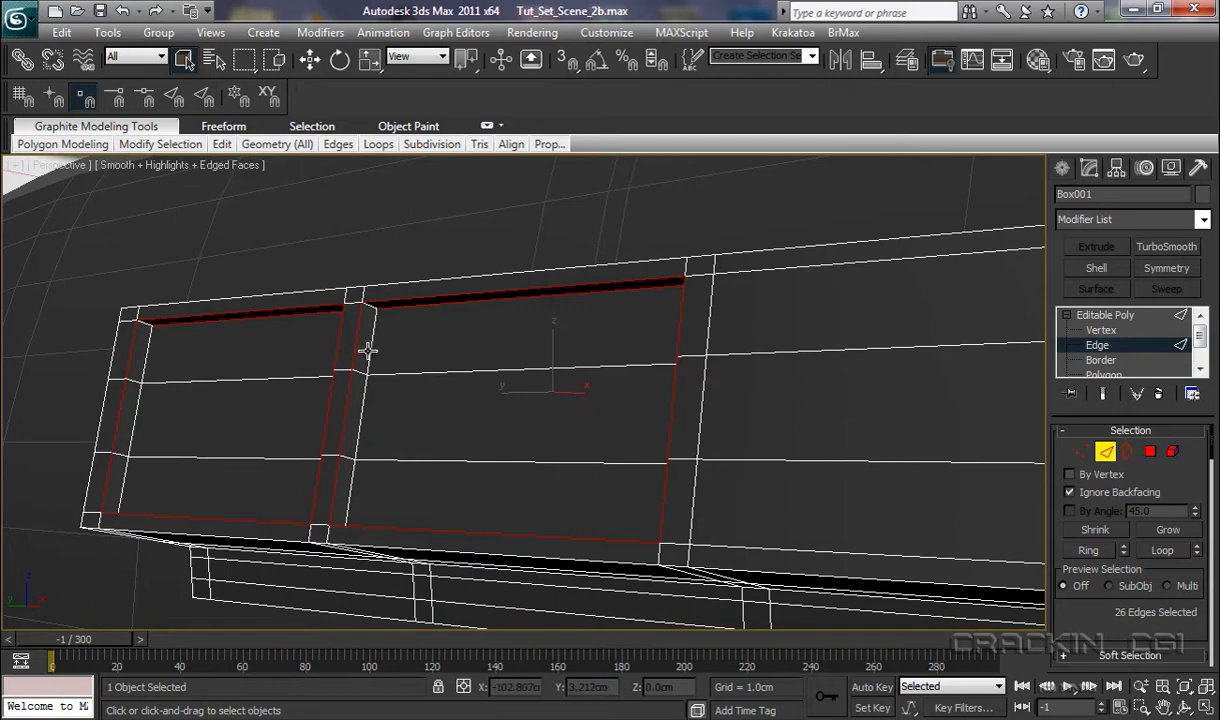
{"action": "left_click", "coordinate": [148, 328]}
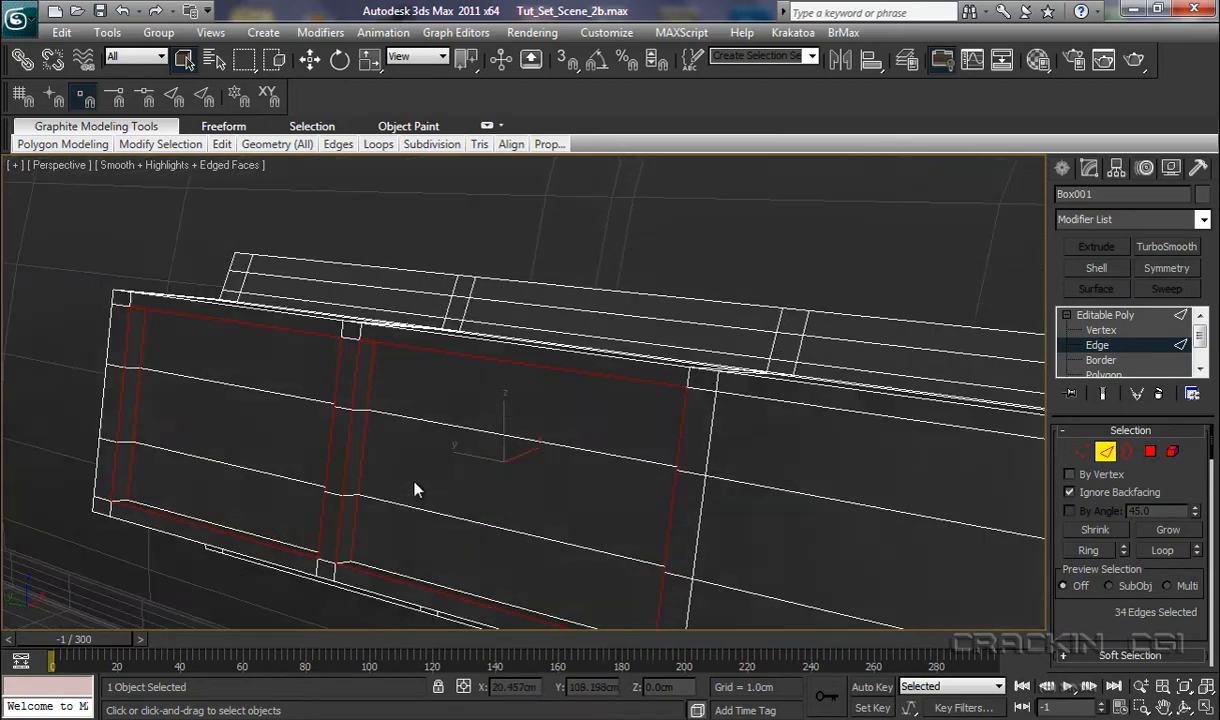
{"action": "left_click_drag", "start_coordinate": [418, 488], "coordinate": [456, 414]}
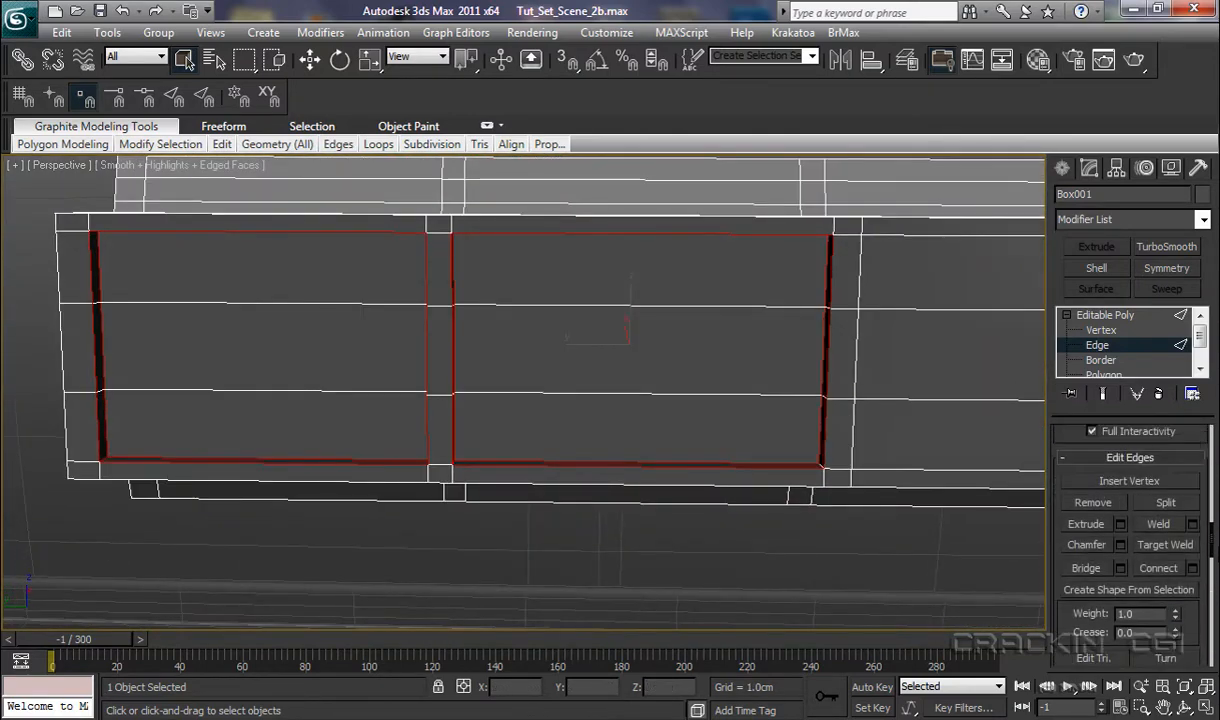
- Chamfer the selected panel border edges by about 0.045cm and view the whole intake
{"action": "left_click", "coordinate": [1120, 544]}
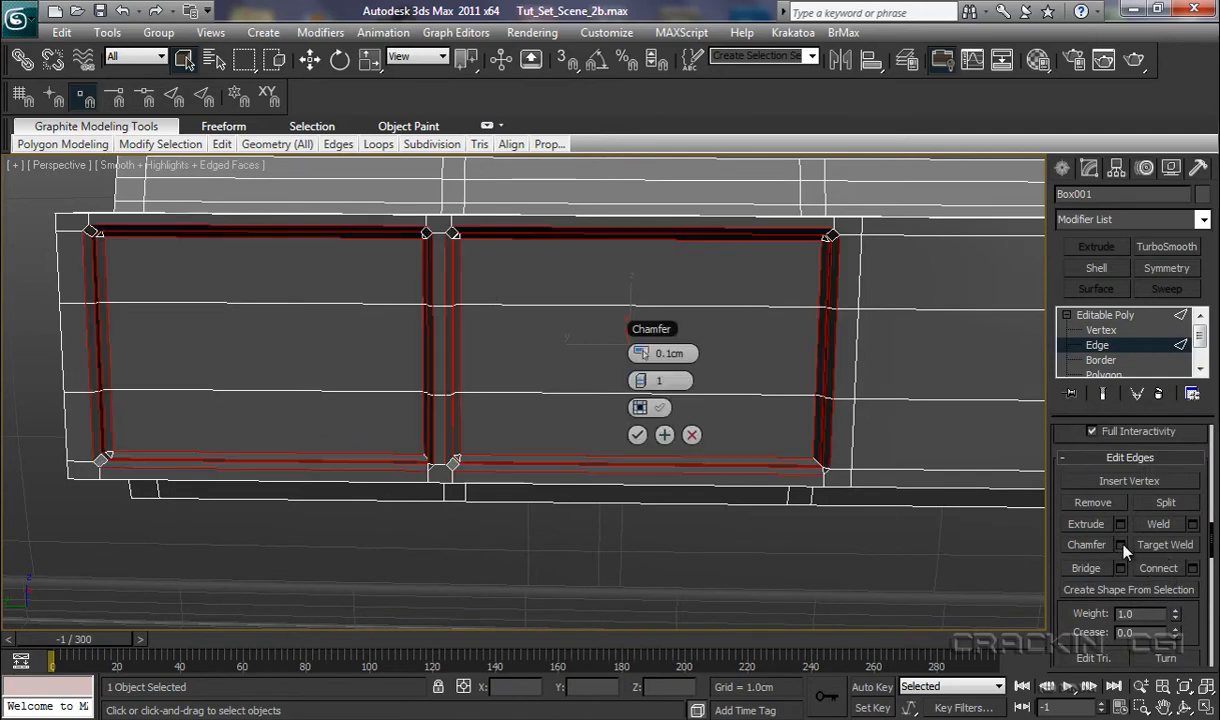
{"action": "left_click", "coordinate": [640, 408]}
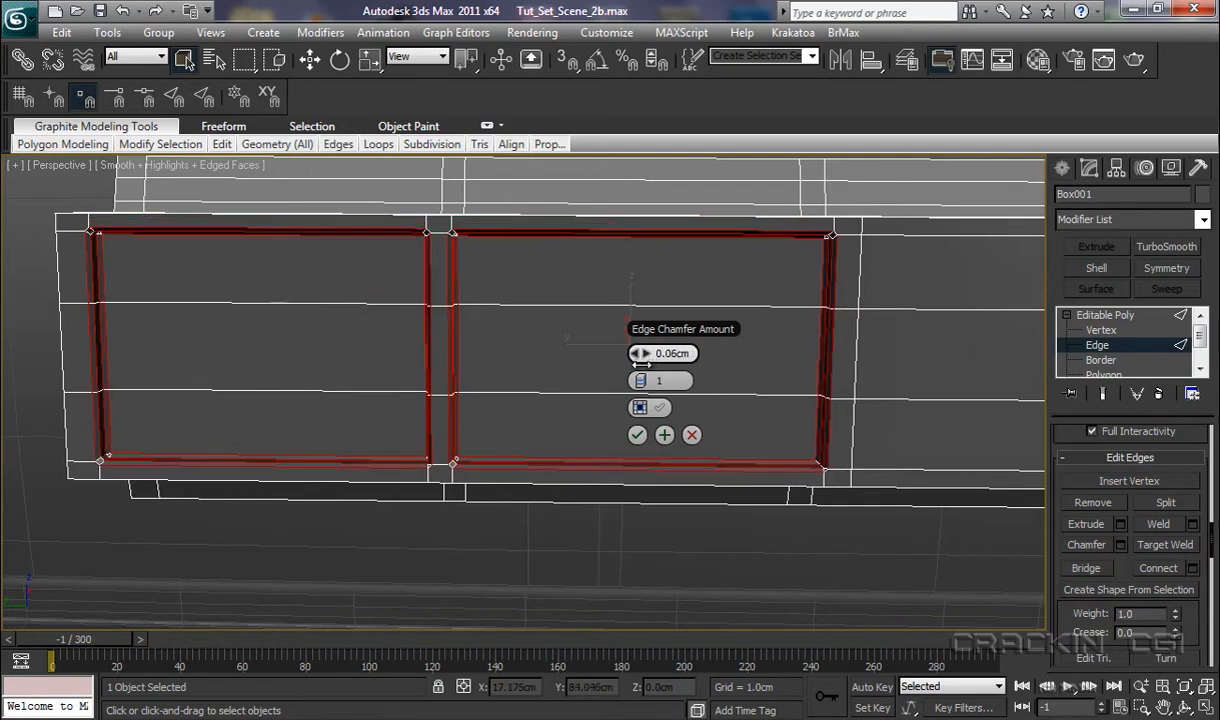
{"action": "left_click_drag", "start_coordinate": [662, 352], "coordinate": [662, 362]}
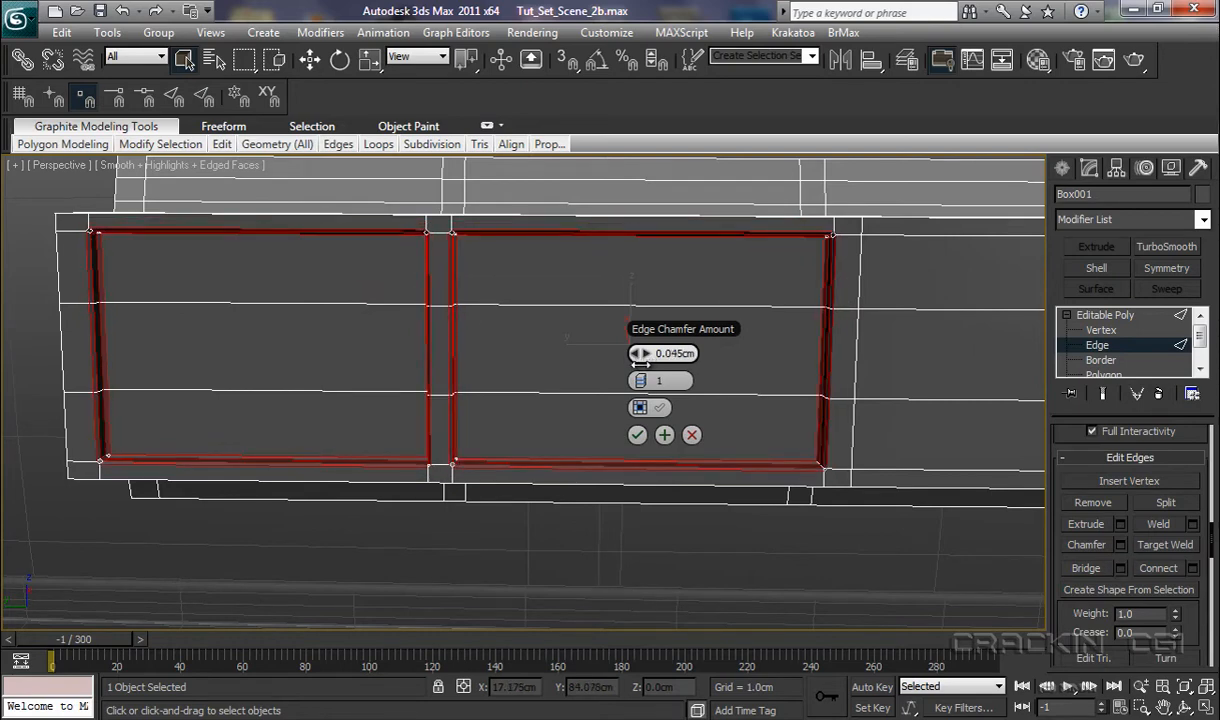
{"action": "left_click", "coordinate": [636, 434]}
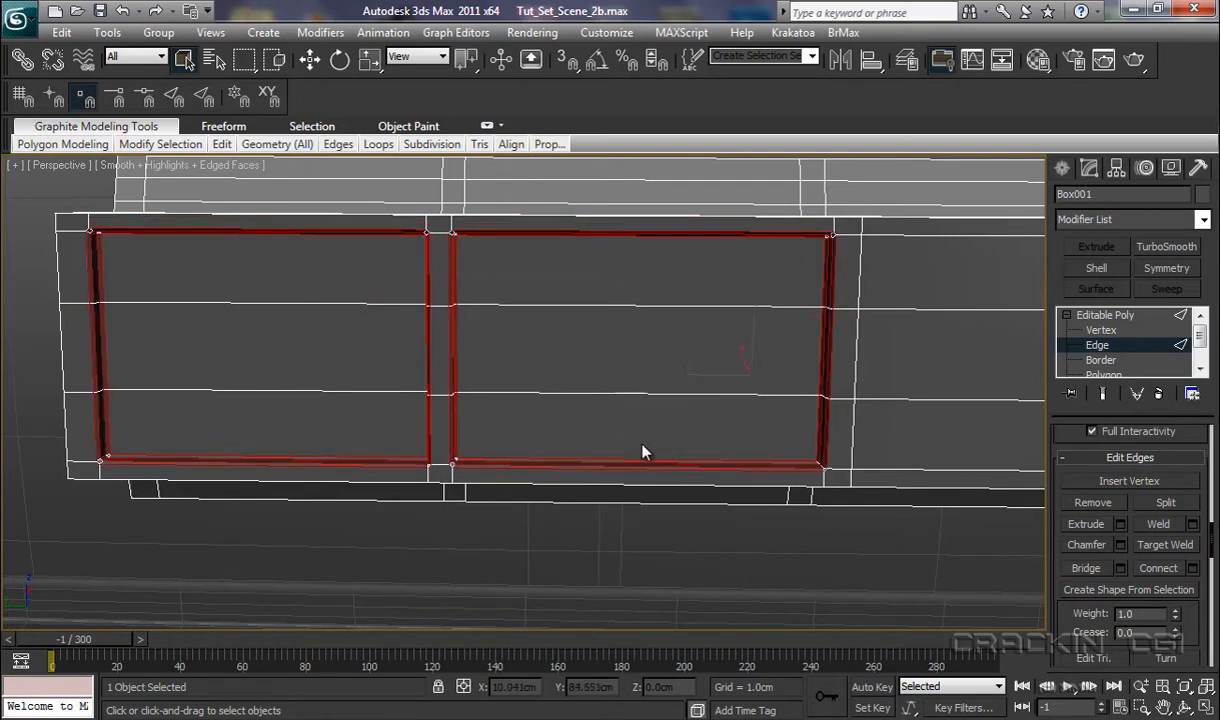
{"action": "left_click_drag", "start_coordinate": [644, 452], "coordinate": [600, 516]}
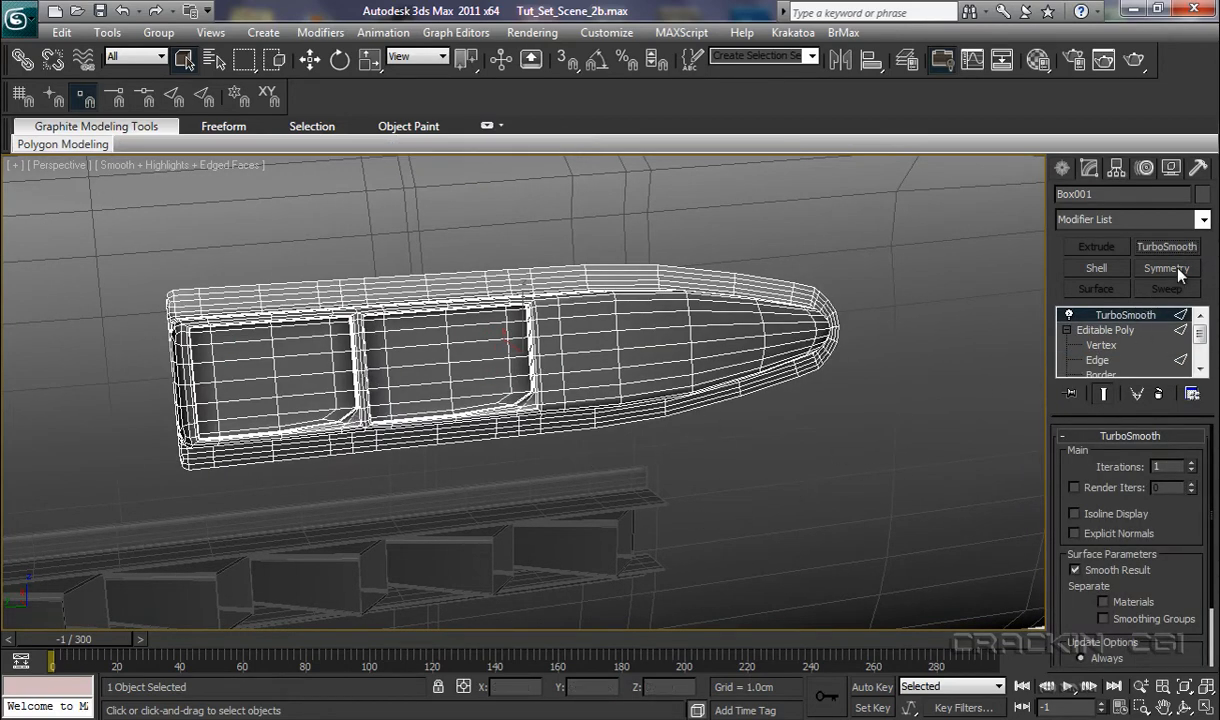
- Remove the smoothing and inspect the chamfered panel edges up close at edge level
{"action": "left_click", "coordinate": [1096, 344]}
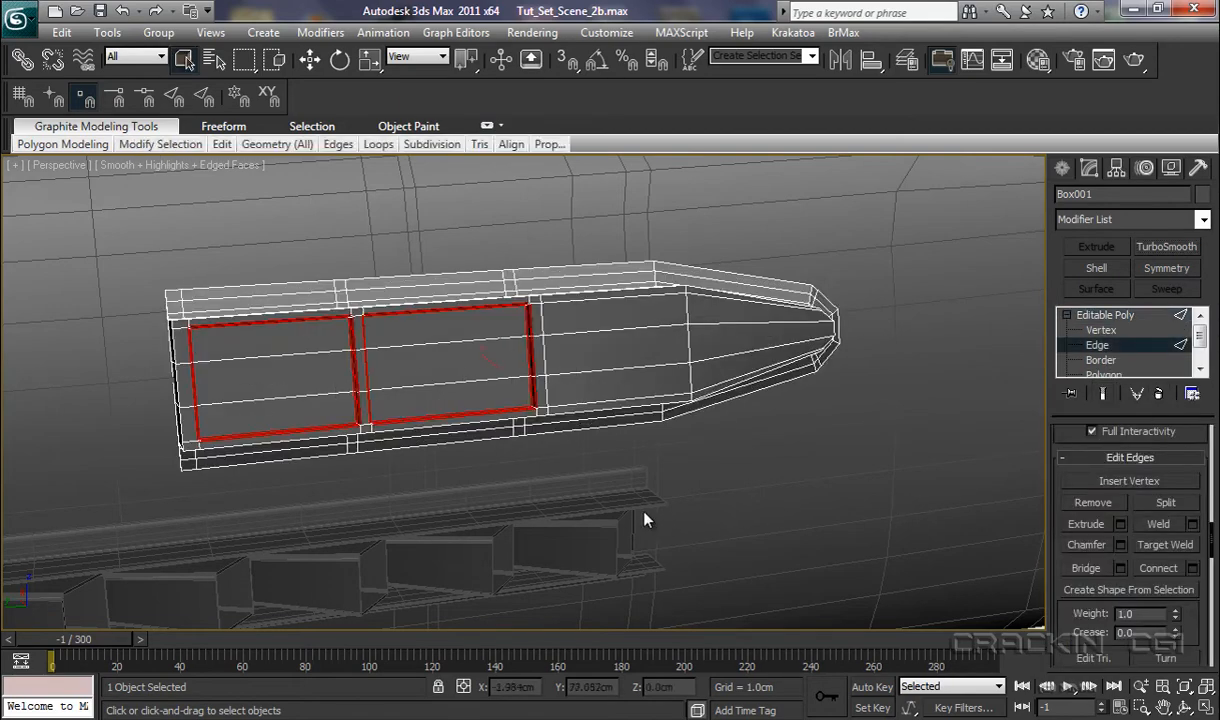
{"action": "left_click_drag", "start_coordinate": [644, 520], "coordinate": [622, 488]}
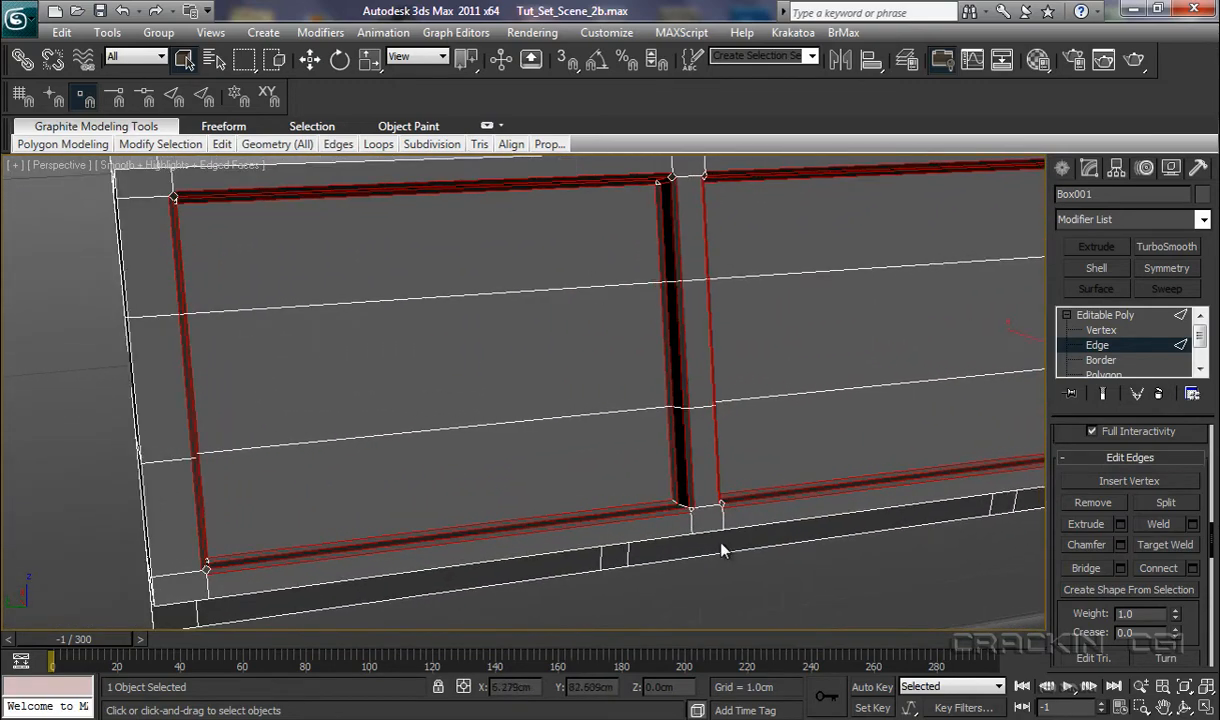
{"action": "mouse_move", "coordinate": [738, 552]}
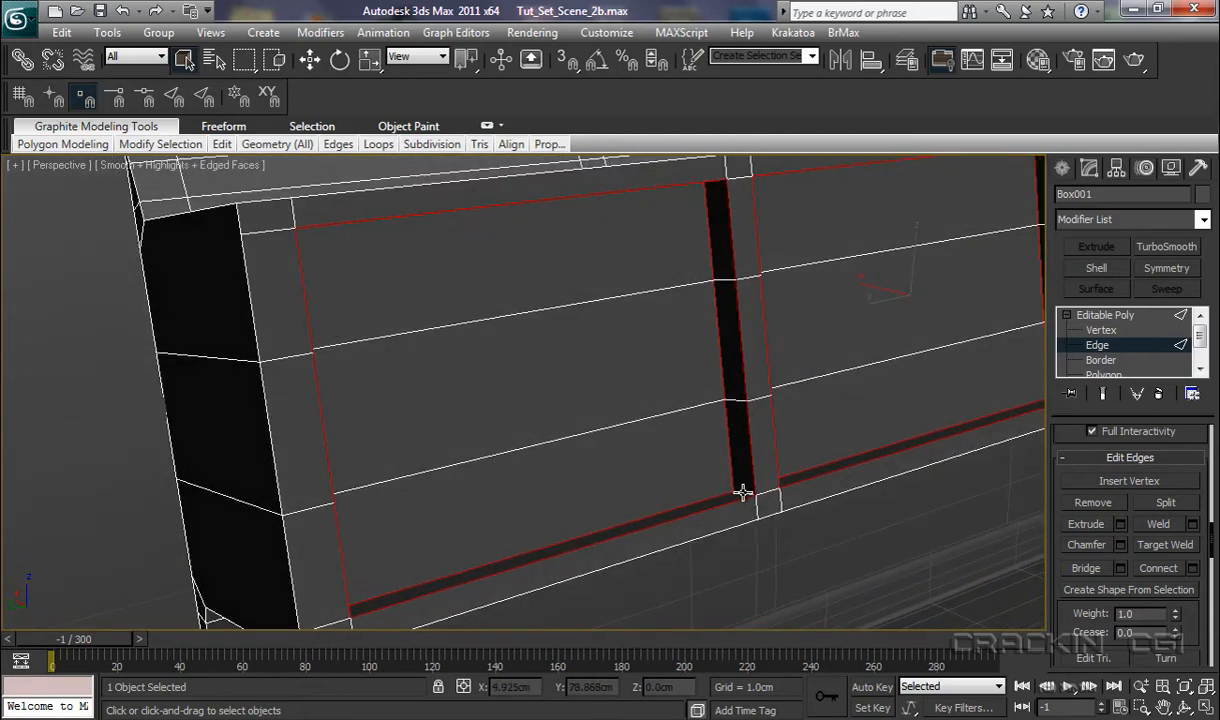
{"action": "left_click_drag", "start_coordinate": [744, 492], "coordinate": [712, 556]}
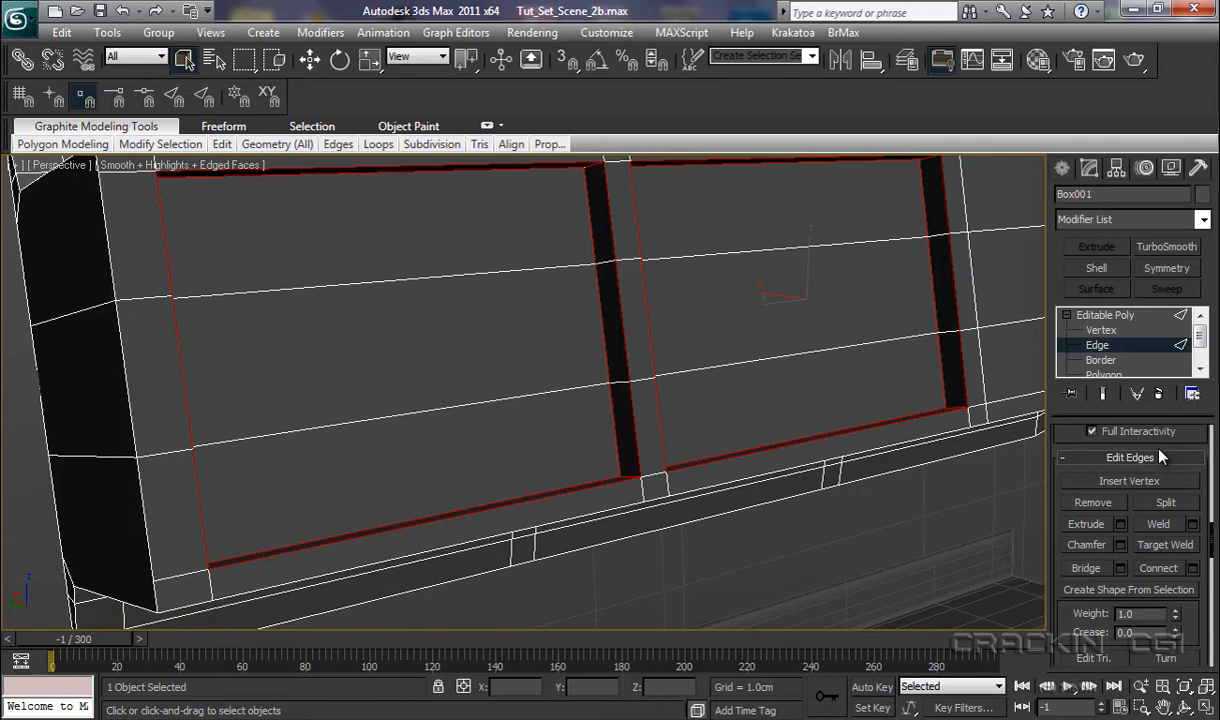
- Apply another small chamfer to the panel edges and smooth the intake against the fuselage
{"action": "left_click", "coordinate": [1120, 544]}
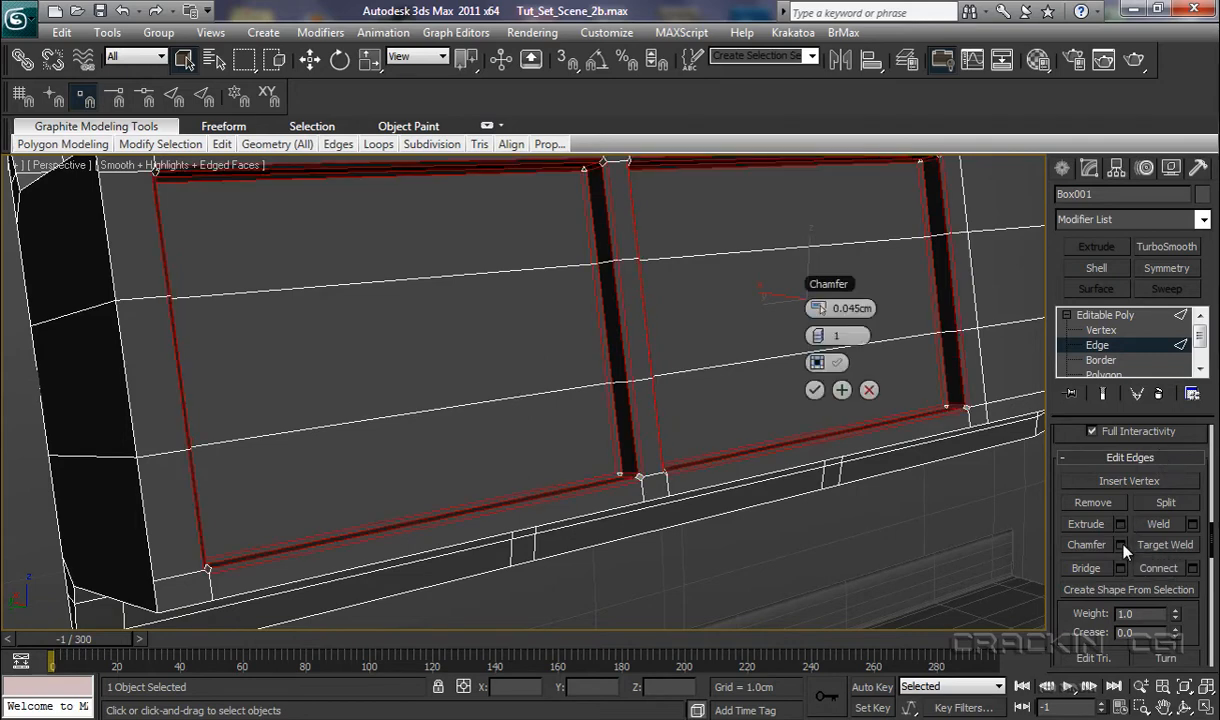
{"action": "left_click", "coordinate": [814, 390]}
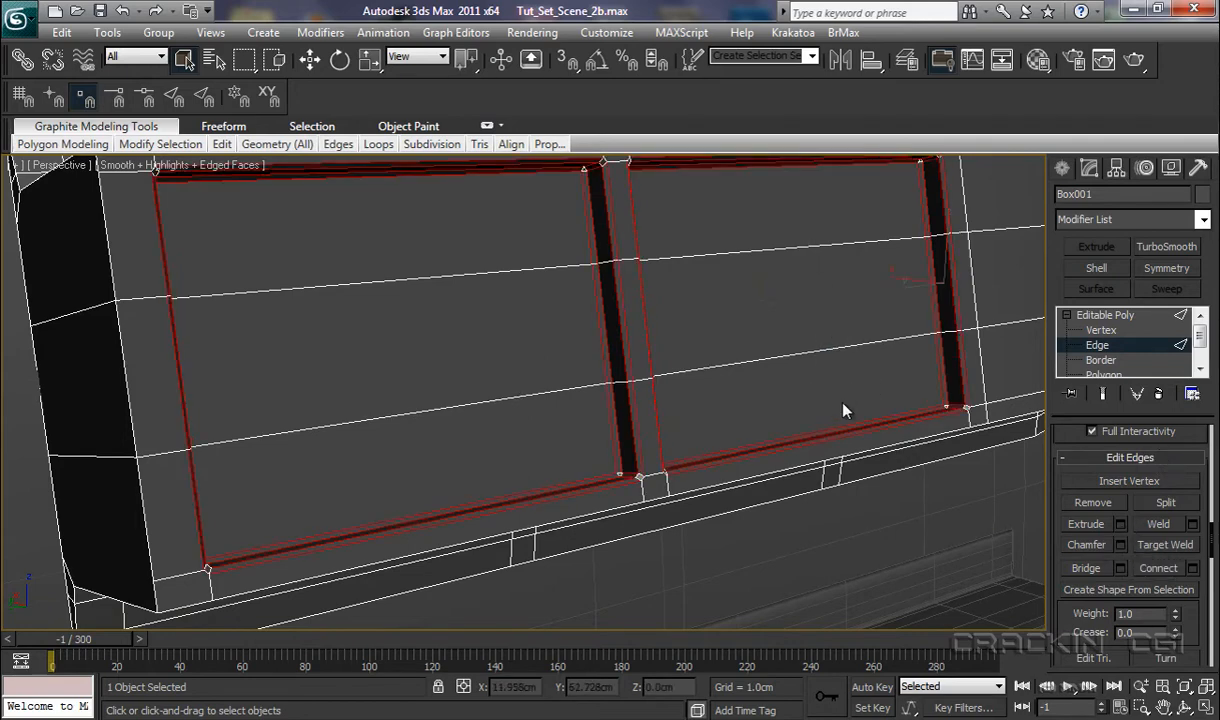
{"action": "left_click", "coordinate": [1166, 246]}
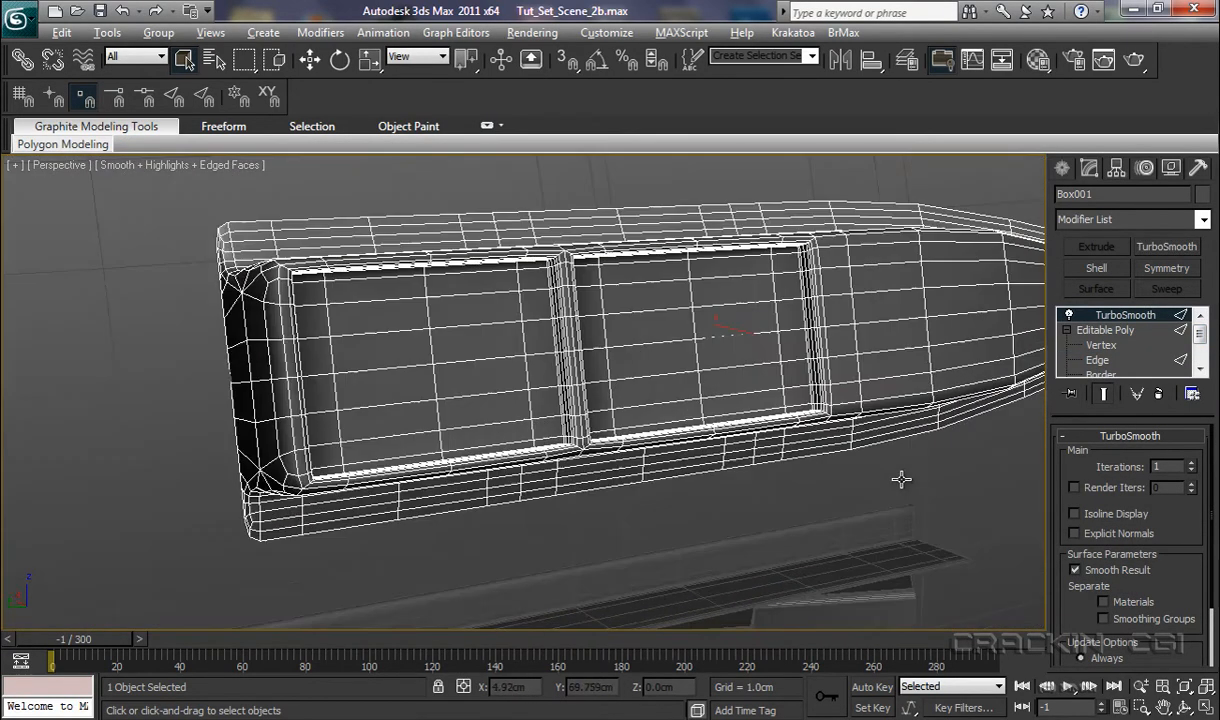
{"action": "left_click_drag", "start_coordinate": [900, 480], "coordinate": [764, 500]}
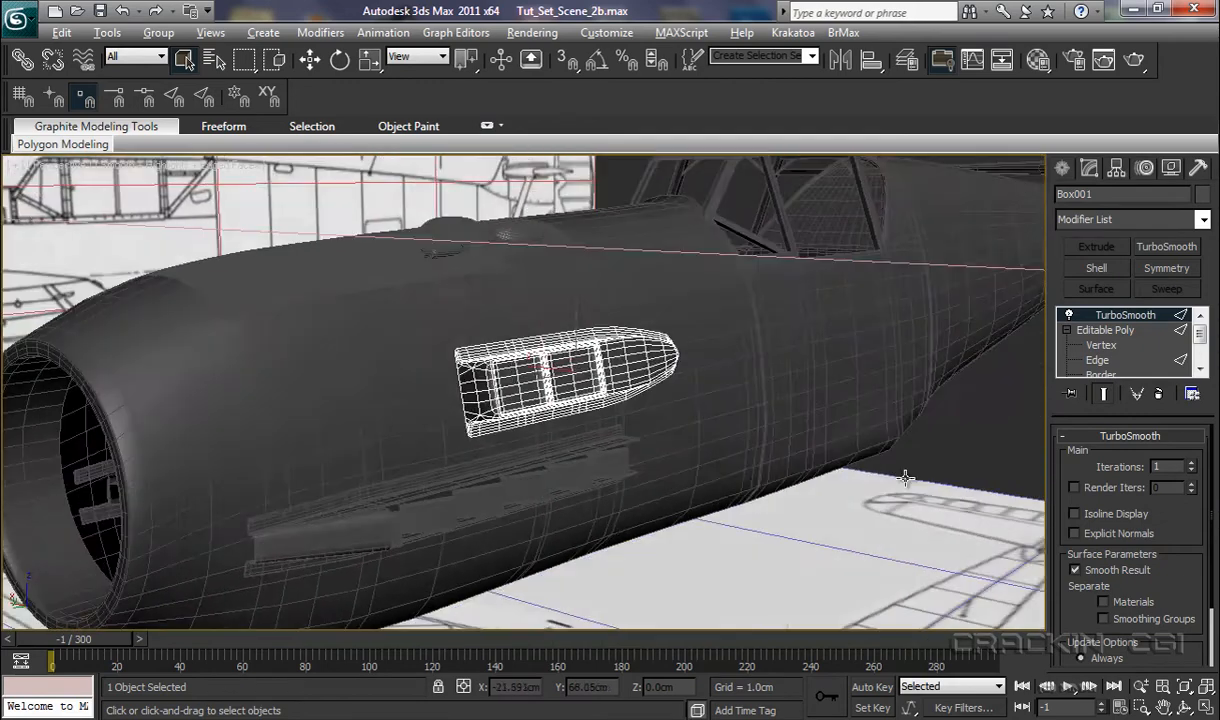
- Select the edge loop framing the intake's front face on the unsmoothed Box001
{"action": "left_click_drag", "start_coordinate": [904, 478], "coordinate": [900, 500]}
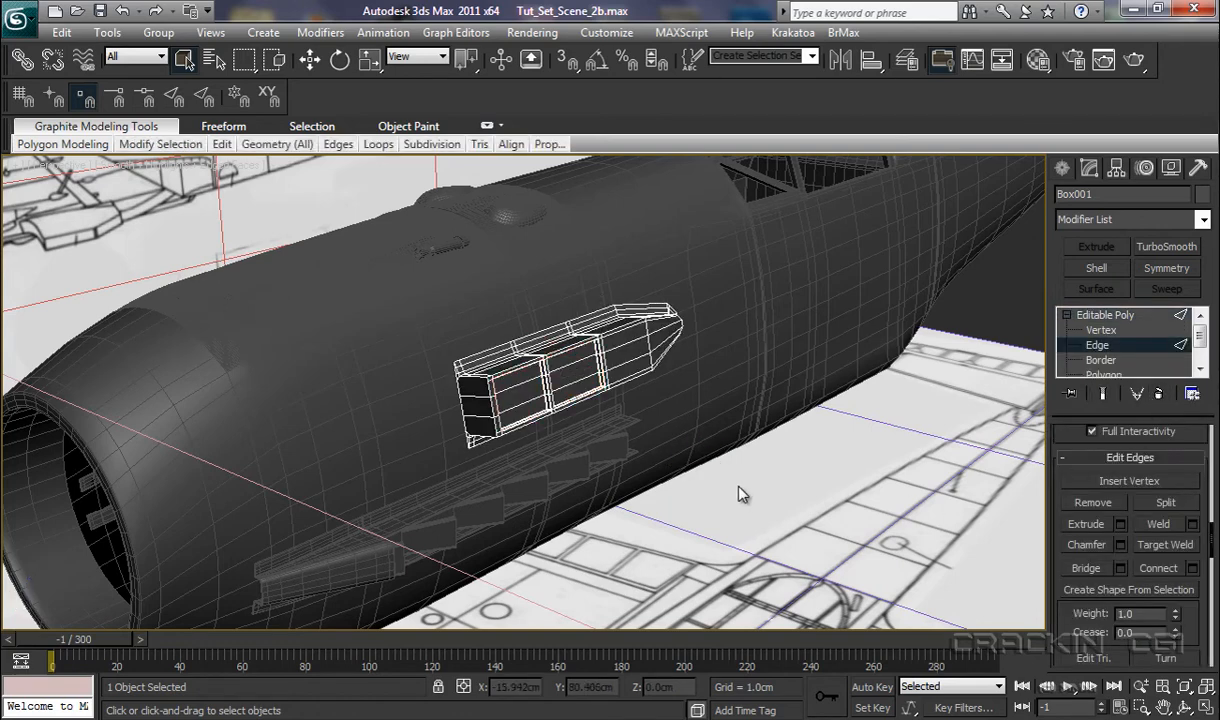
{"action": "left_click_drag", "start_coordinate": [744, 492], "coordinate": [730, 420]}
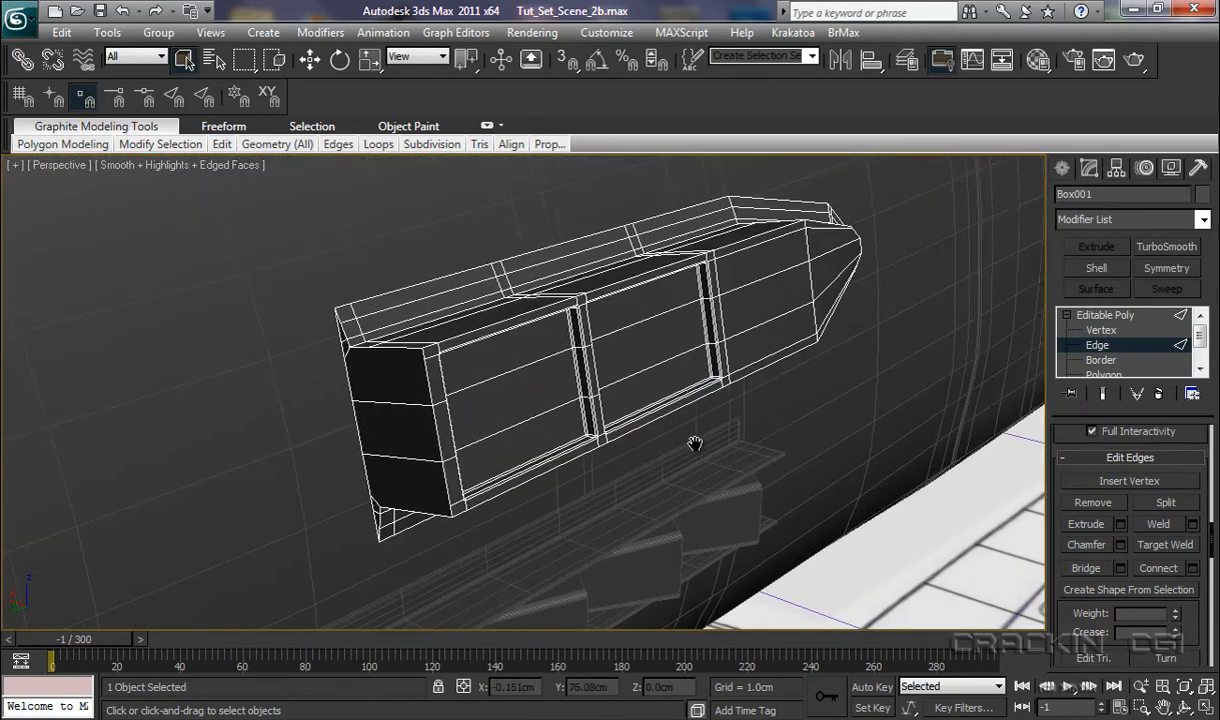
{"action": "left_click_drag", "start_coordinate": [696, 444], "coordinate": [536, 360]}
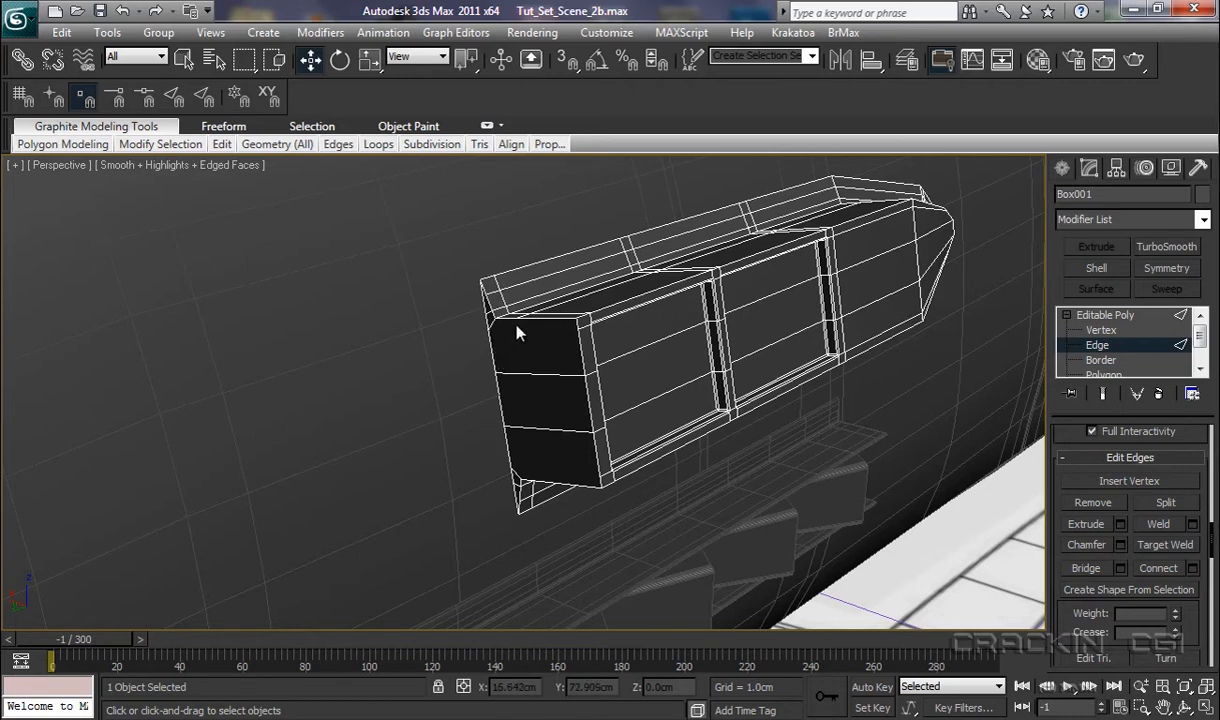
{"action": "left_click", "coordinate": [516, 324]}
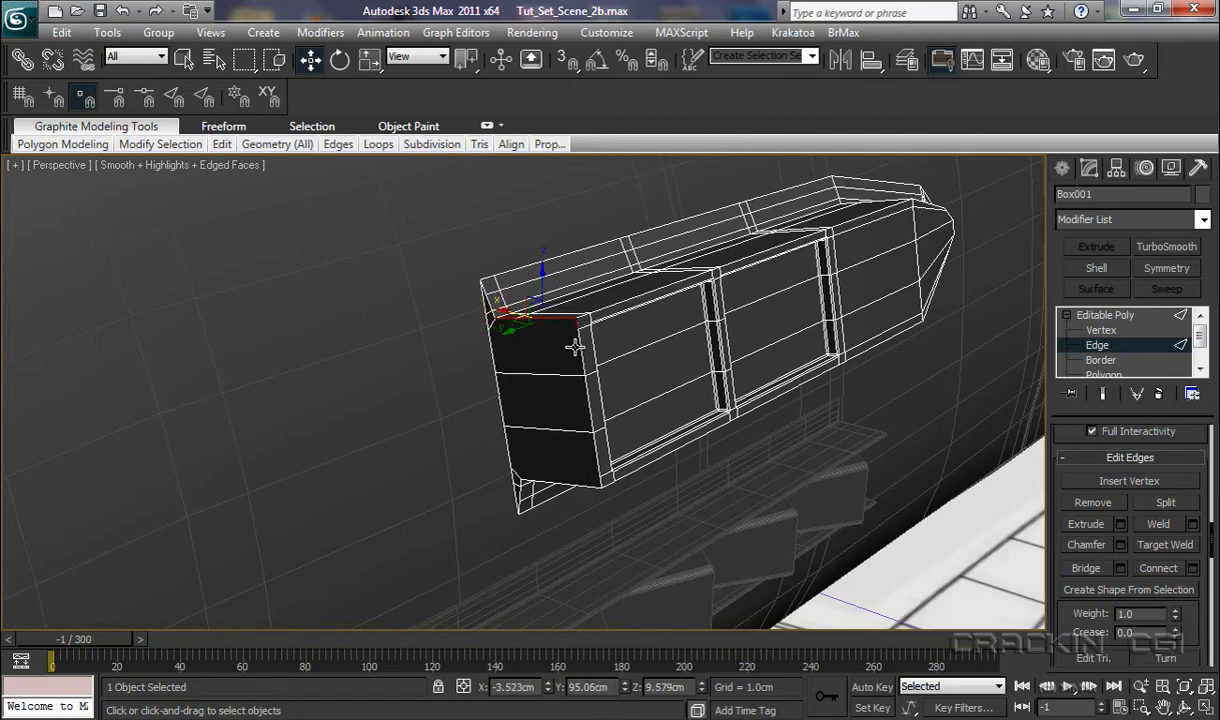
{"action": "left_click_drag", "start_coordinate": [540, 300], "coordinate": [596, 476]}
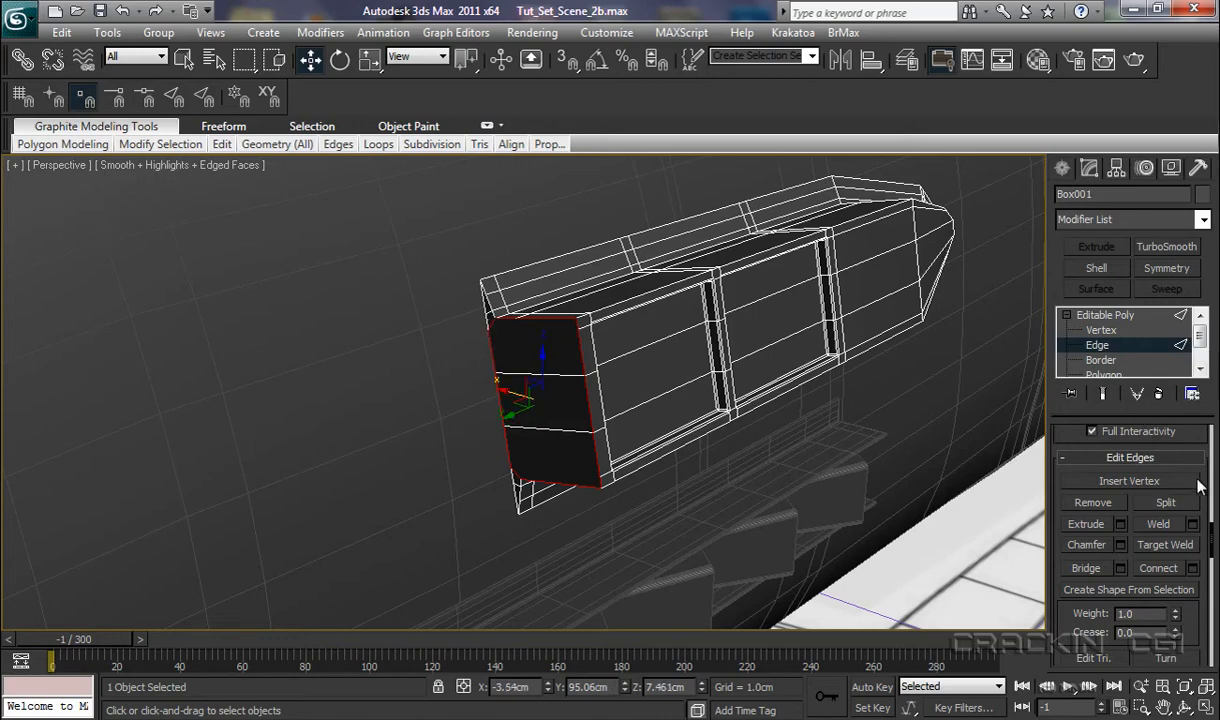
- Chamfer the front-face edges, preview the smoothing, and return to the Editable Poly
{"action": "left_click", "coordinate": [1120, 544]}
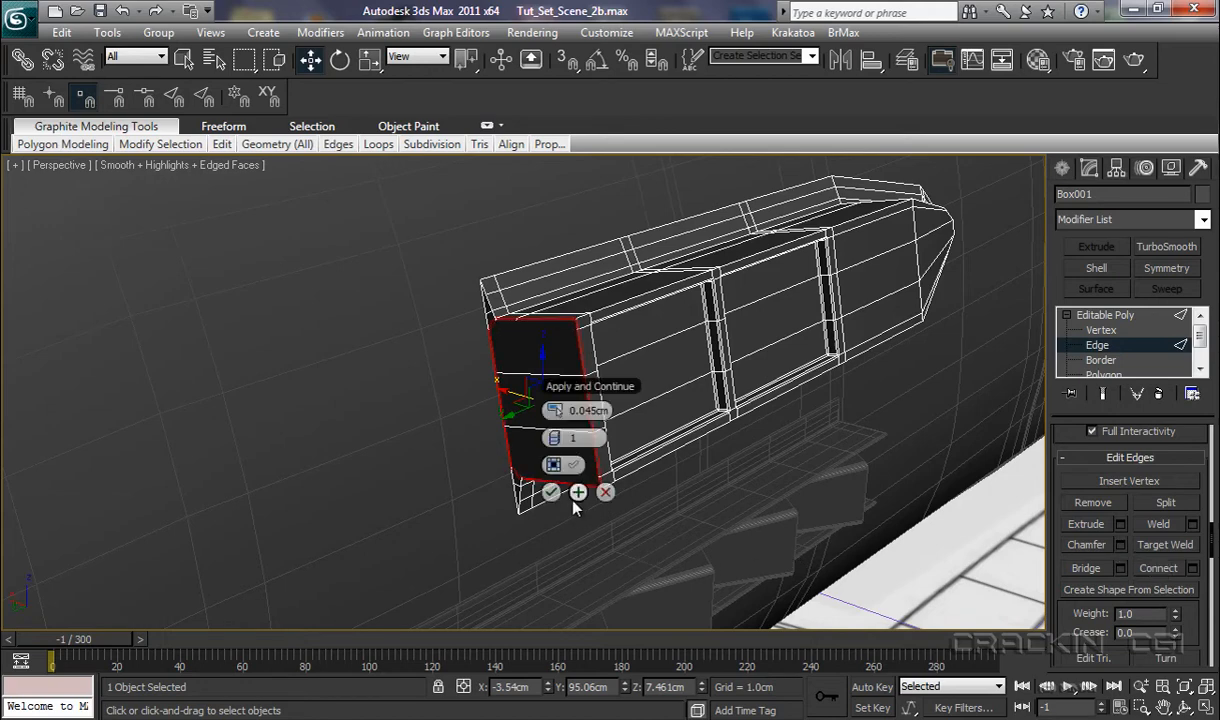
{"action": "left_click", "coordinate": [552, 492]}
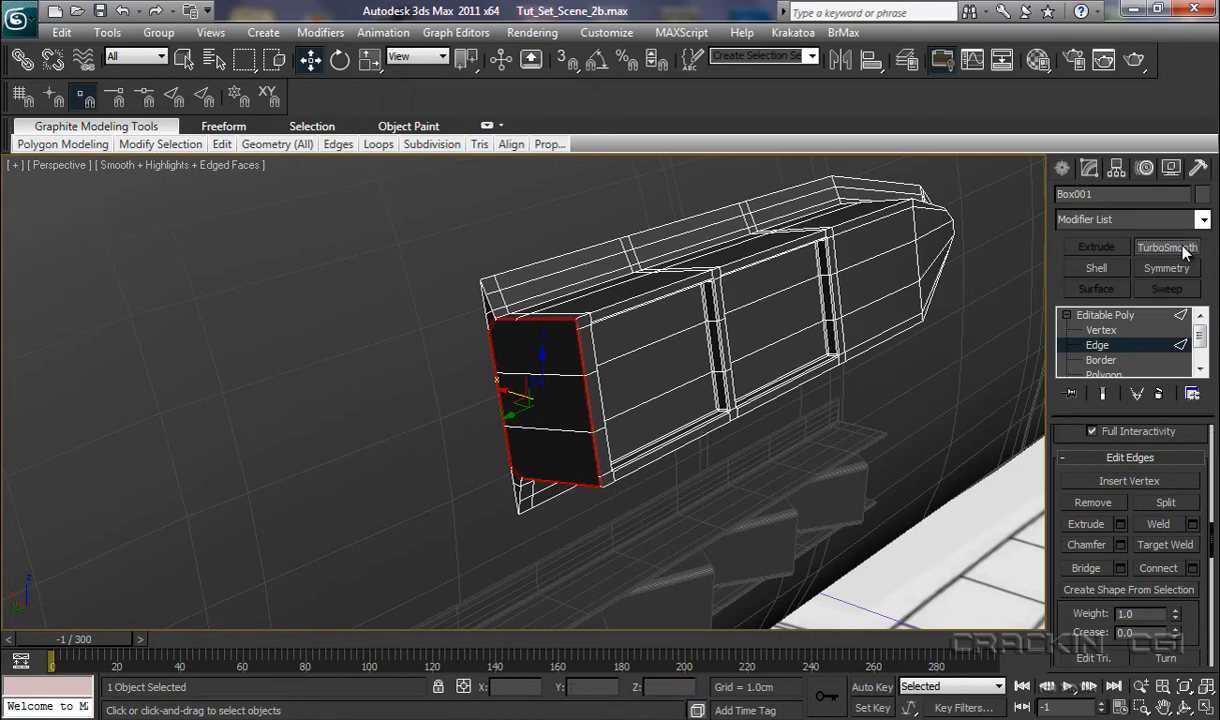
{"action": "left_click", "coordinate": [1168, 248]}
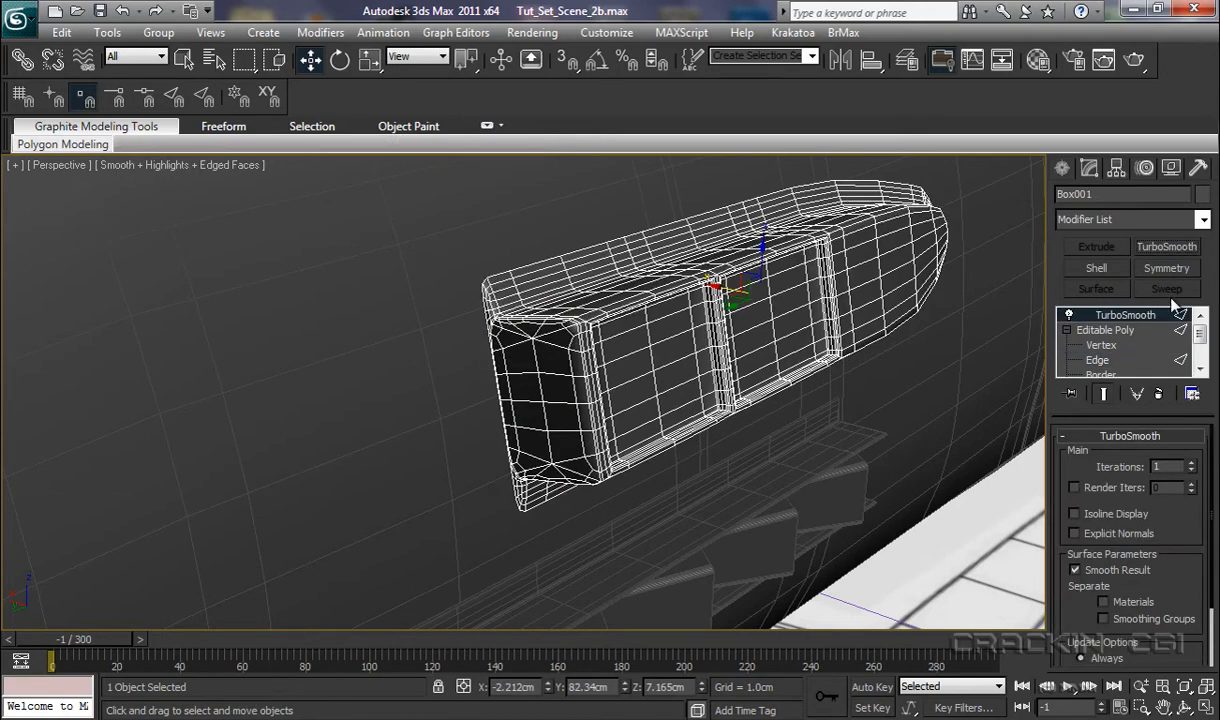
{"action": "left_click", "coordinate": [1096, 344]}
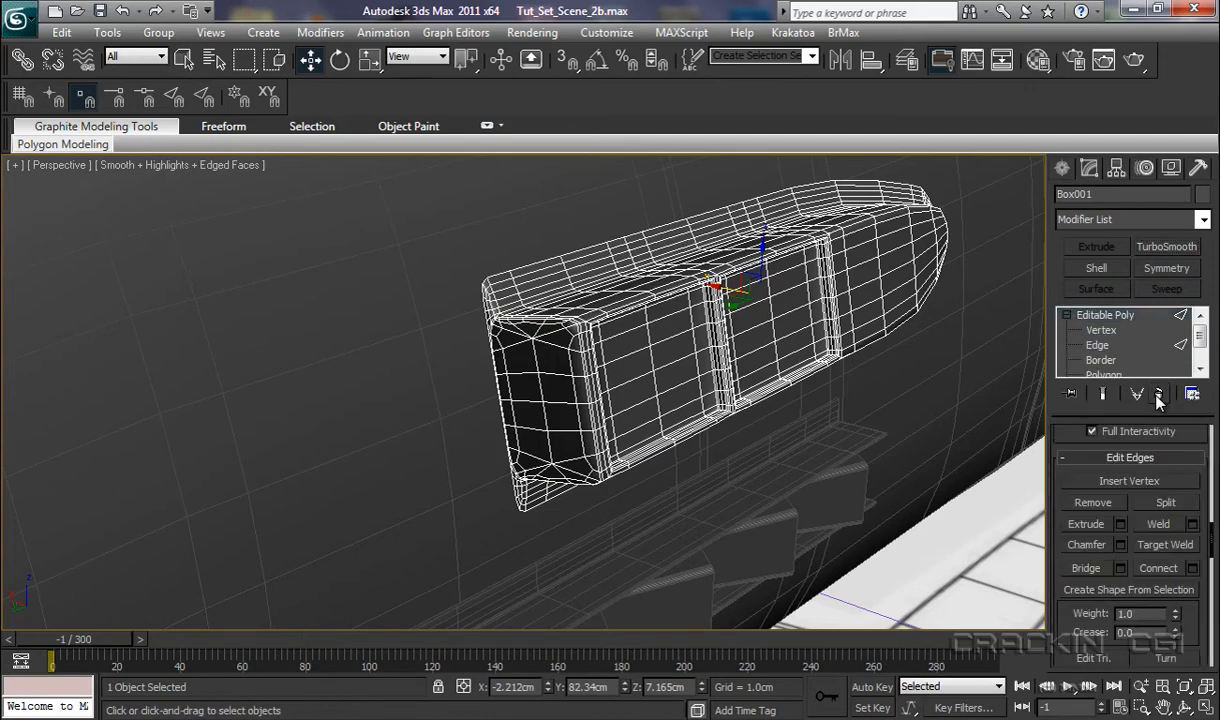
- Inset the intake's front-face polygons by roughly 0.19cm at polygon level
{"action": "left_click", "coordinate": [1096, 344]}
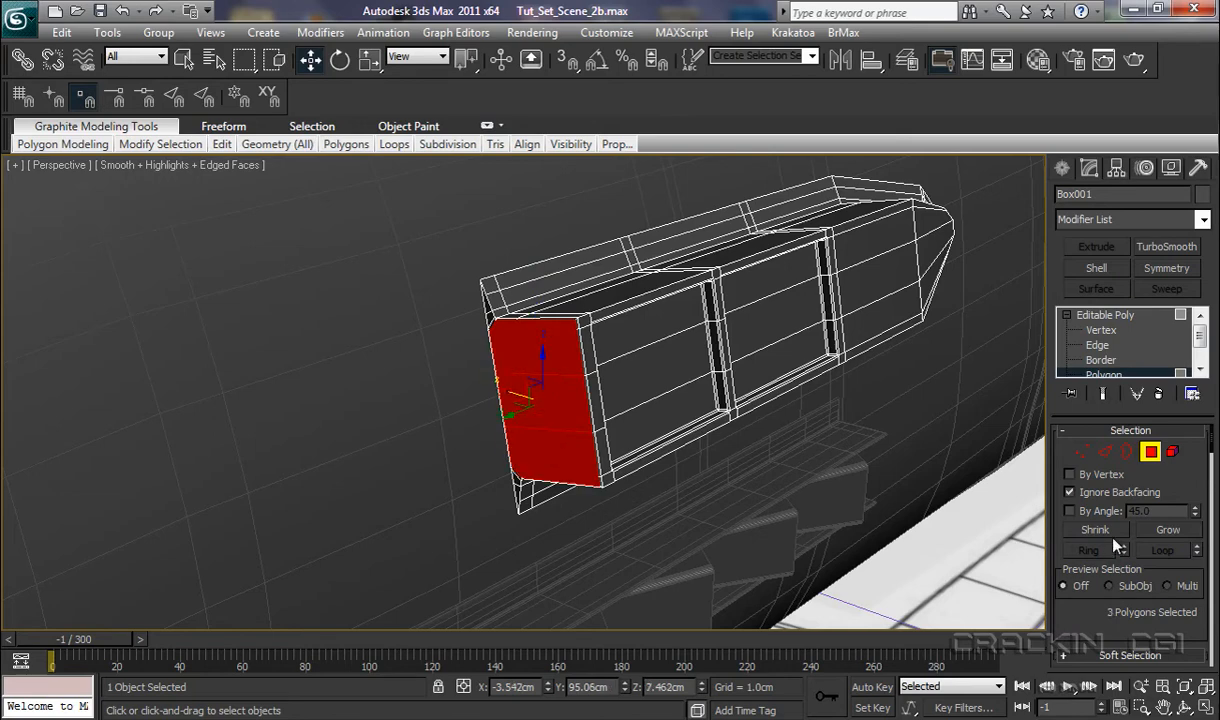
{"action": "left_click", "coordinate": [1166, 246]}
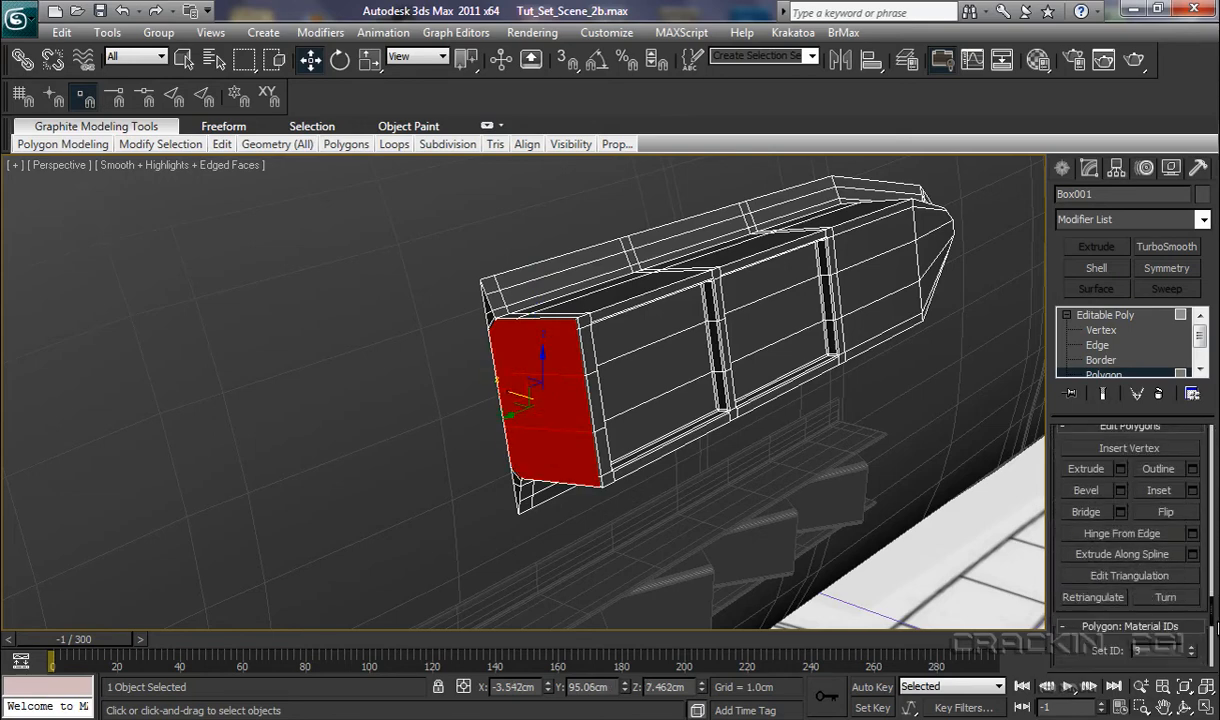
{"action": "left_click", "coordinate": [1192, 490]}
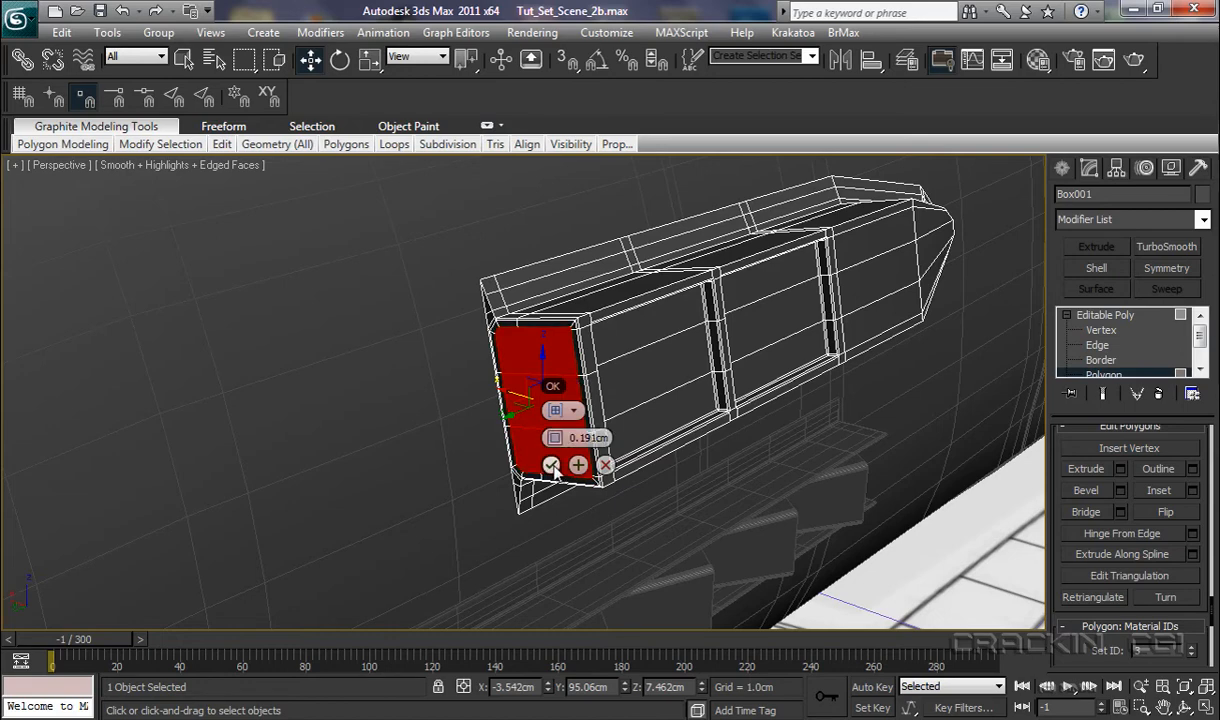
{"action": "left_click", "coordinate": [552, 464]}
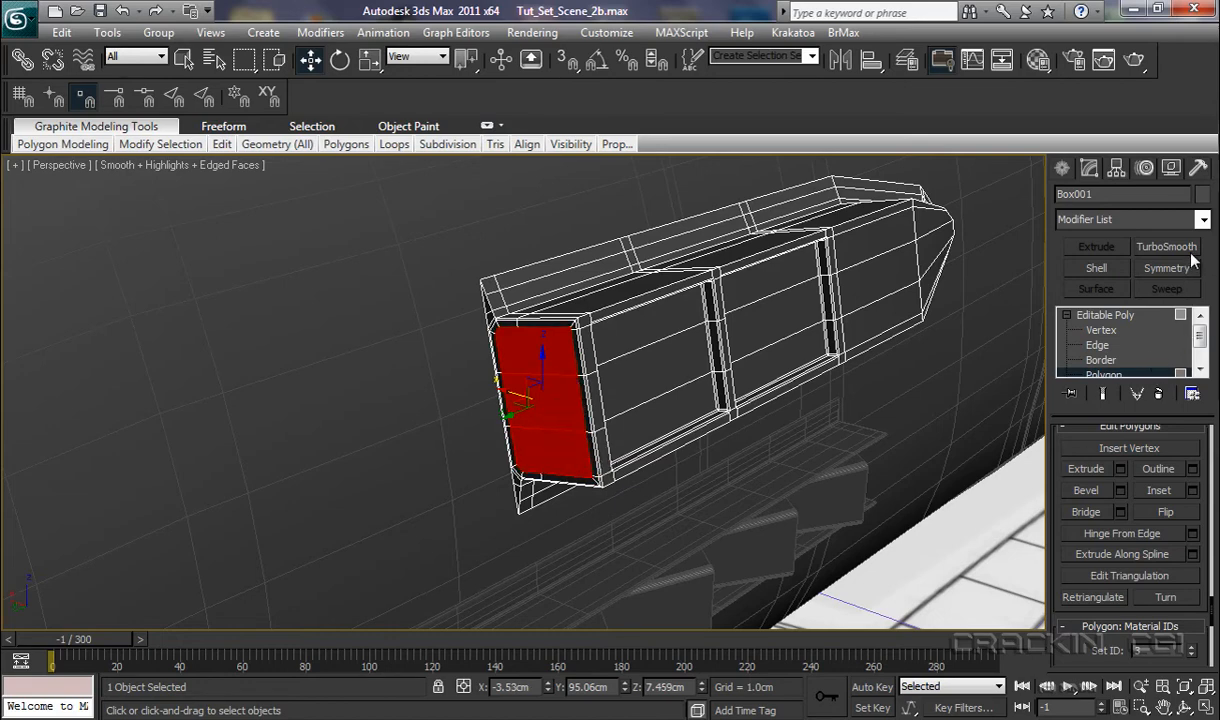
- Apply TurboSmooth to Box001 before collapsing it to an editable poly
{"action": "left_click", "coordinate": [1166, 246]}
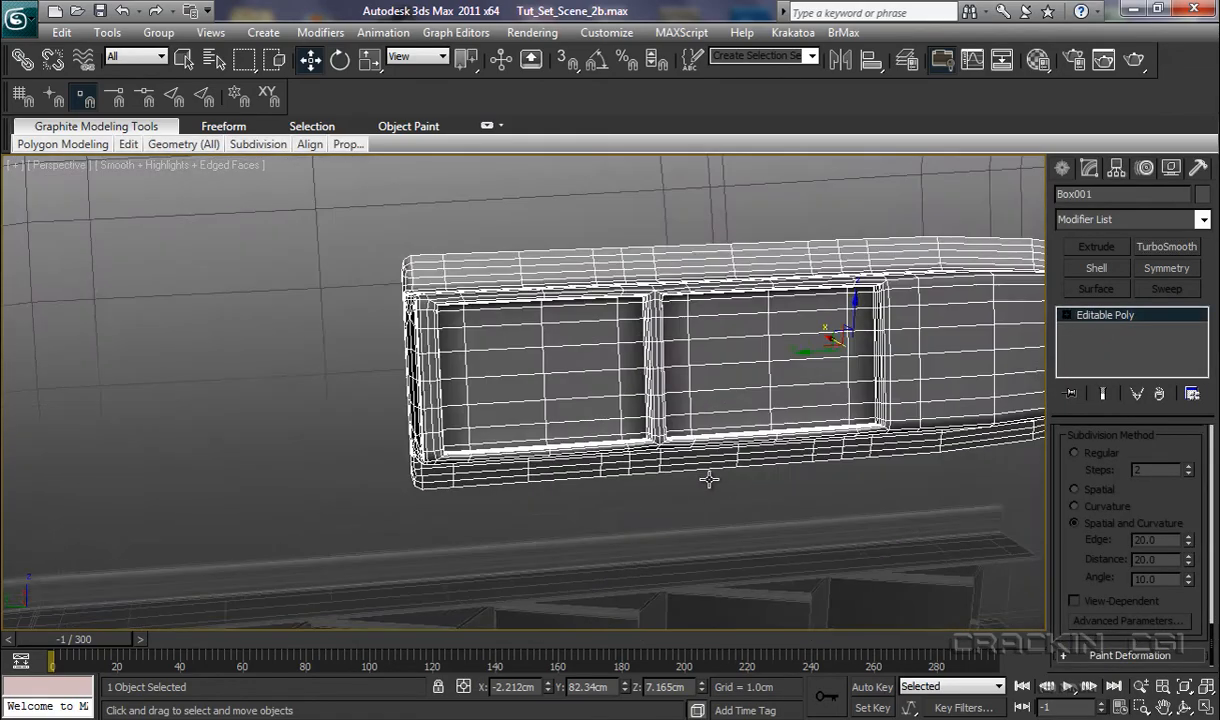
{"action": "left_click_drag", "start_coordinate": [708, 478], "coordinate": [730, 490]}
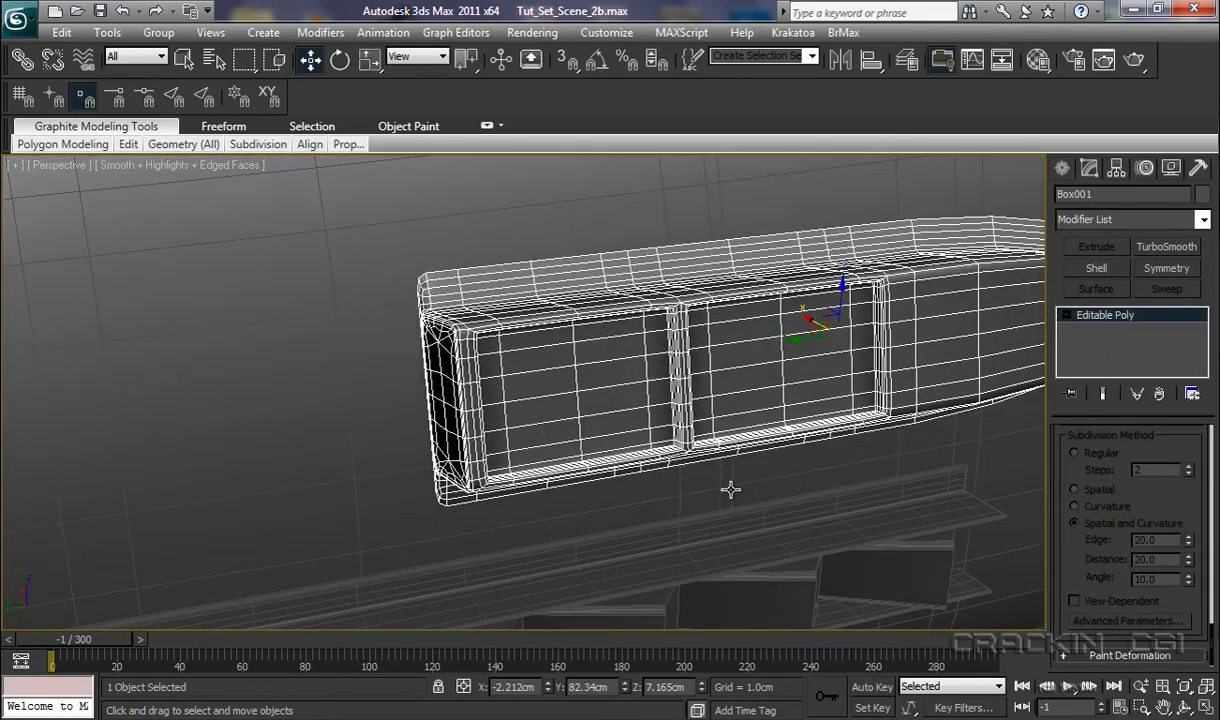
{"action": "mouse_move", "coordinate": [732, 492]}
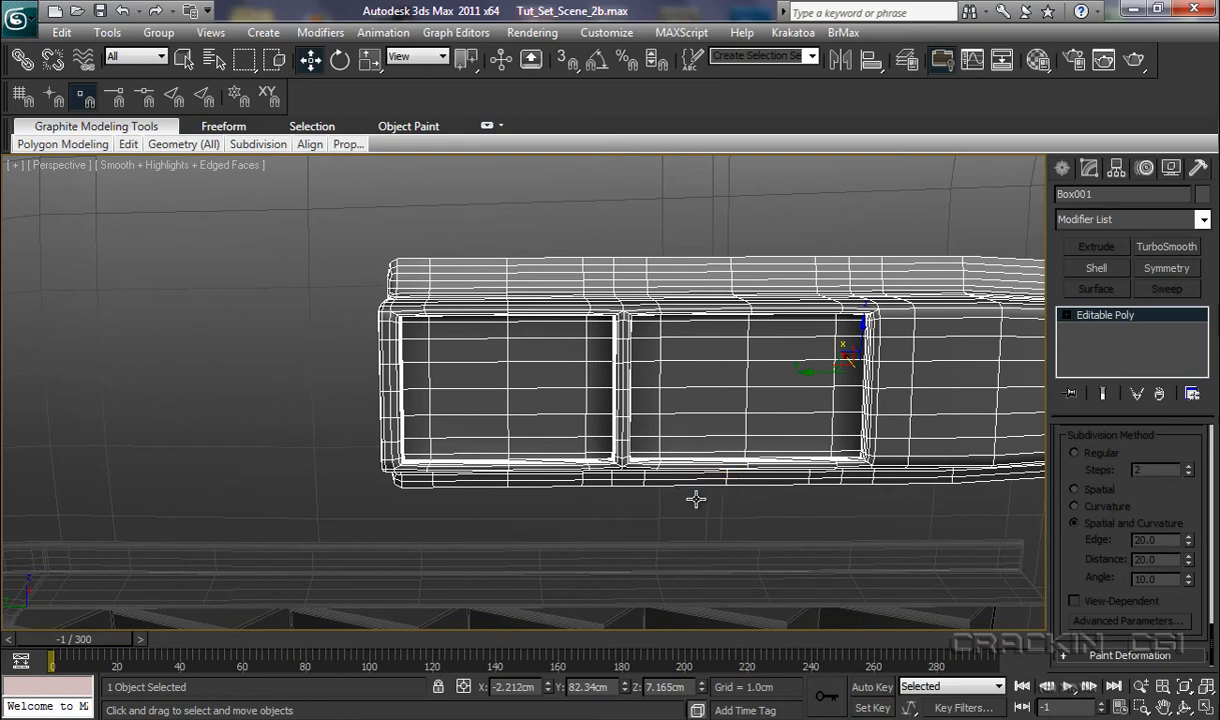
{"action": "mouse_move", "coordinate": [428, 360]}
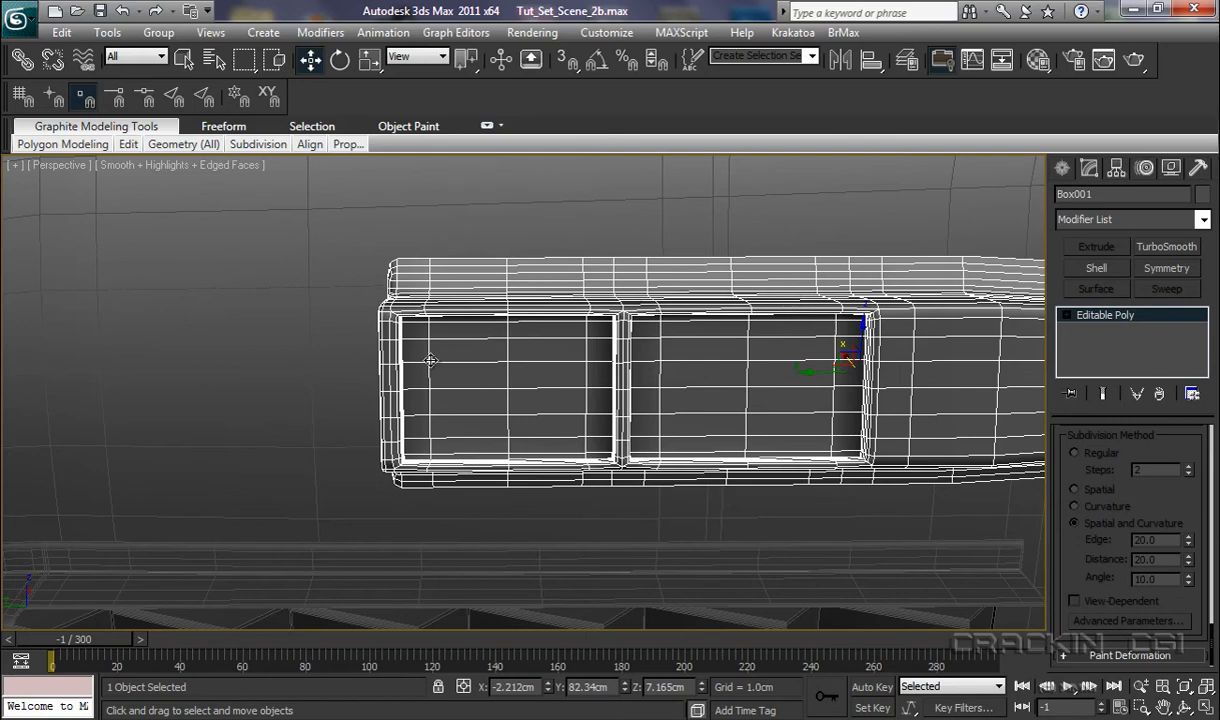
{"action": "mouse_move", "coordinate": [576, 472]}
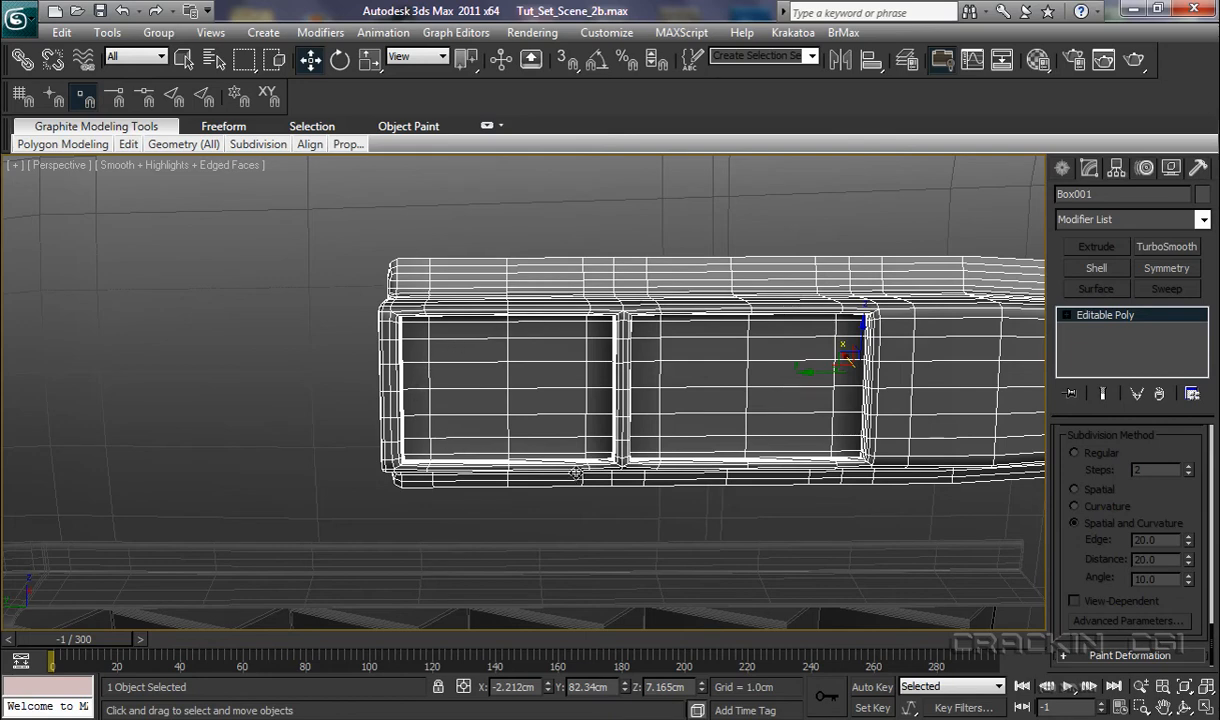